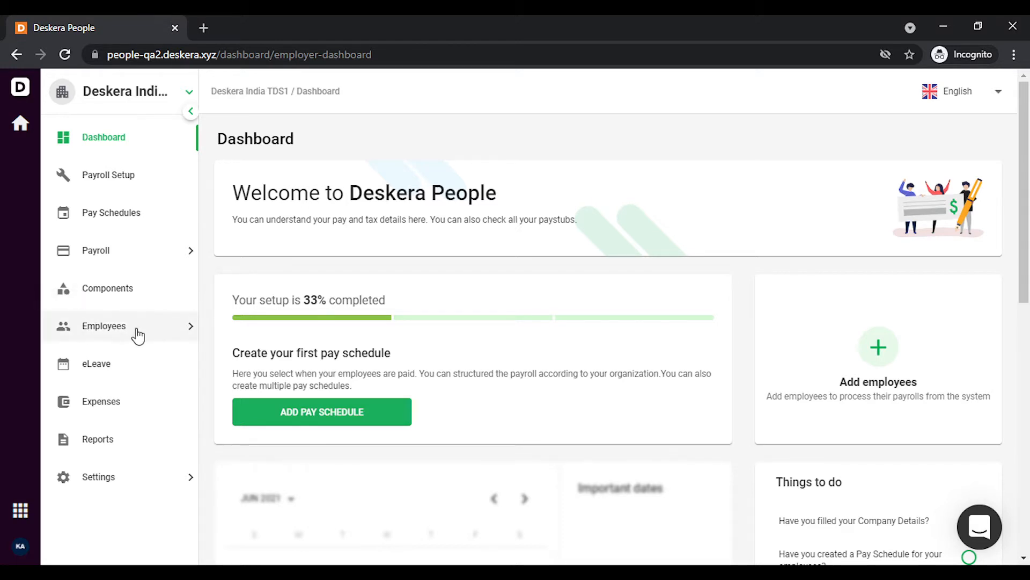
{"action": "left_click", "coordinate": [103, 325]}
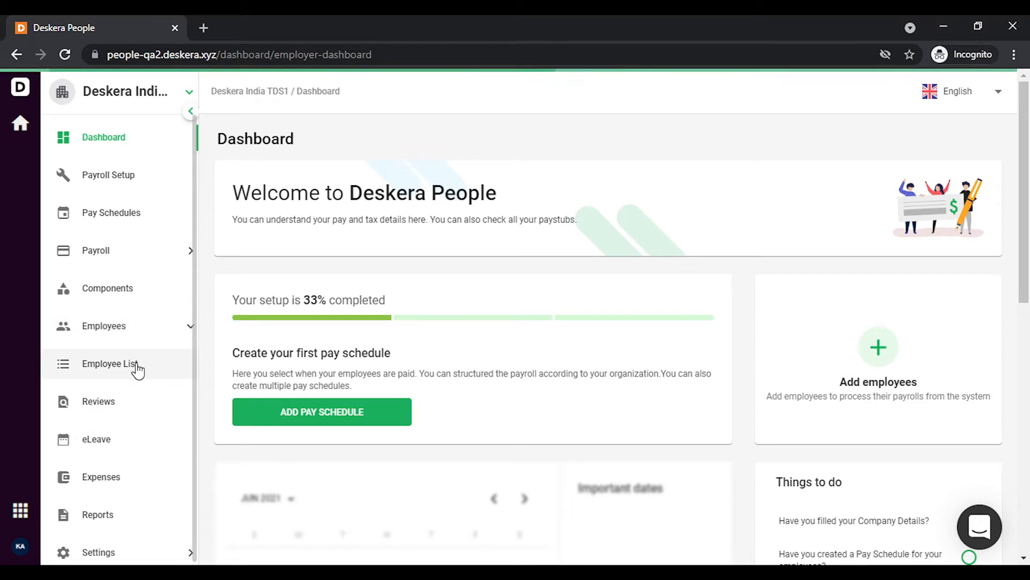
{"action": "left_click", "coordinate": [110, 364]}
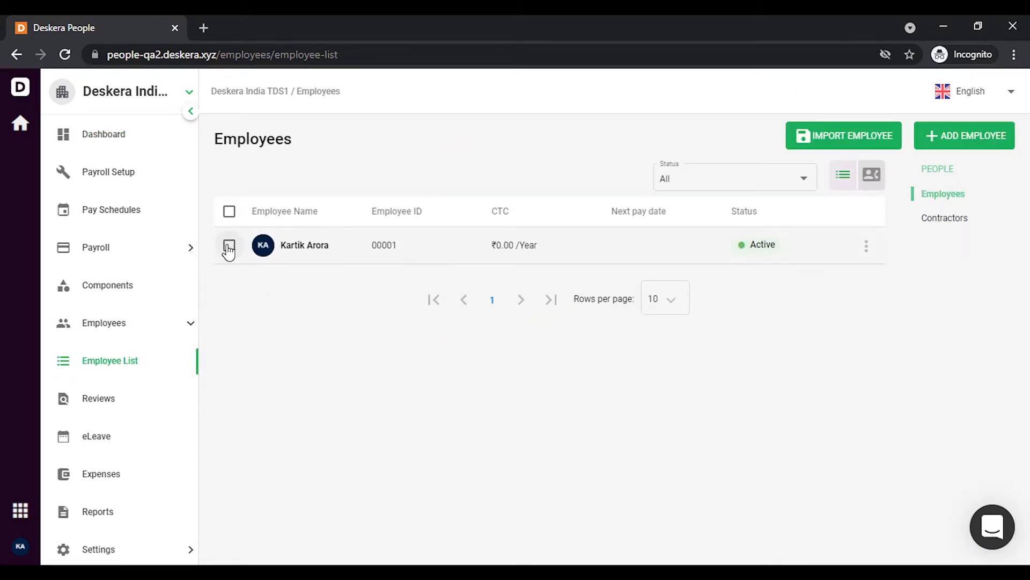
{"action": "left_click", "coordinate": [230, 245]}
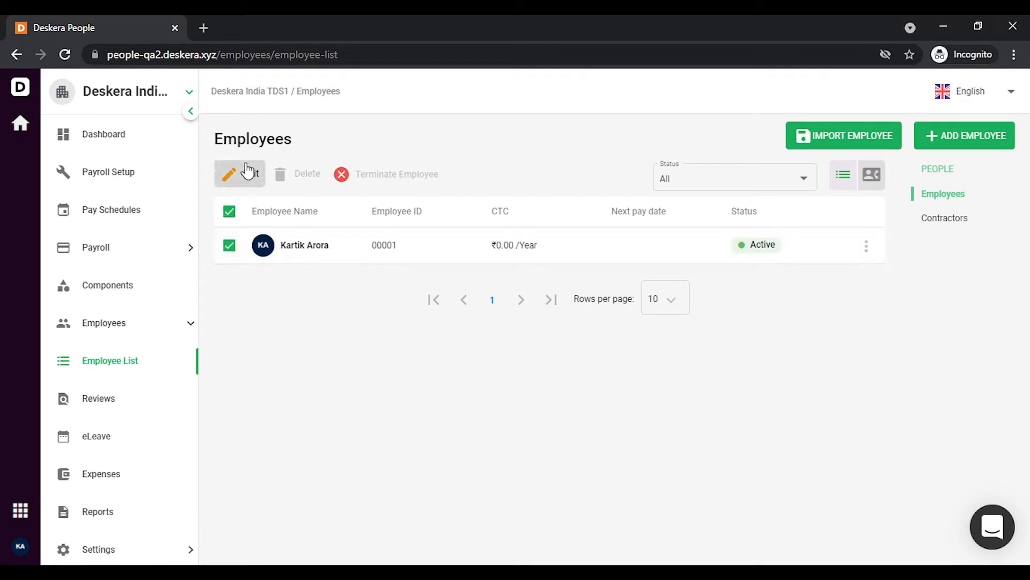
{"action": "left_click", "coordinate": [227, 174]}
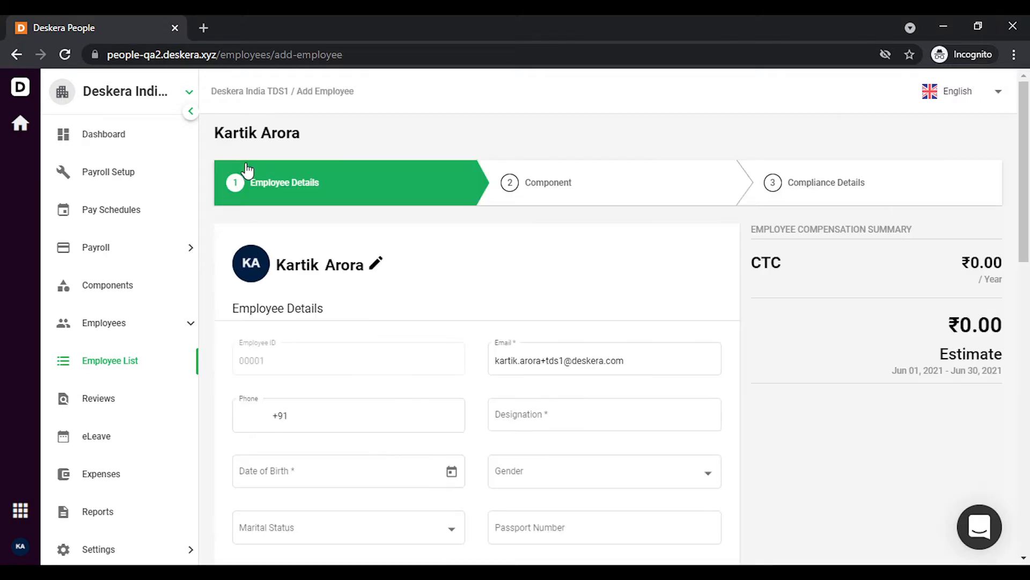
{"action": "scroll", "scroll_direction": "down", "scroll_amount": 3}
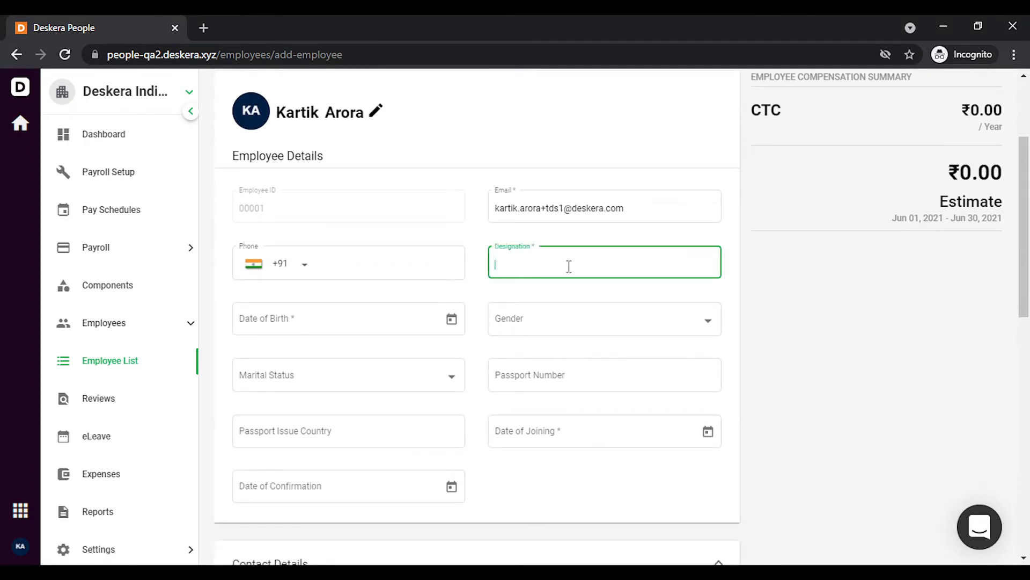
{"action": "type", "text": "Manager"}
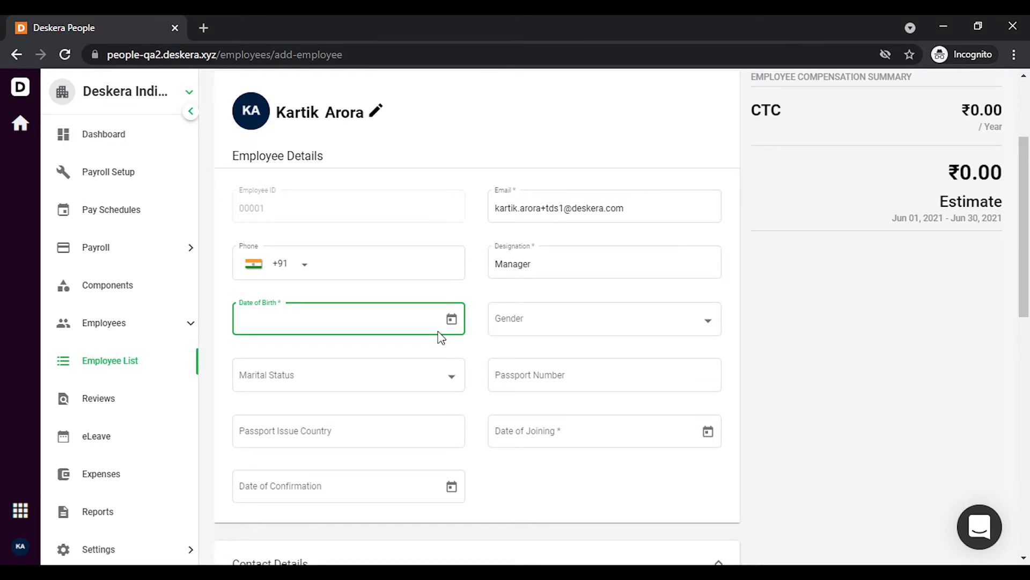
{"action": "type", "text": "01"}
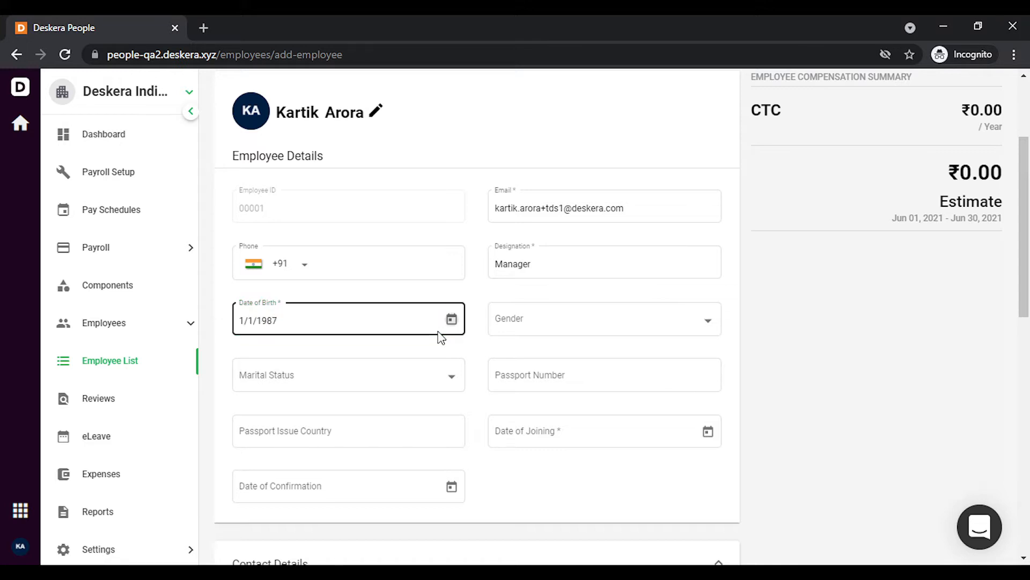
{"action": "left_click", "coordinate": [601, 318]}
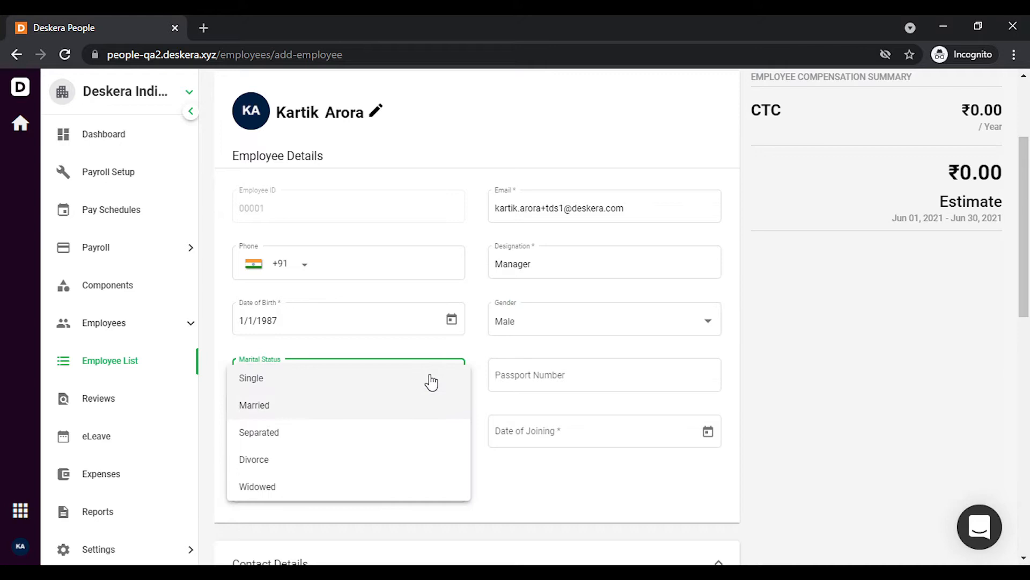
{"action": "left_click", "coordinate": [254, 405]}
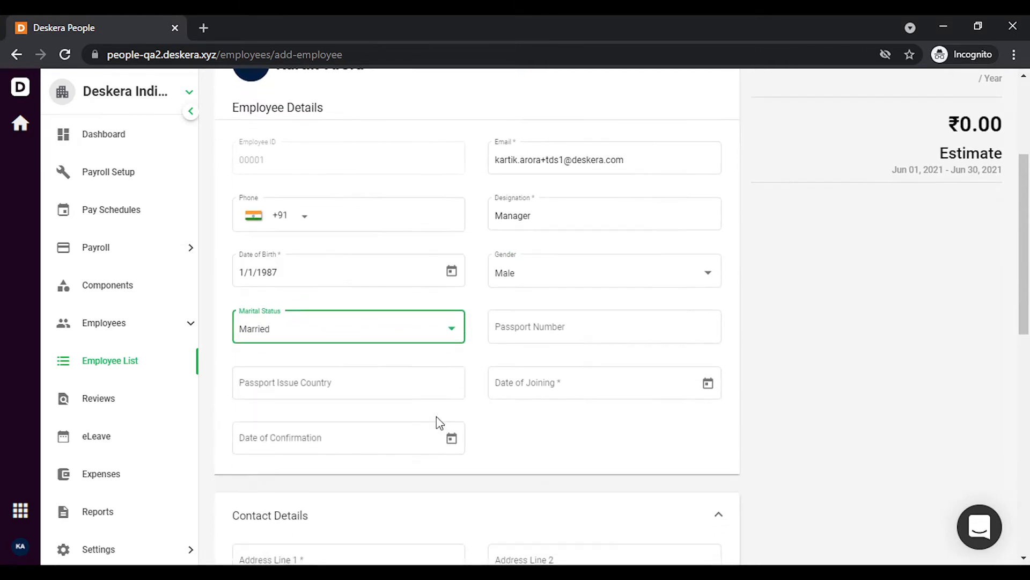
Set the joining date to 1 March 2021 and the confirmation date to 3/1/2021.
{"action": "left_click", "coordinate": [707, 382]}
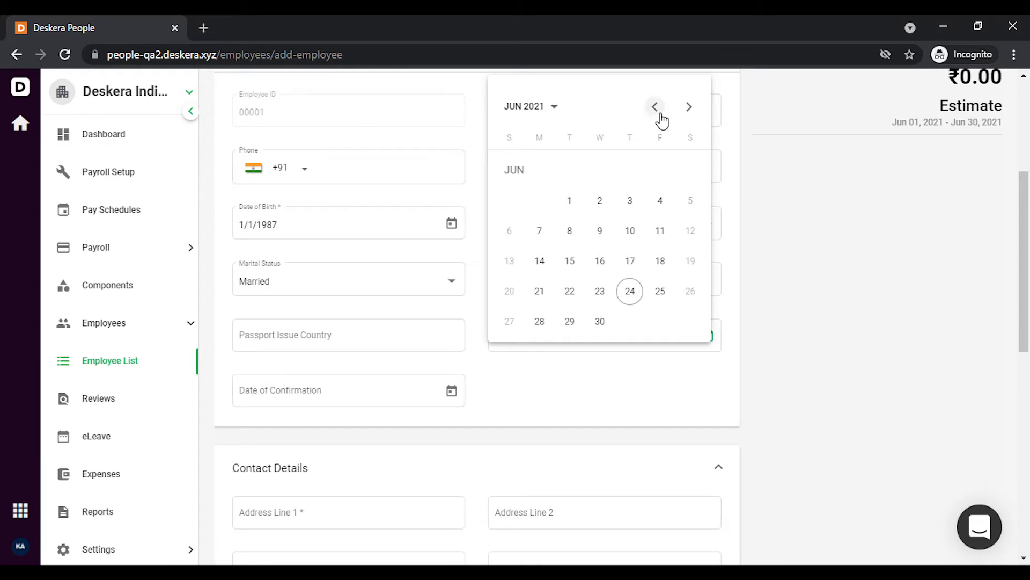
{"action": "left_click", "coordinate": [655, 106]}
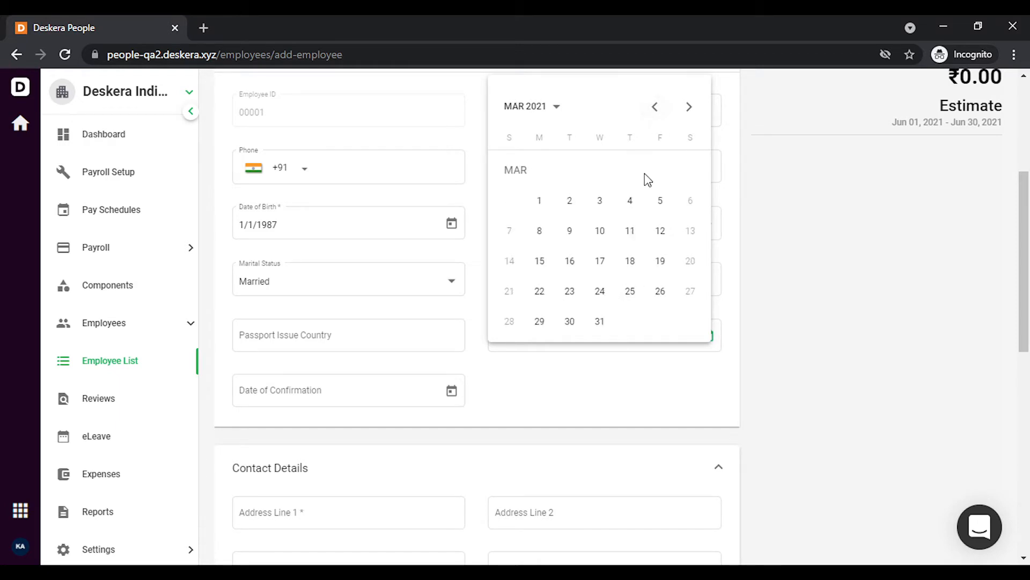
{"action": "left_click", "coordinate": [539, 201]}
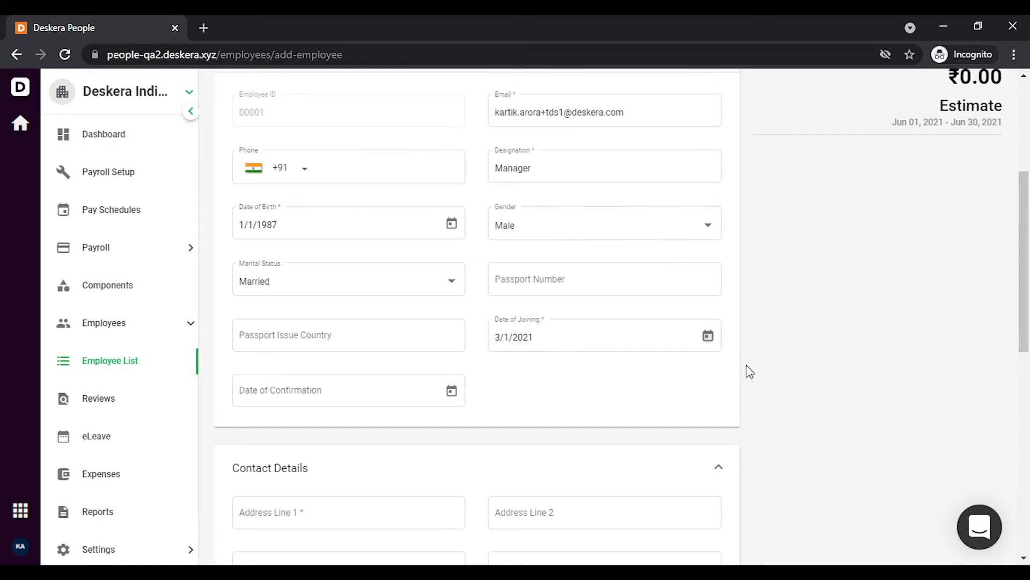
{"action": "scroll", "scroll_direction": "down", "scroll_amount": 3}
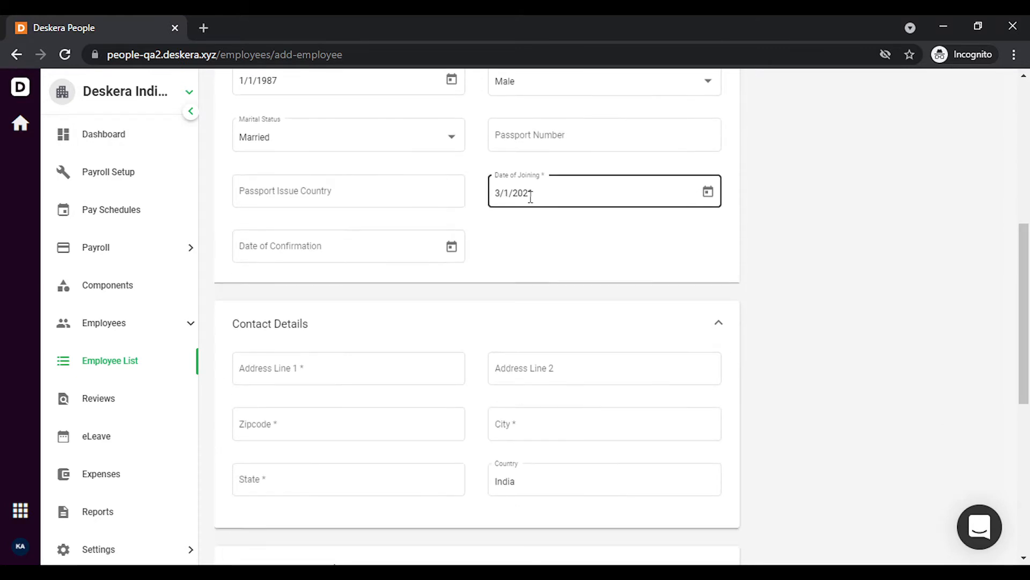
{"action": "left_click", "coordinate": [591, 191]}
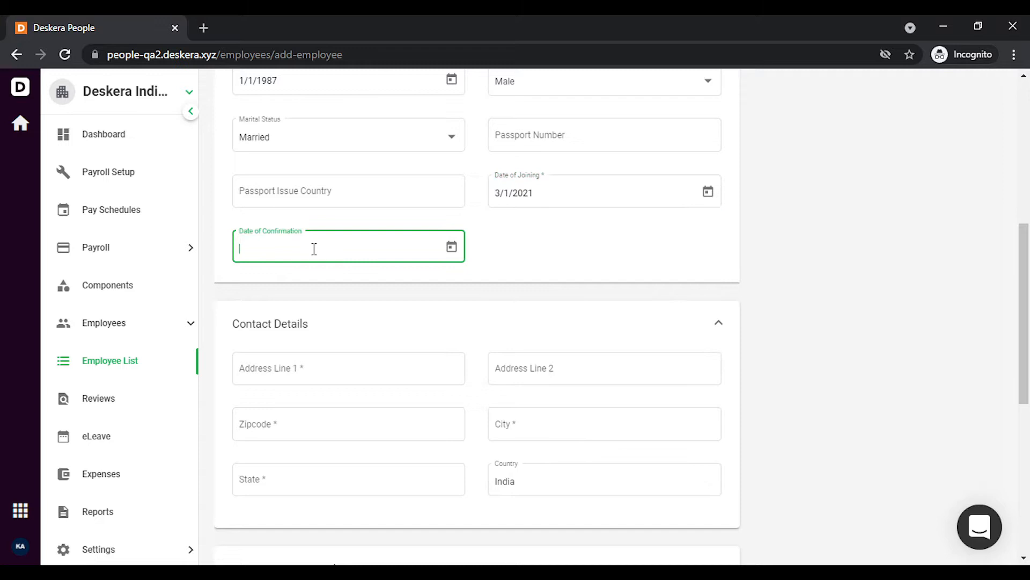
{"action": "type", "text": "3/1/2021"}
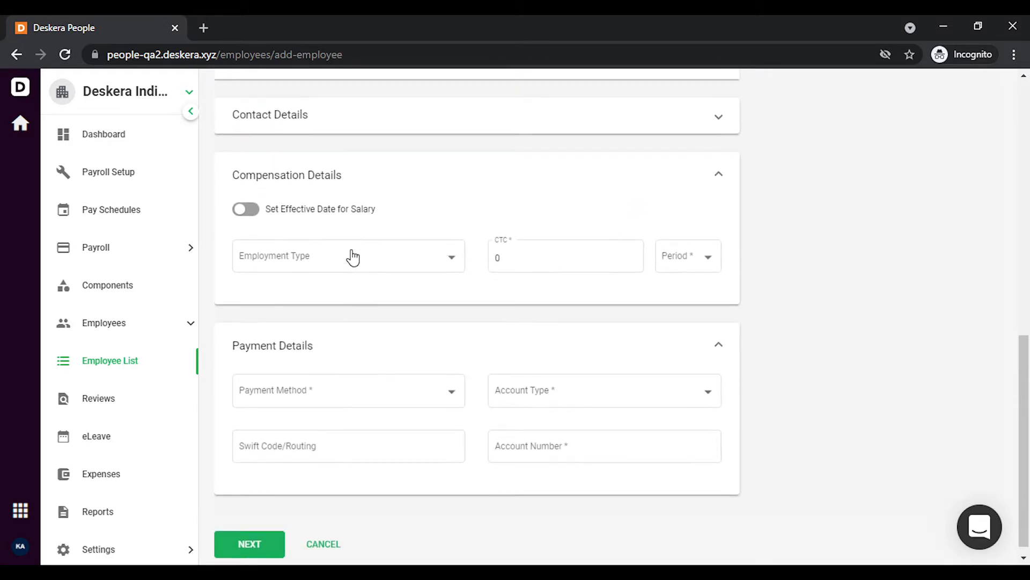
Fill contact details with a Delhi address, zipcode 110005, city Delhi and state Delhi.
{"action": "scroll", "scroll_direction": "up", "scroll_amount": 3}
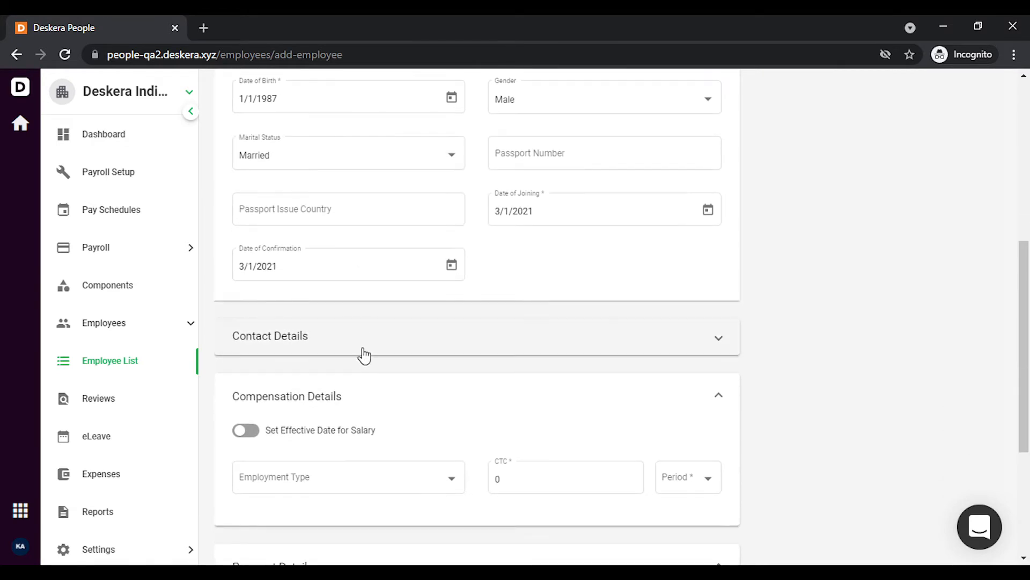
{"action": "left_click", "coordinate": [270, 335]}
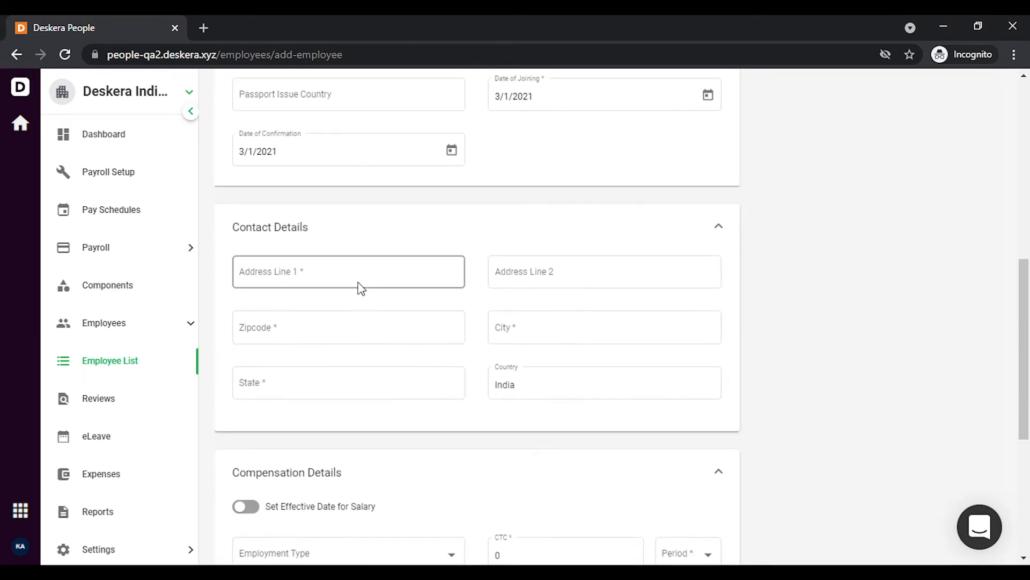
{"action": "type", "text": "Delhi"}
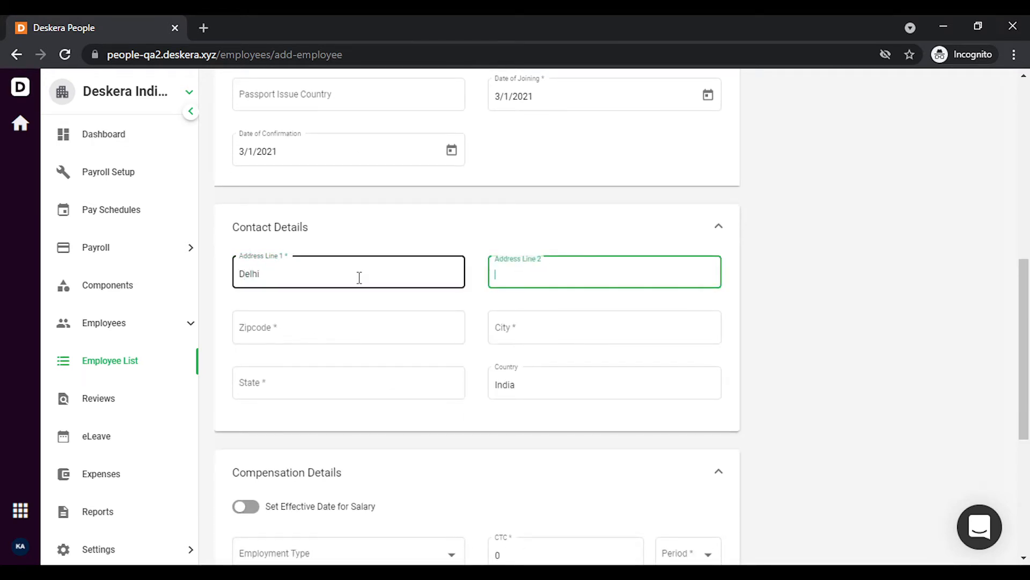
{"action": "type", "text": "110005"}
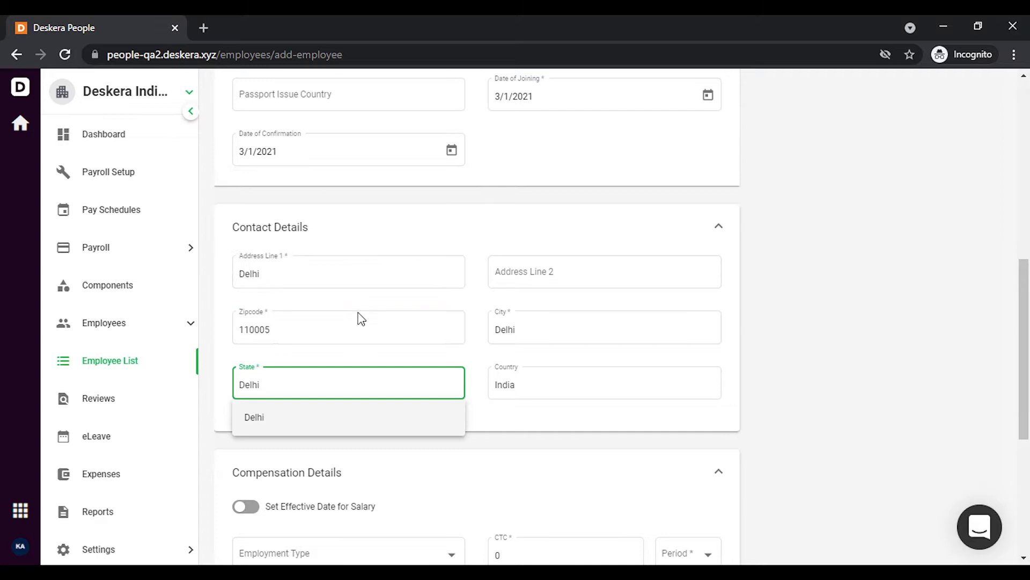
{"action": "left_click", "coordinate": [253, 417]}
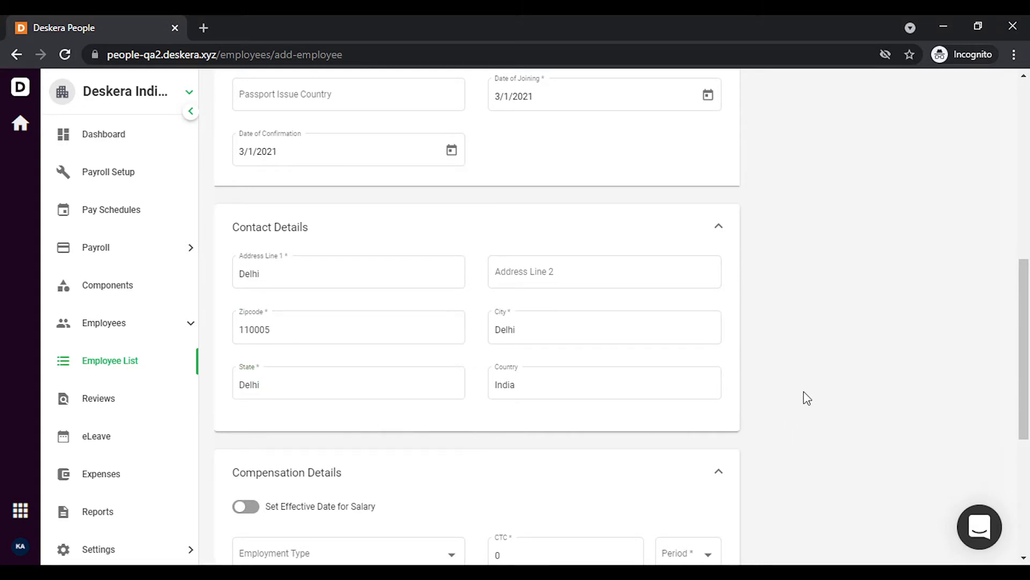
Keep employment type Full-time and enter a CTC of 1,200,000.
{"action": "scroll", "scroll_direction": "down", "scroll_amount": 3}
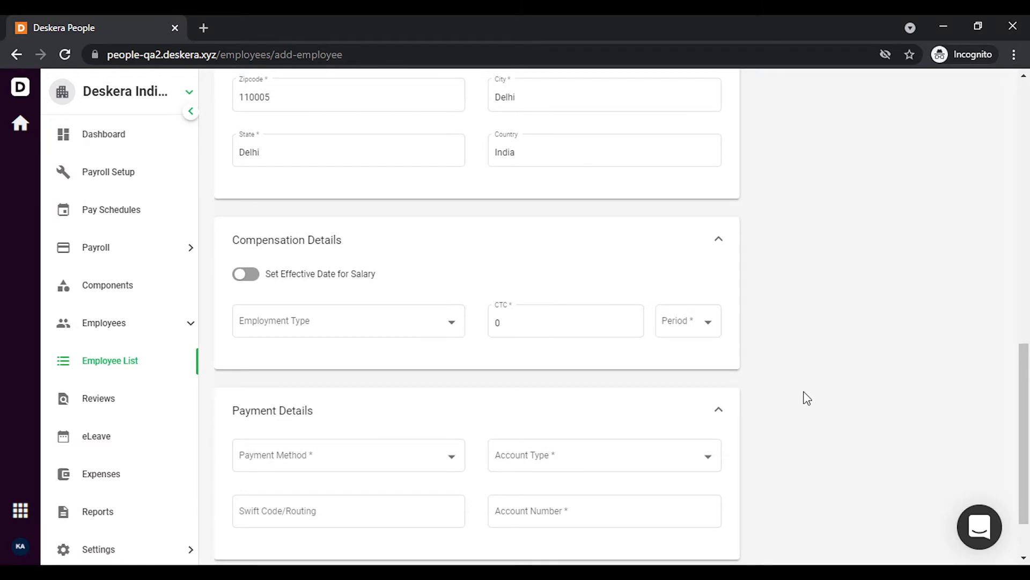
{"action": "scroll", "scroll_direction": "down", "scroll_amount": 3}
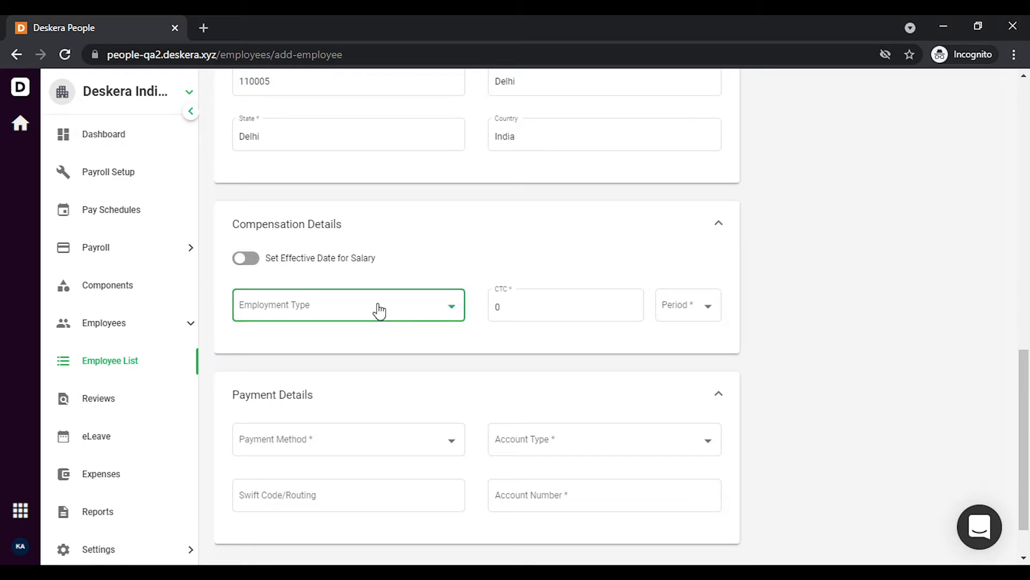
{"action": "left_click", "coordinate": [348, 303]}
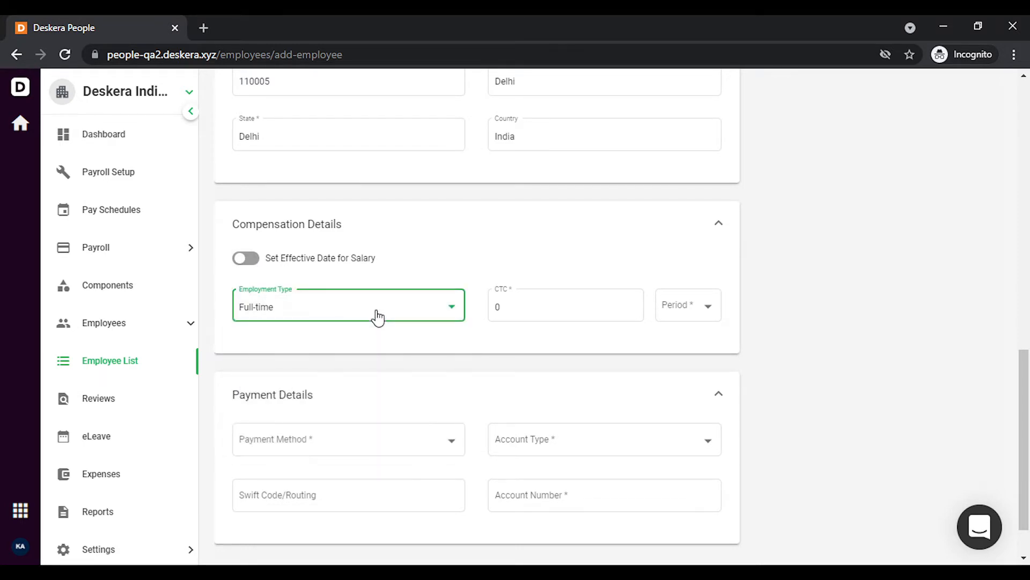
{"action": "left_click", "coordinate": [348, 304]}
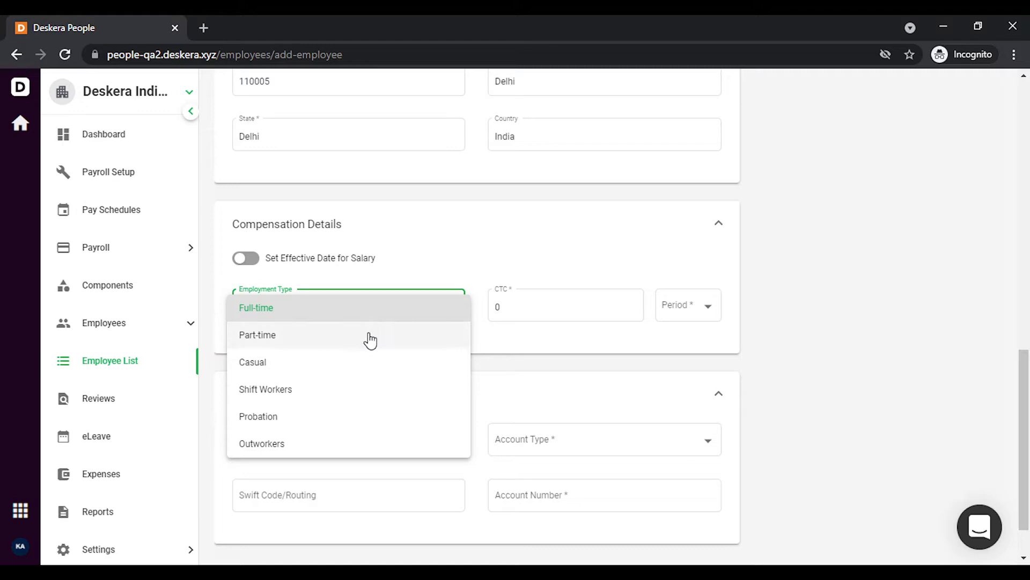
{"action": "mouse_move", "coordinate": [364, 393]}
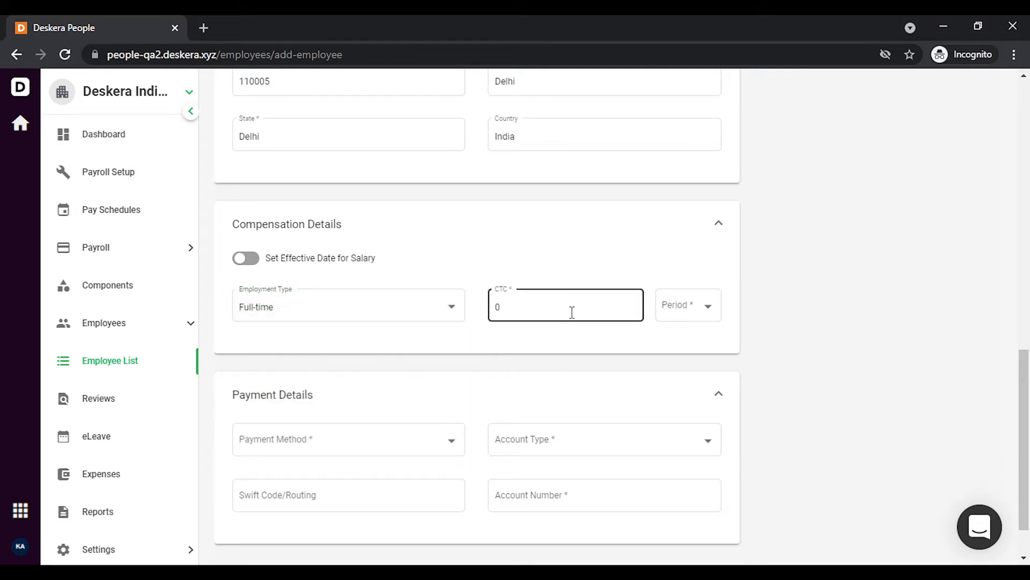
{"action": "left_click", "coordinate": [566, 304]}
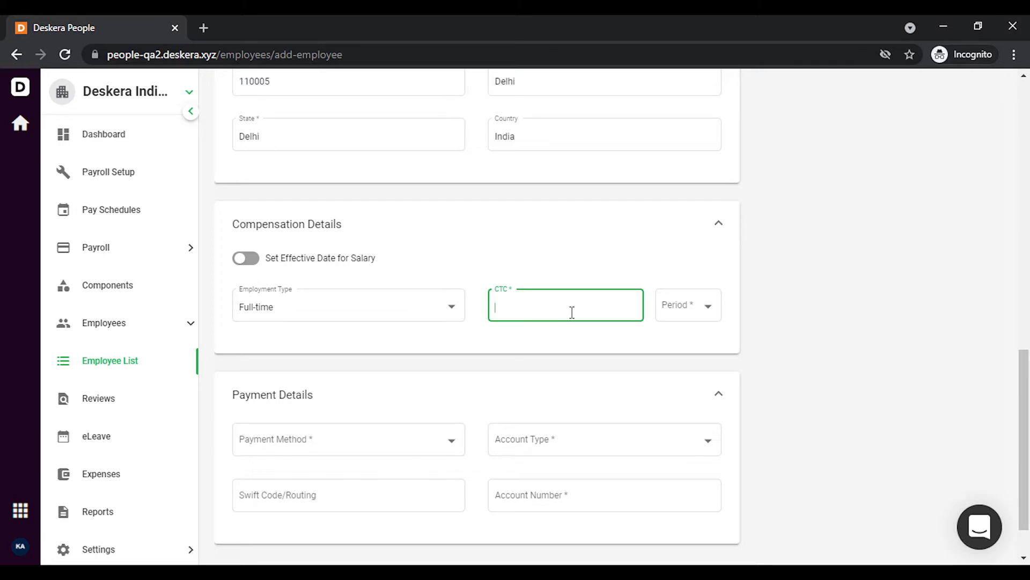
{"action": "type", "text": "1,200,000"}
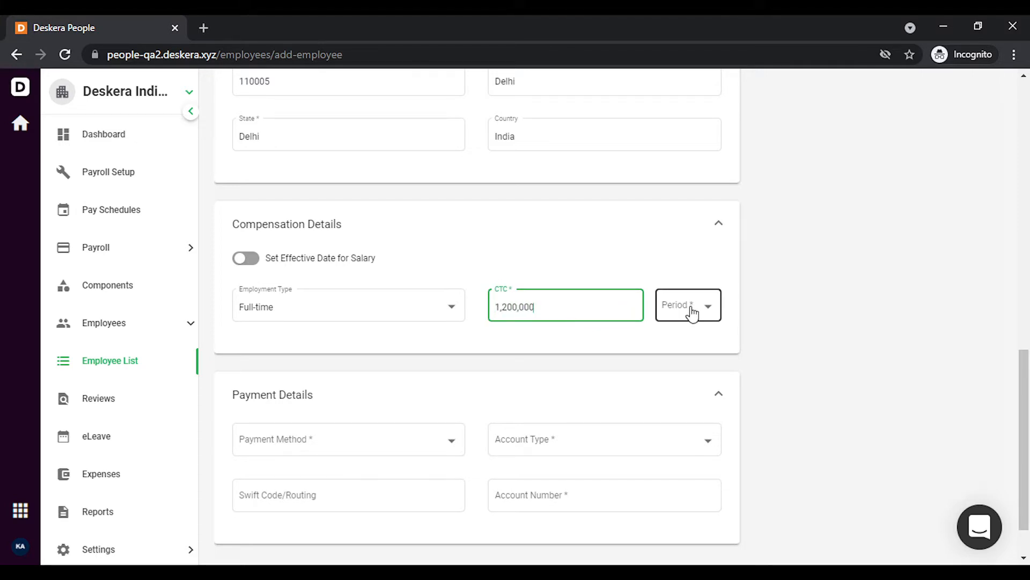
{"action": "left_click", "coordinate": [687, 304]}
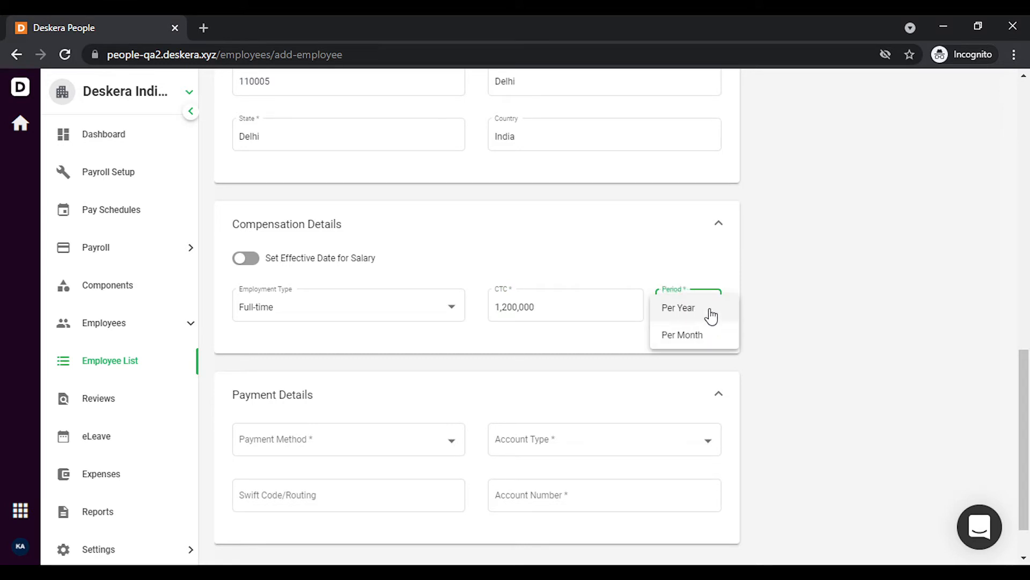
{"action": "left_click", "coordinate": [678, 307]}
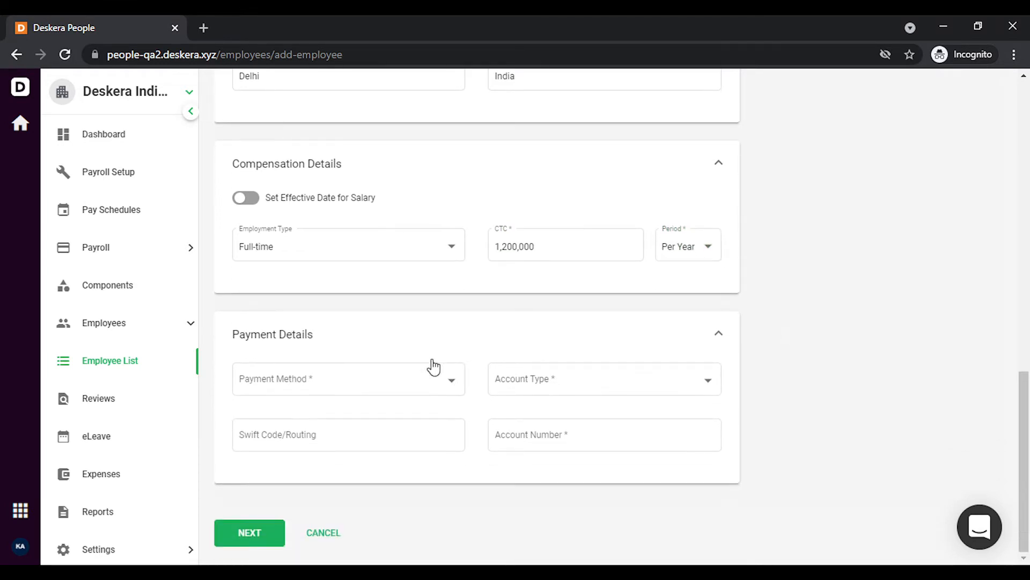
{"action": "left_click", "coordinate": [348, 378]}
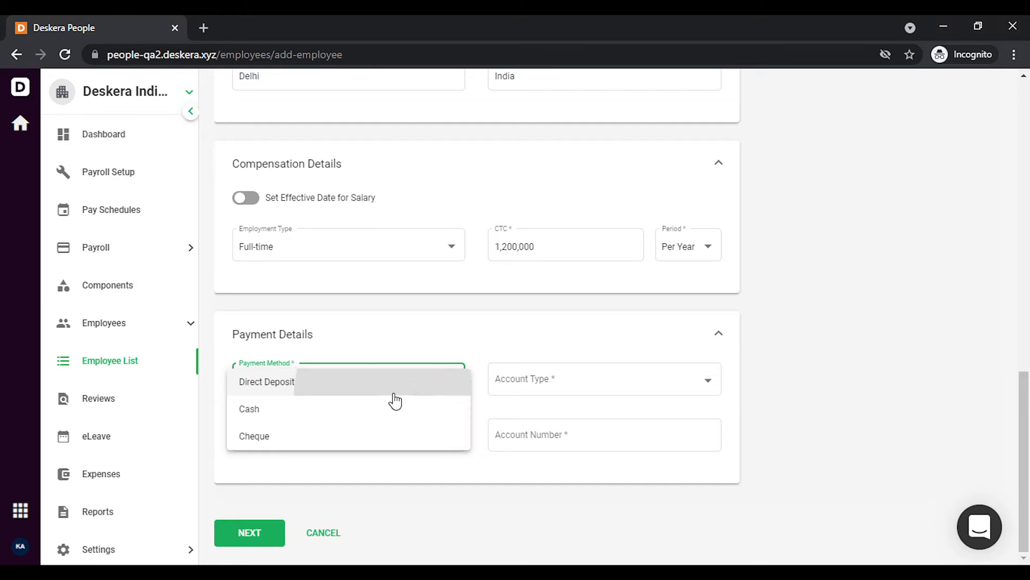
{"action": "left_click", "coordinate": [268, 381]}
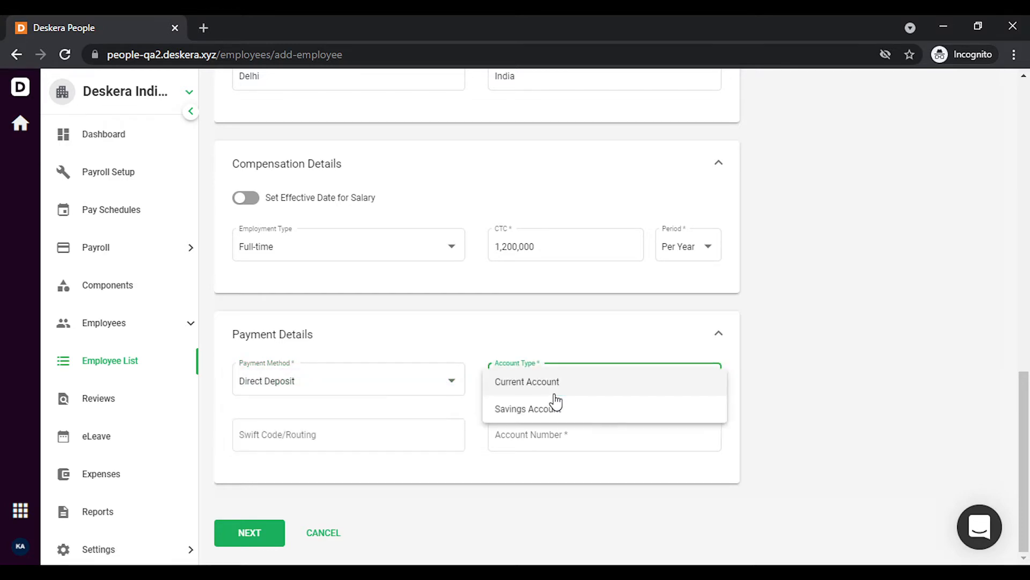
{"action": "left_click", "coordinate": [528, 408]}
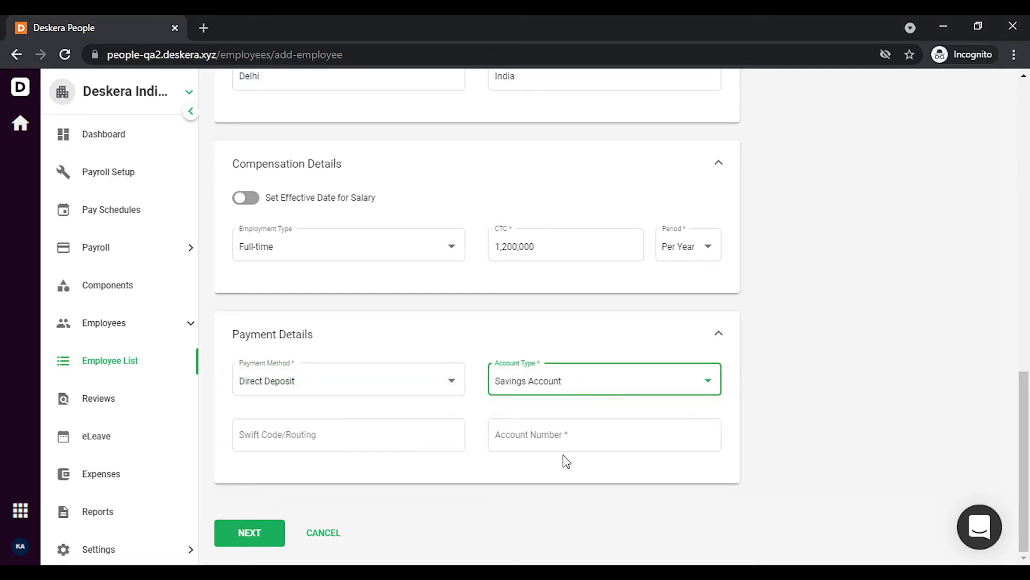
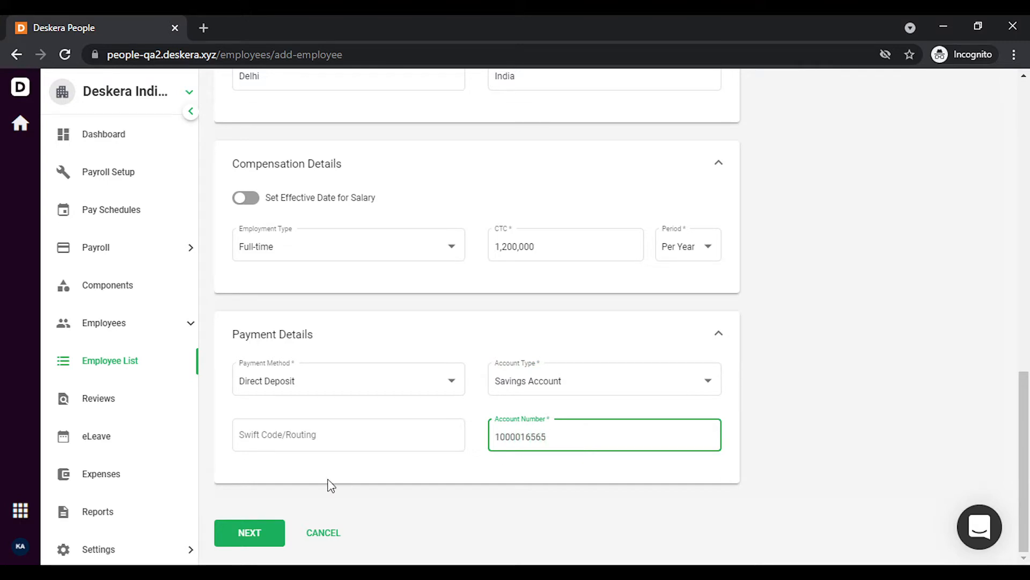
{"action": "left_click", "coordinate": [249, 532]}
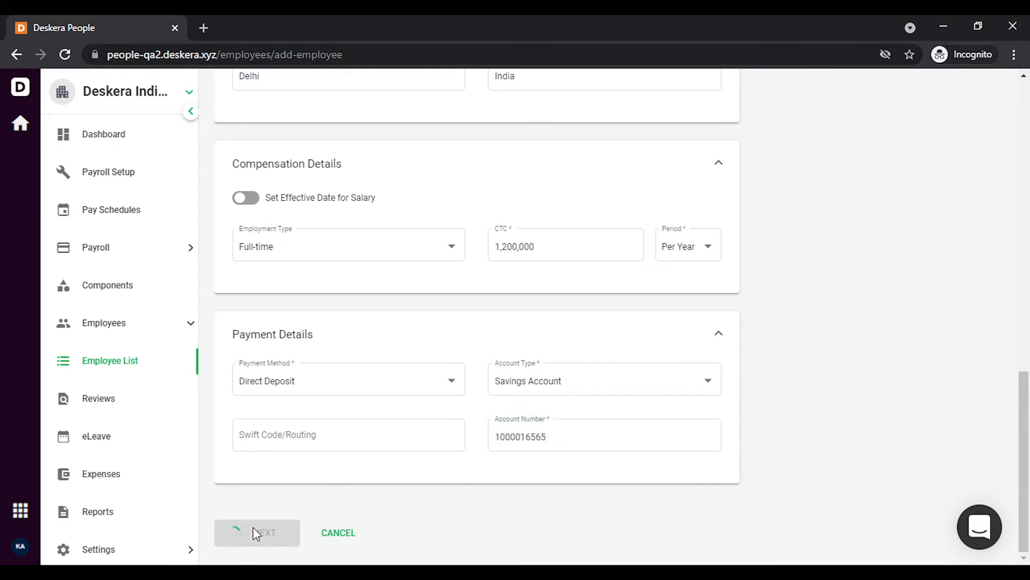
Keep Basic at 40% of CTC and HRA at 40% of Basic, then continue to the next step.
{"action": "left_click", "coordinate": [256, 532]}
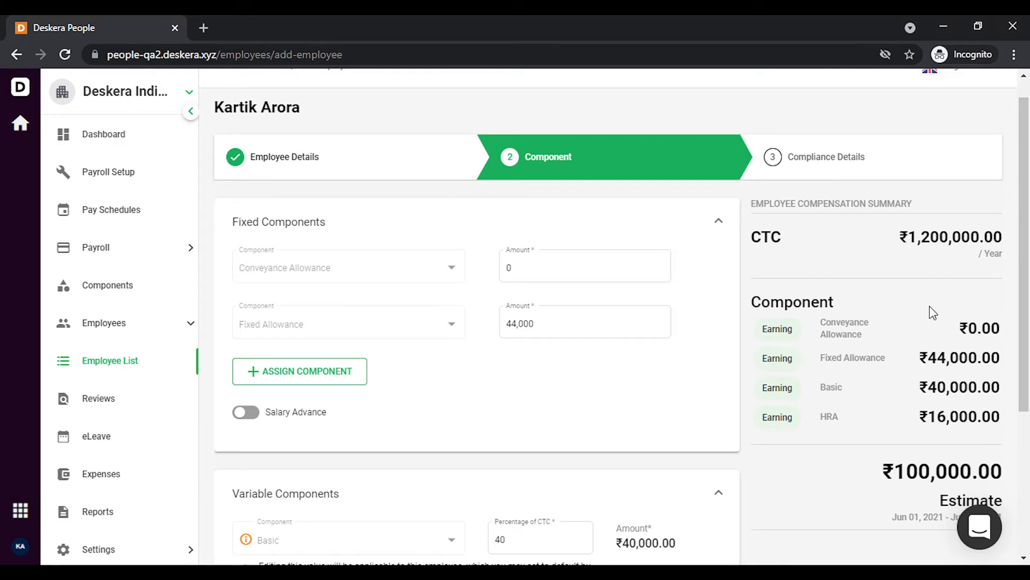
{"action": "scroll", "scroll_direction": "down", "scroll_amount": 3}
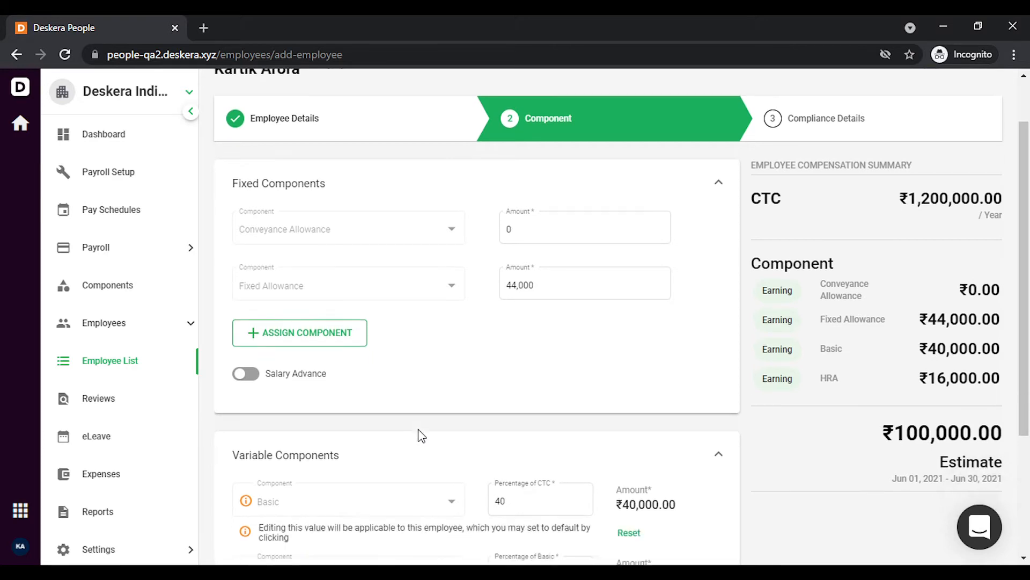
{"action": "scroll", "scroll_direction": "down", "scroll_amount": 3}
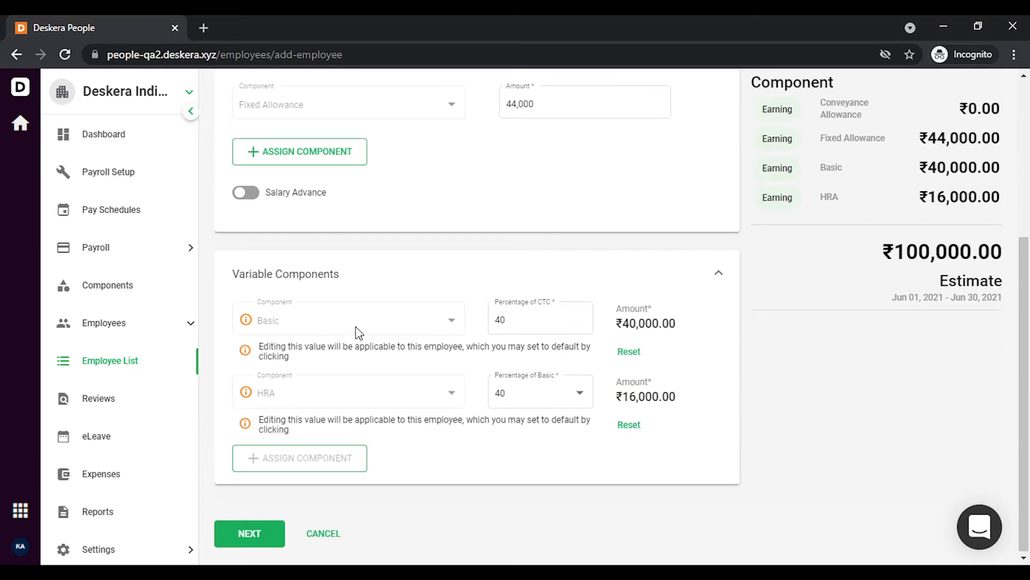
{"action": "mouse_move", "coordinate": [761, 341]}
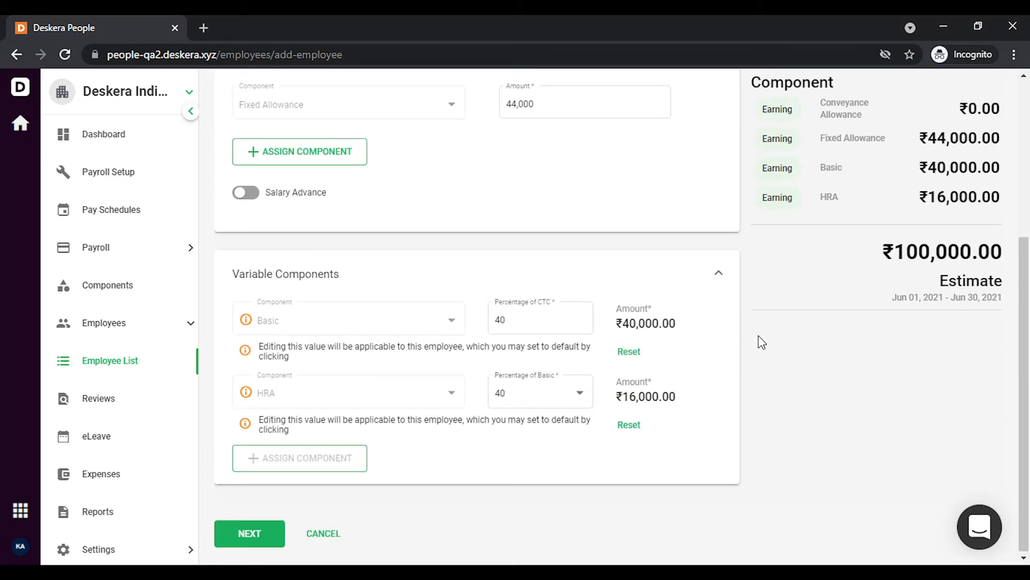
{"action": "left_click", "coordinate": [539, 320]}
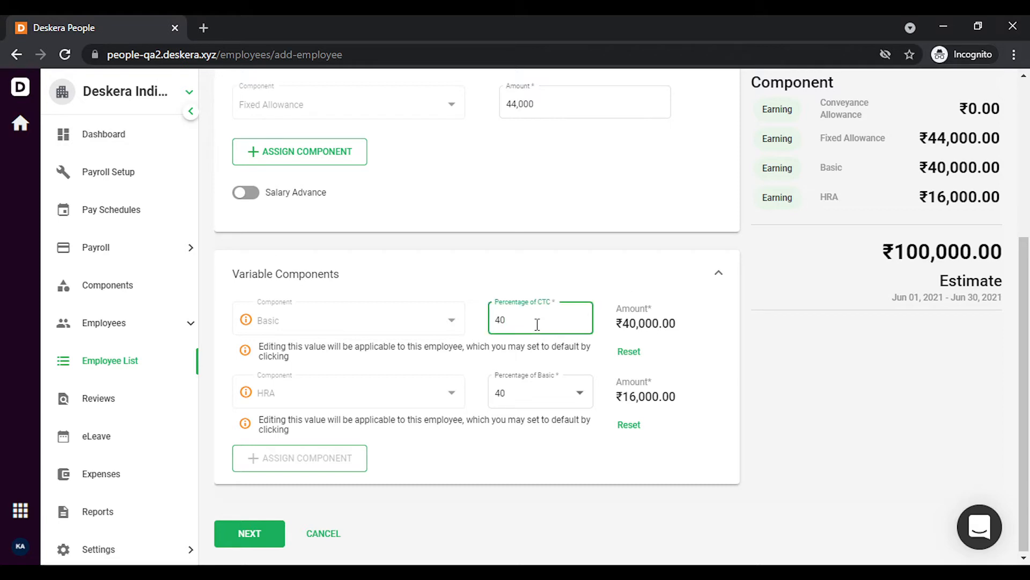
{"action": "left_click", "coordinate": [539, 393]}
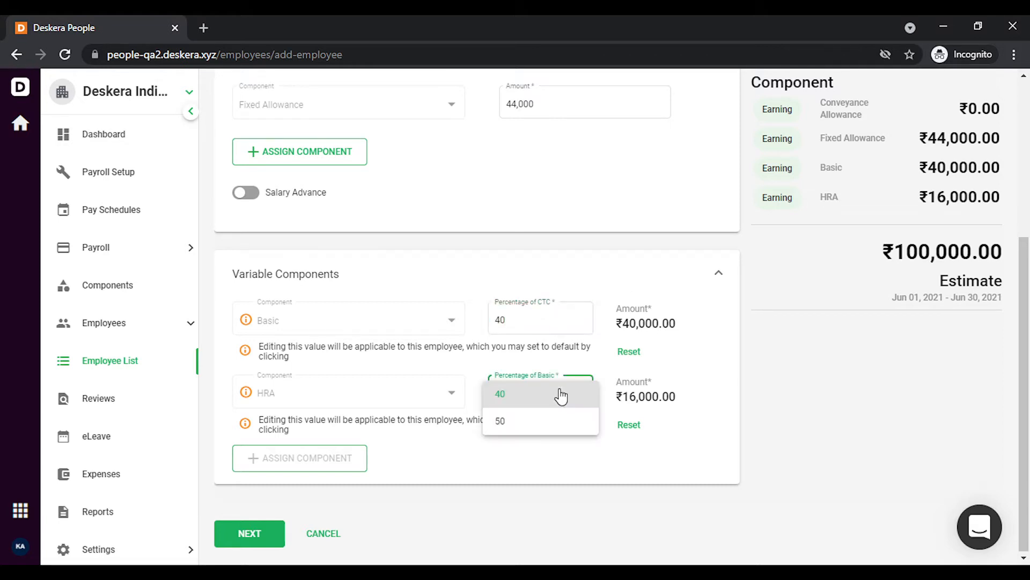
{"action": "mouse_move", "coordinate": [883, 389]}
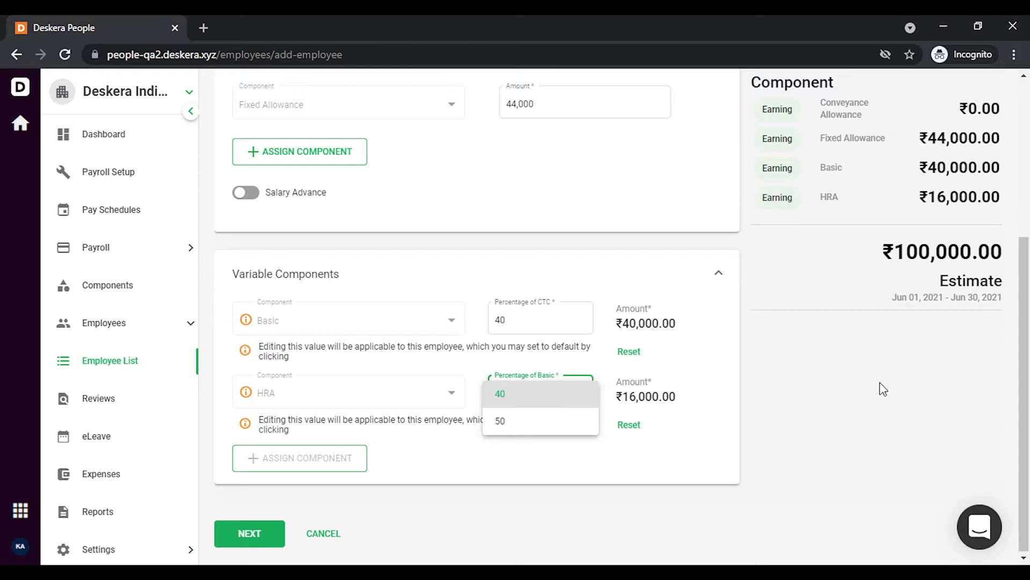
{"action": "left_click", "coordinate": [500, 393]}
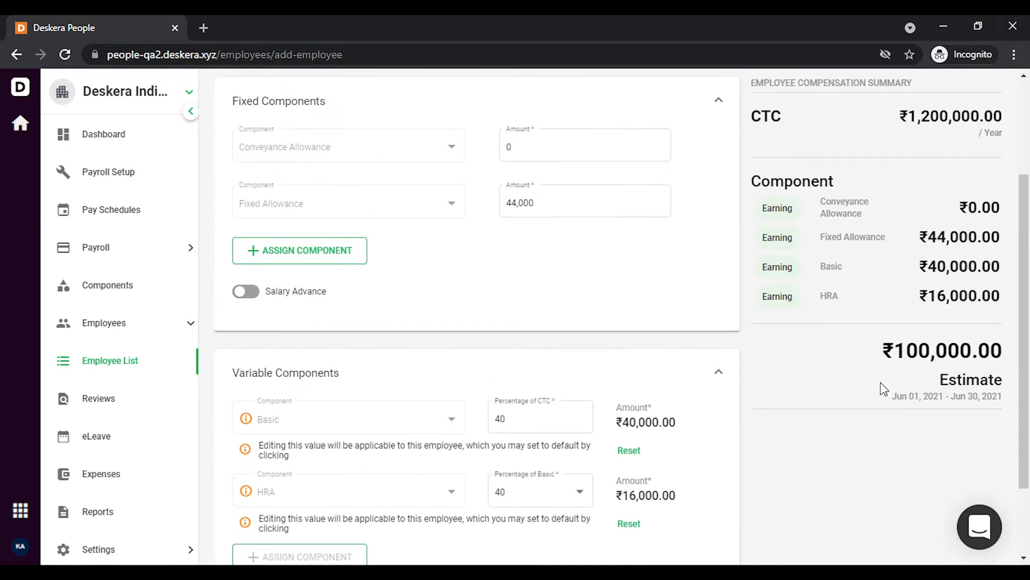
{"action": "scroll", "scroll_direction": "down", "scroll_amount": 3}
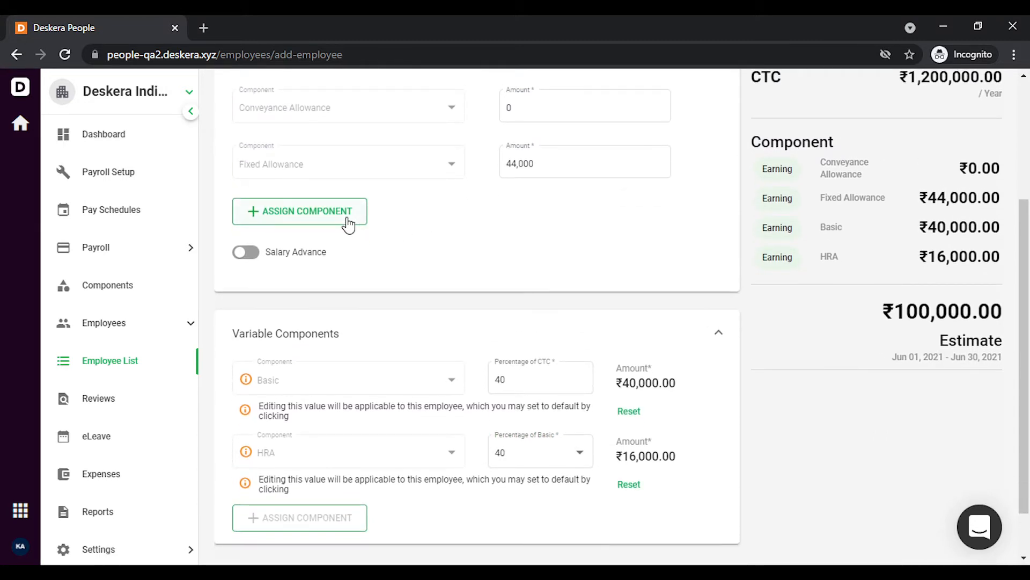
{"action": "scroll", "scroll_direction": "down", "scroll_amount": 3}
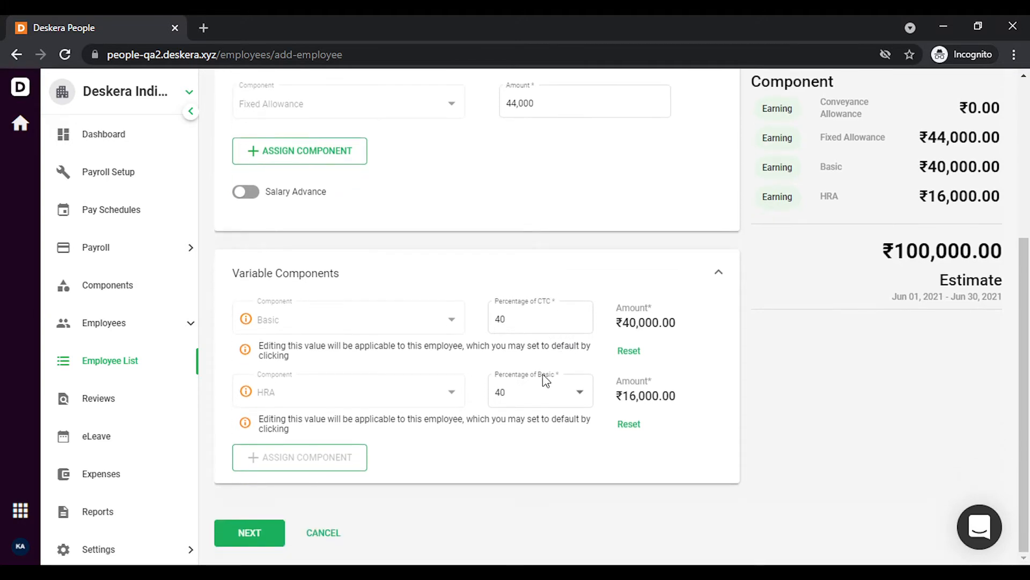
{"action": "left_click", "coordinate": [248, 532]}
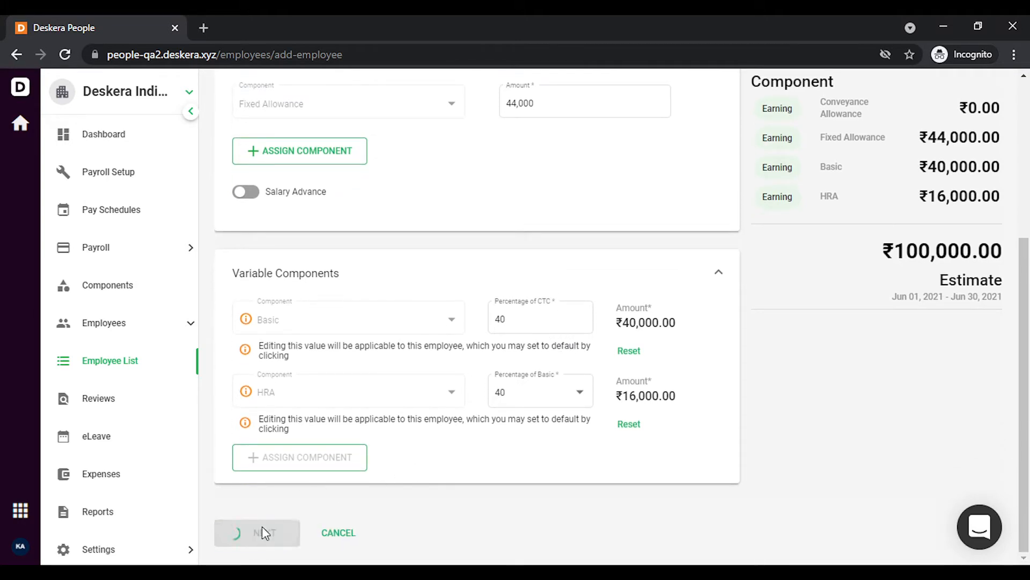
Enter the employee's PAN, UAN 11100 and PF account number in Compliance Details.
{"action": "left_click", "coordinate": [256, 532]}
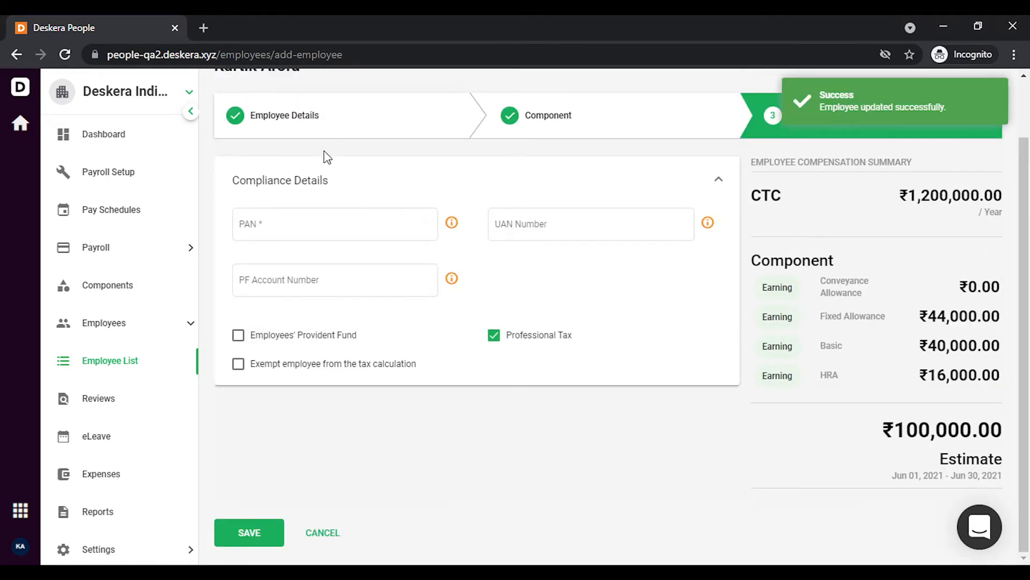
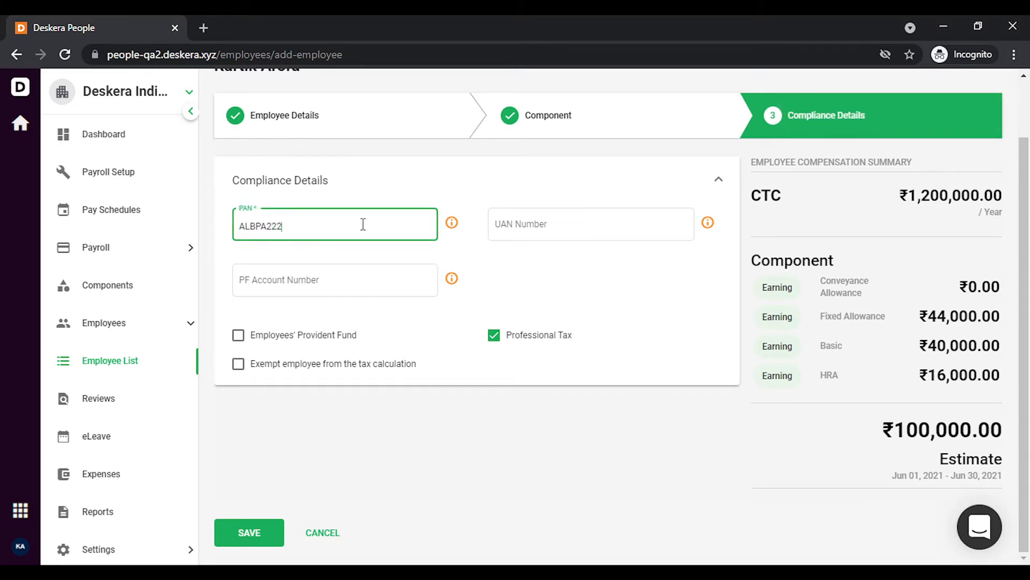
{"action": "left_click", "coordinate": [590, 223]}
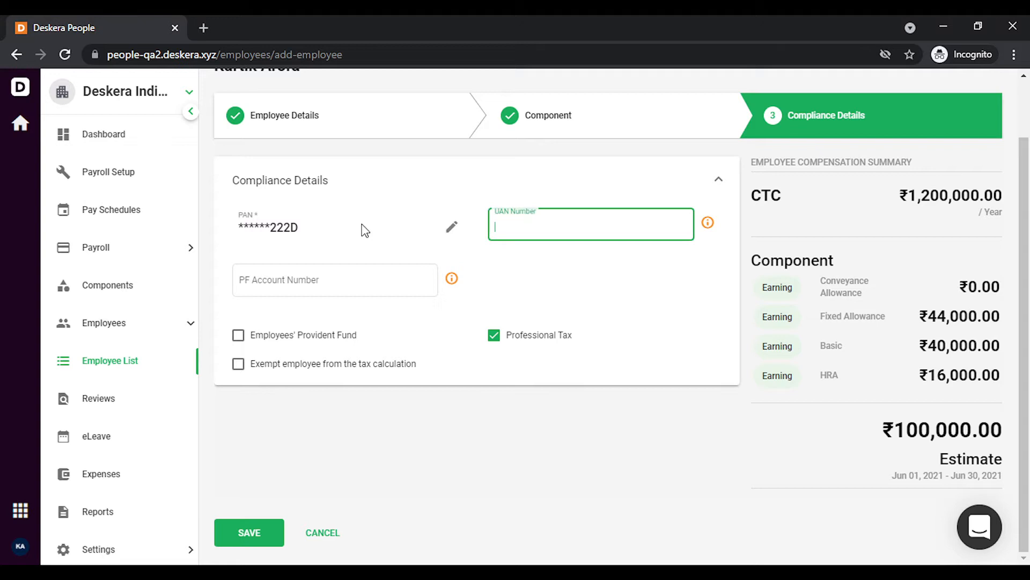
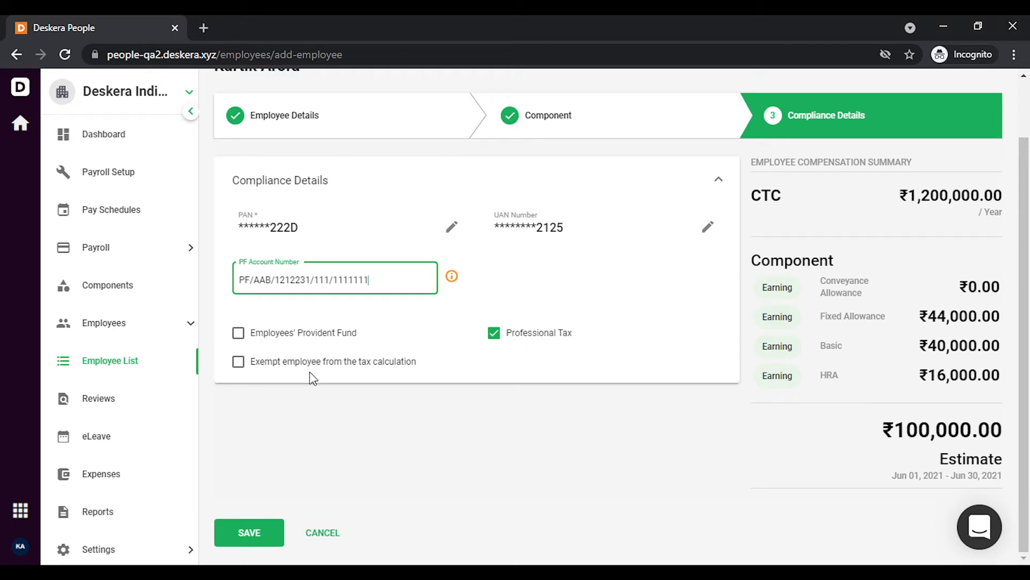
{"action": "mouse_move", "coordinate": [253, 367]}
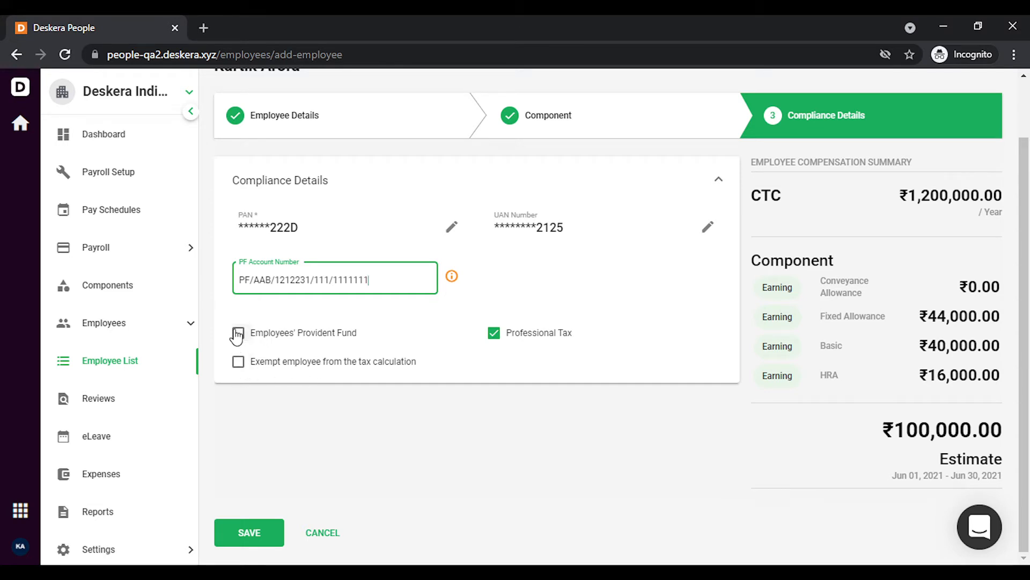
Enable Employees' Provident Fund and save the new employee.
{"action": "left_click", "coordinate": [238, 332]}
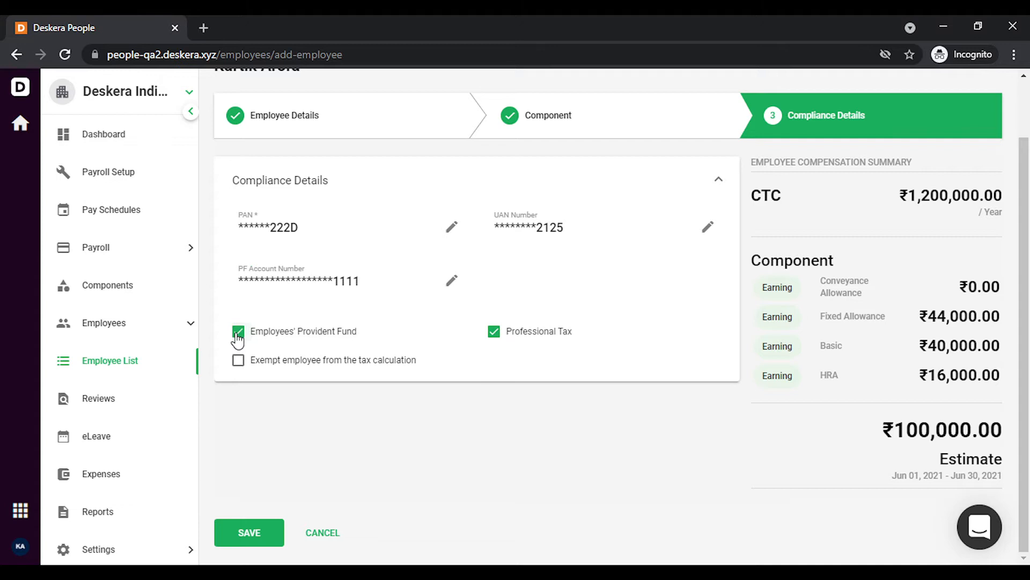
{"action": "left_click", "coordinate": [248, 532]}
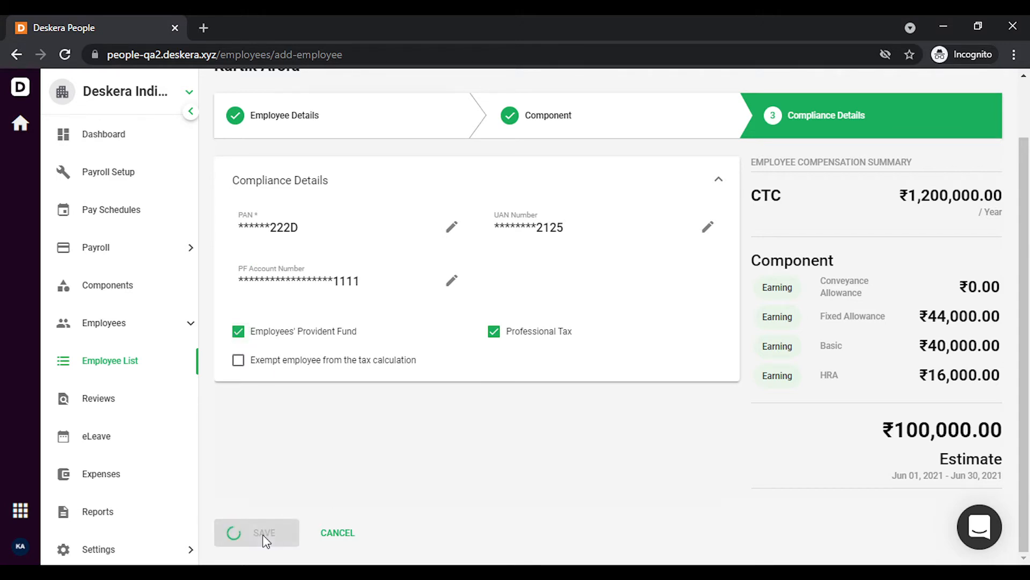
{"action": "left_click", "coordinate": [257, 532]}
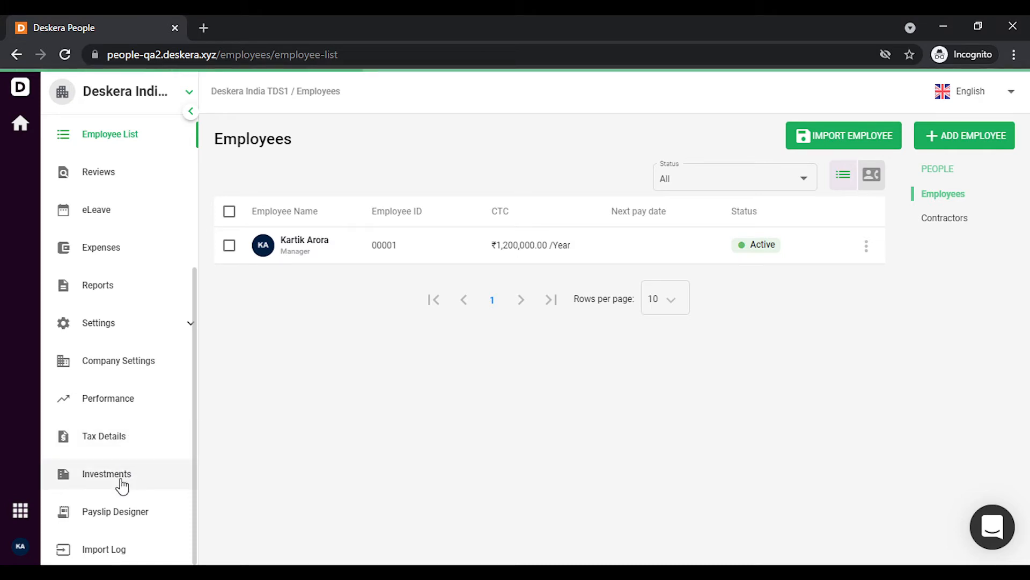
In Investments settings, apply a declaration period of 1 April 2021 to 31 March 2022.
{"action": "left_click", "coordinate": [107, 473]}
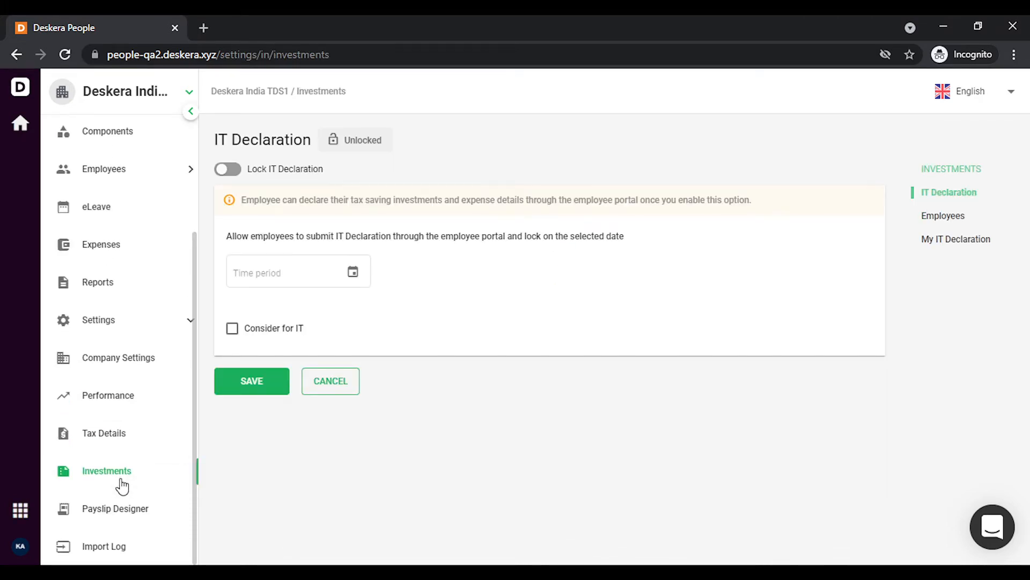
{"action": "mouse_move", "coordinate": [495, 328]}
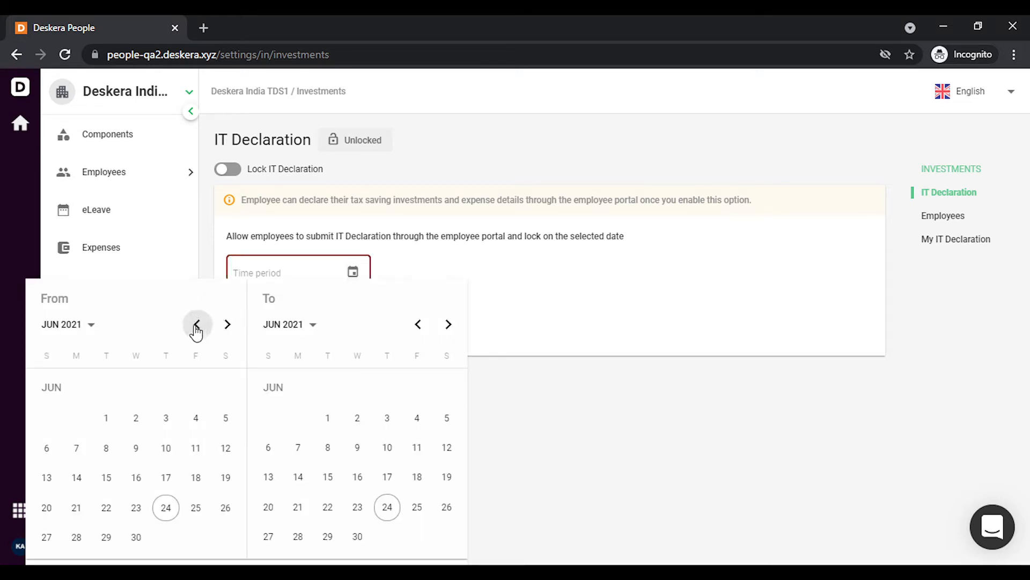
{"action": "left_click", "coordinate": [197, 324]}
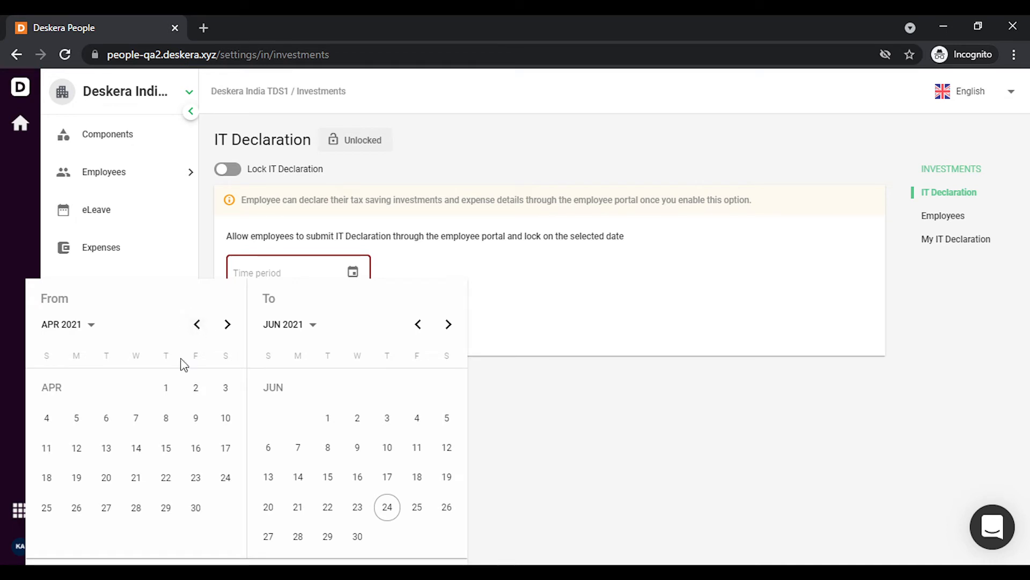
{"action": "left_click", "coordinate": [166, 387]}
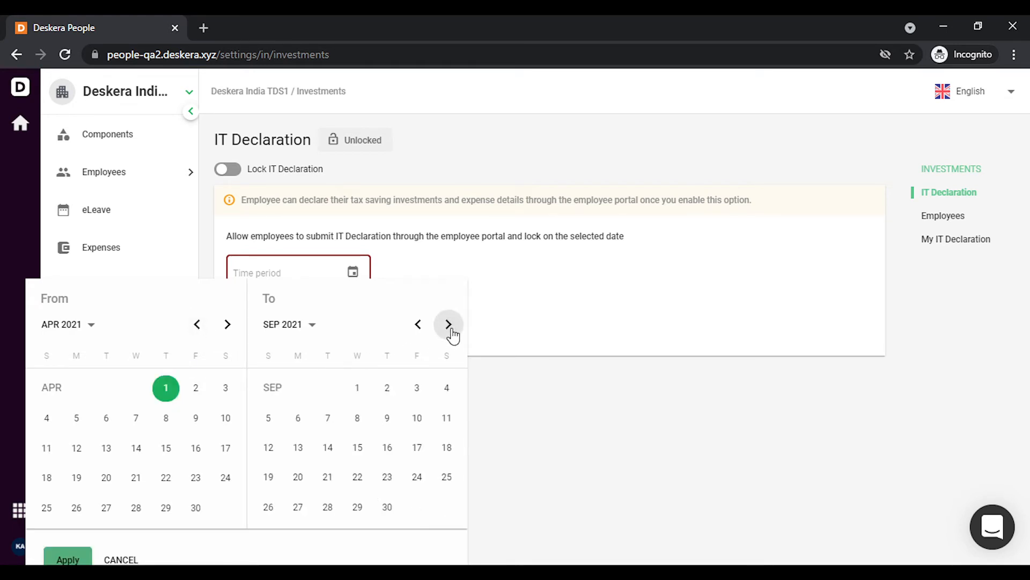
{"action": "left_click", "coordinate": [449, 324]}
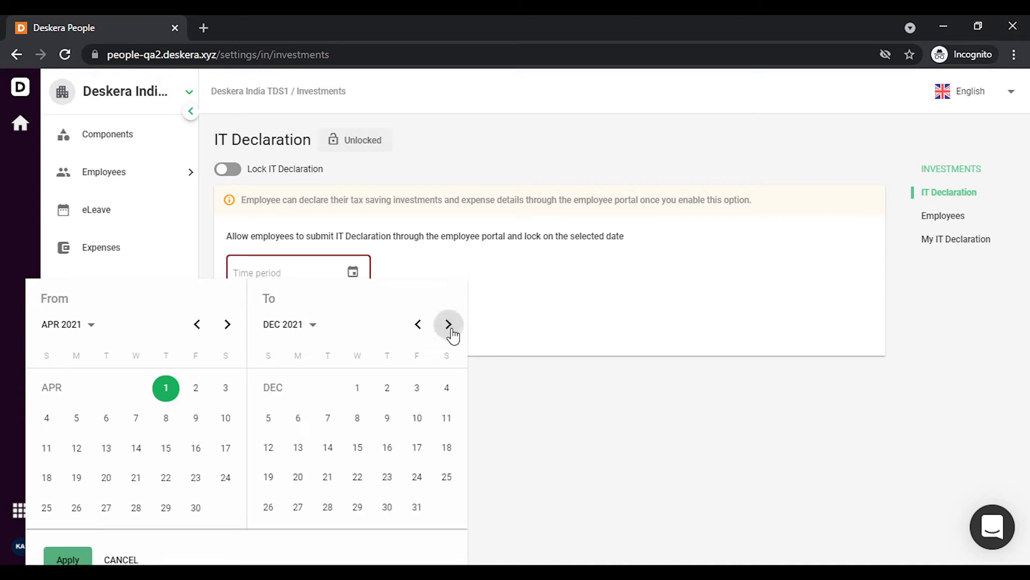
{"action": "left_click", "coordinate": [449, 324]}
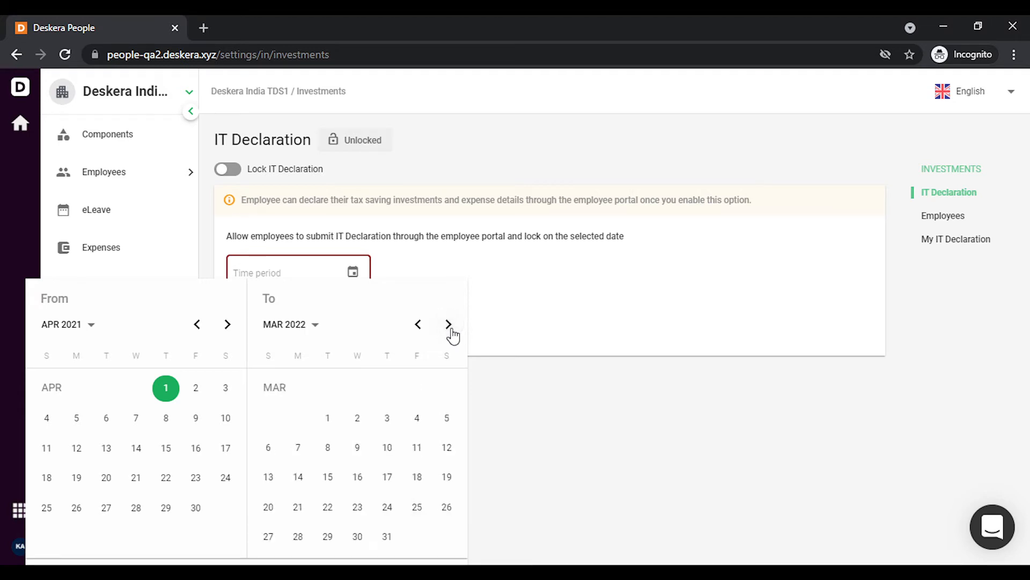
{"action": "left_click", "coordinate": [387, 536]}
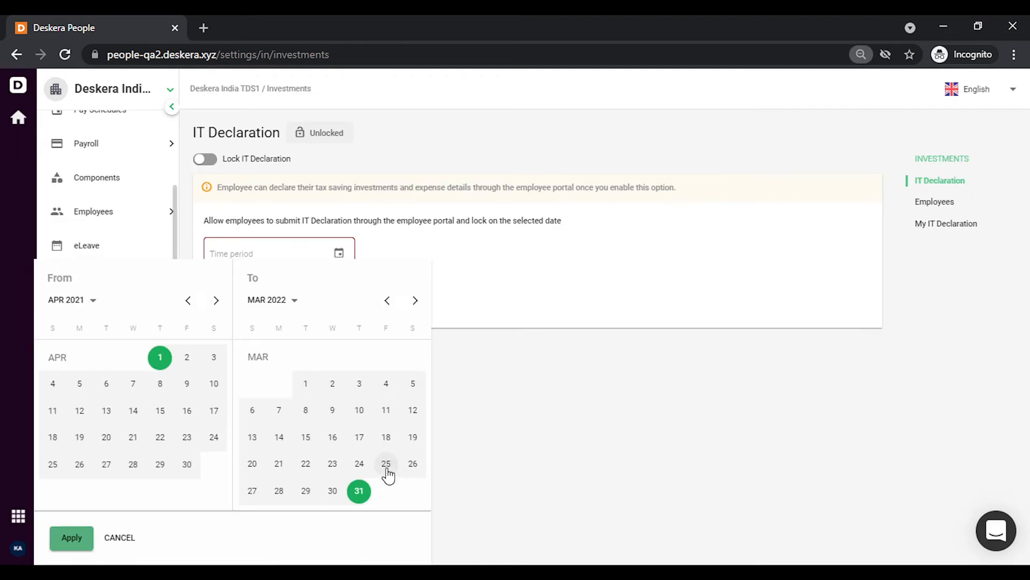
{"action": "left_click", "coordinate": [71, 537]}
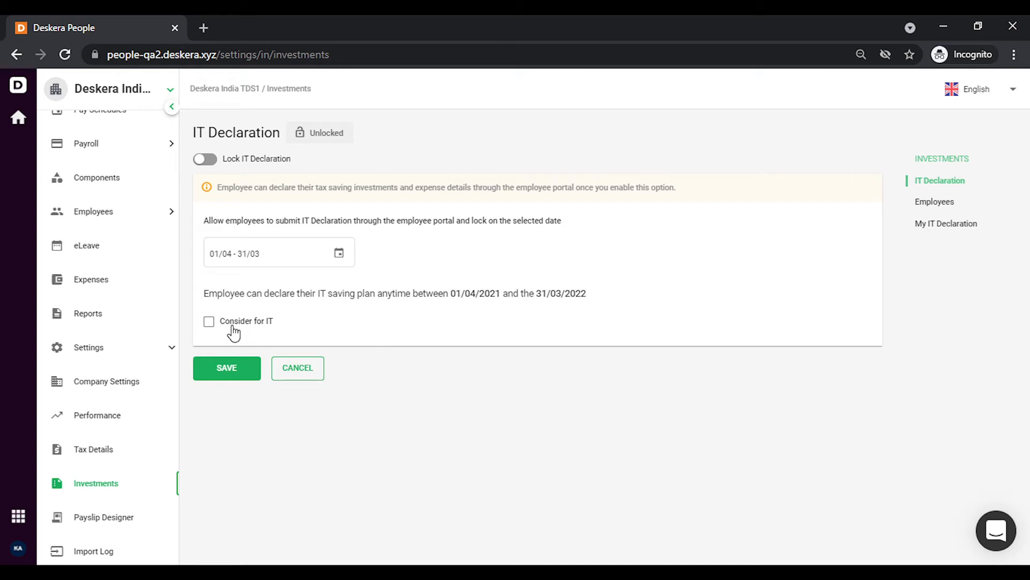
Enable Consider for IT with April as the starting month and save the settings.
{"action": "left_click", "coordinate": [210, 321]}
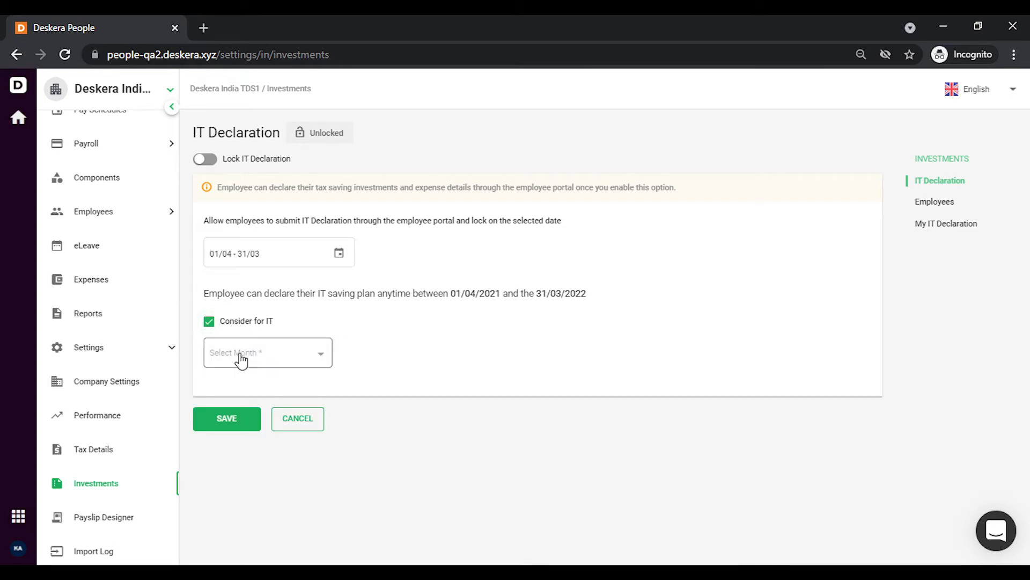
{"action": "left_click", "coordinate": [267, 352]}
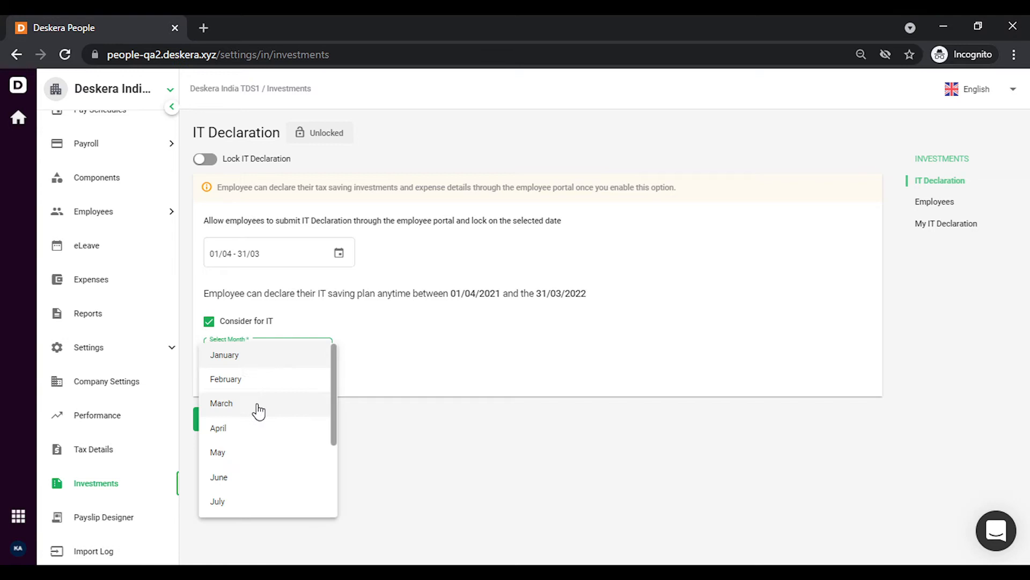
{"action": "left_click", "coordinate": [218, 429]}
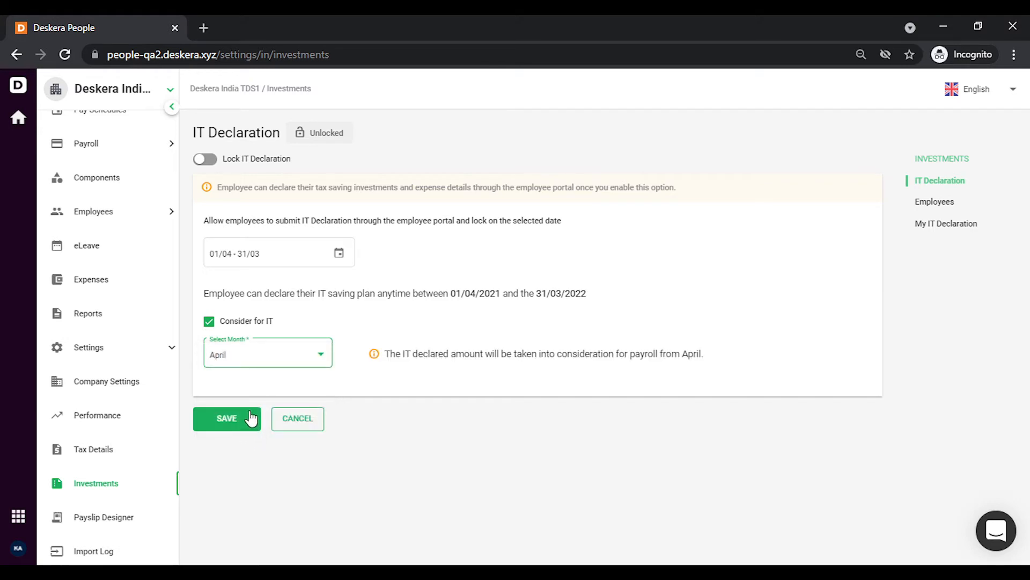
{"action": "mouse_move", "coordinate": [247, 427]}
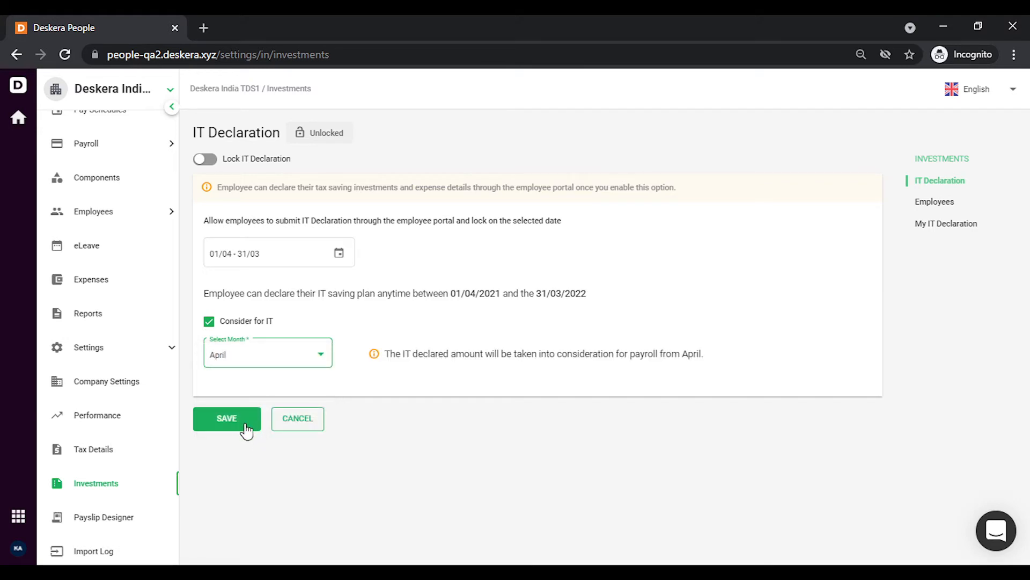
{"action": "mouse_move", "coordinate": [424, 372]}
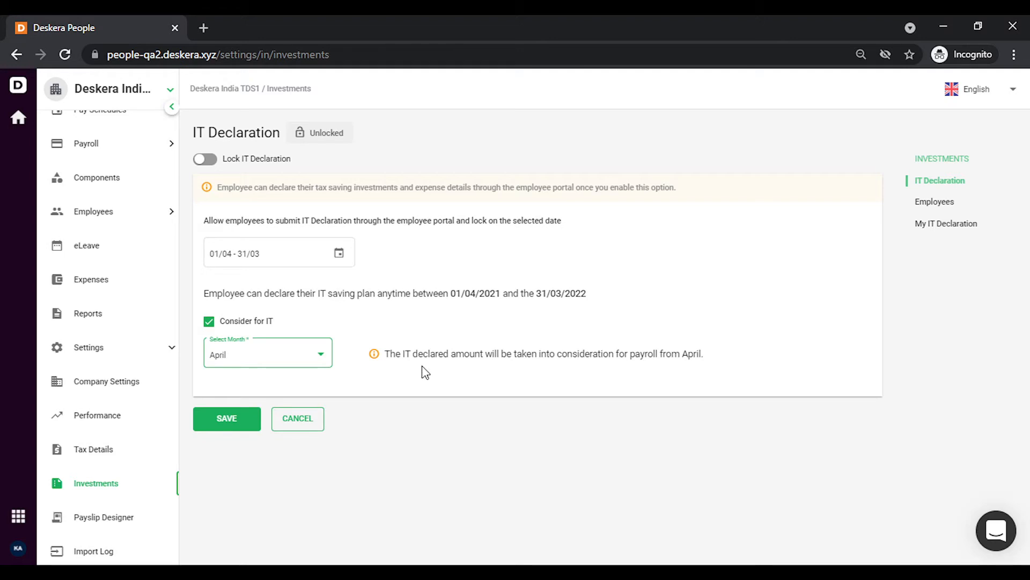
{"action": "mouse_move", "coordinate": [669, 367]}
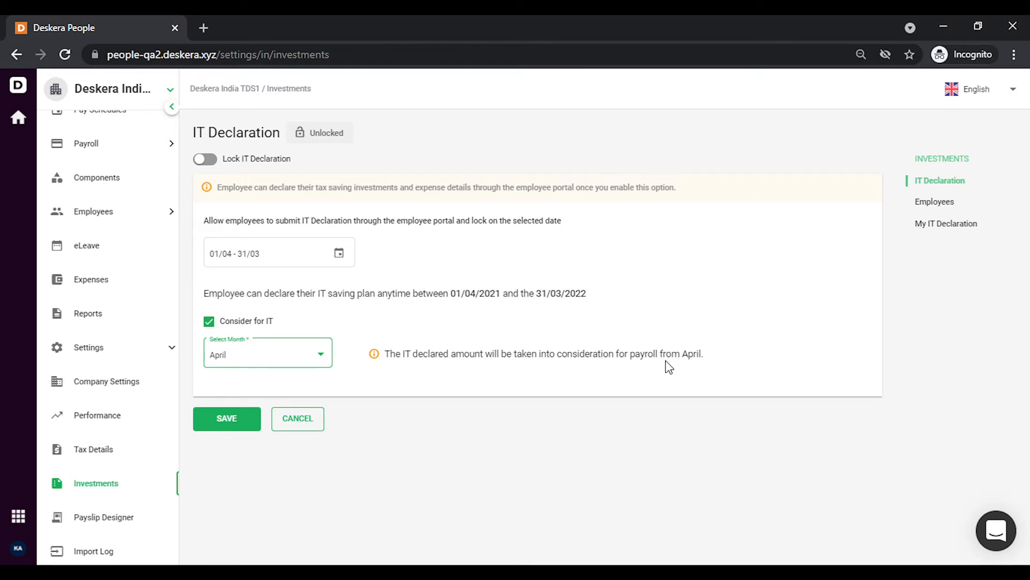
{"action": "mouse_move", "coordinate": [227, 419]}
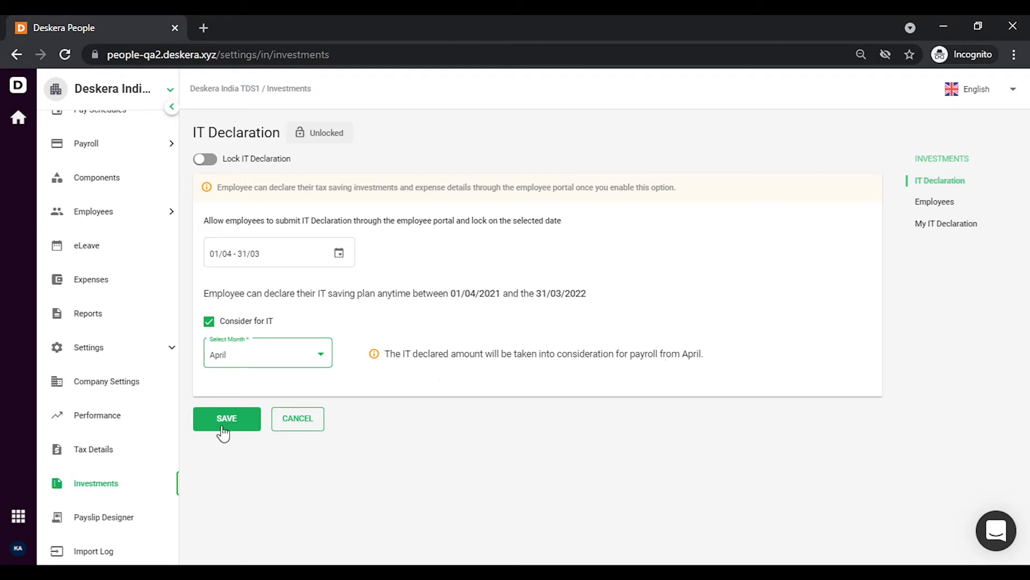
{"action": "left_click", "coordinate": [226, 419]}
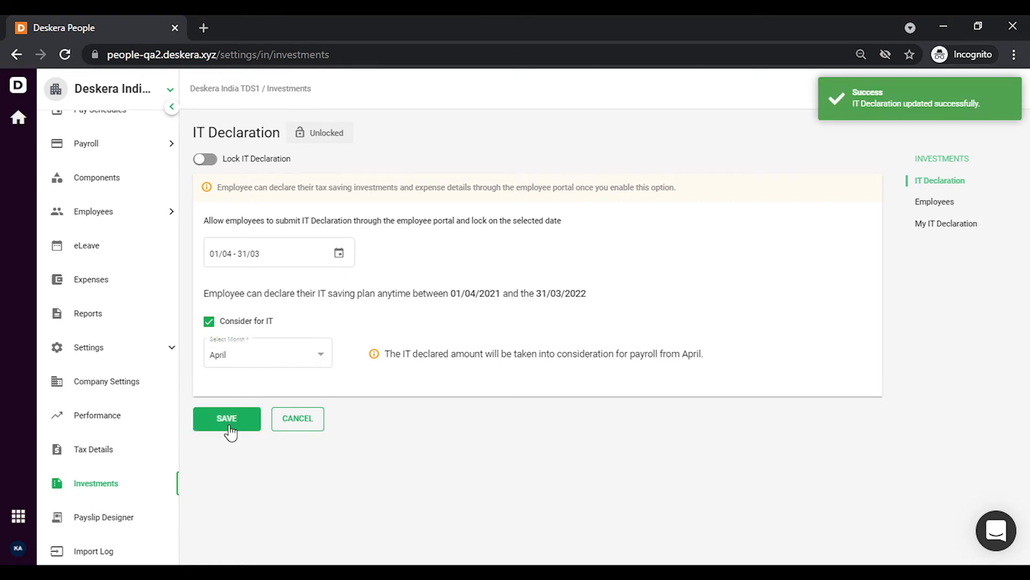
{"action": "mouse_move", "coordinate": [902, 262]}
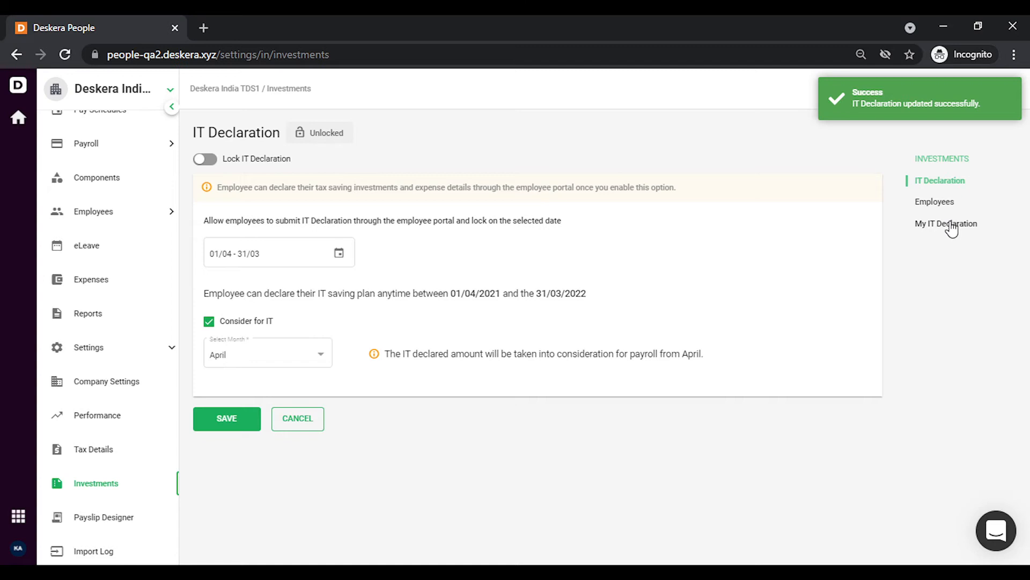
In the IT declaration form, toggle the rented house section on and back off.
{"action": "left_click", "coordinate": [947, 224]}
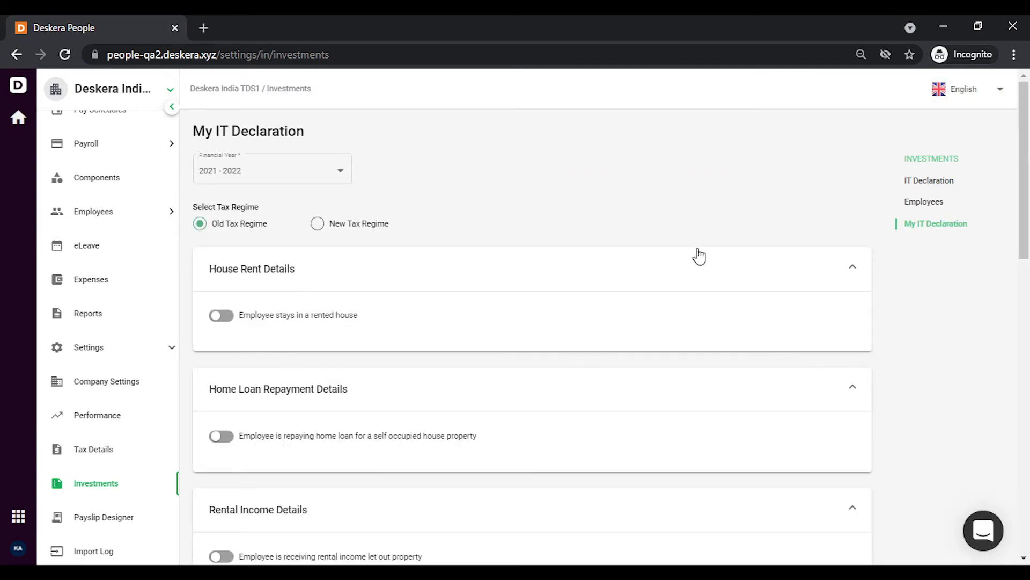
{"action": "mouse_move", "coordinate": [244, 235]}
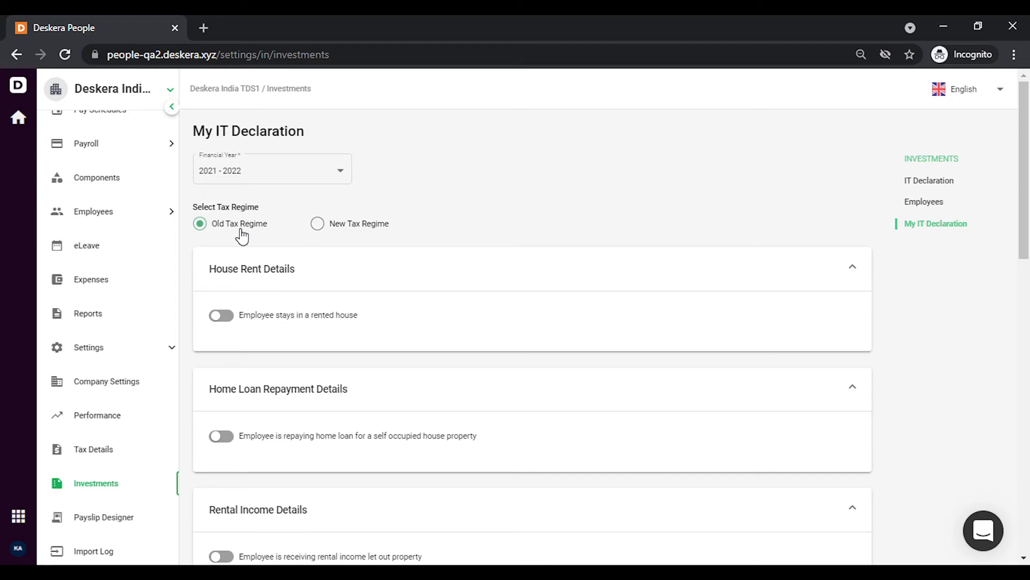
{"action": "scroll", "scroll_direction": "down", "scroll_amount": 3}
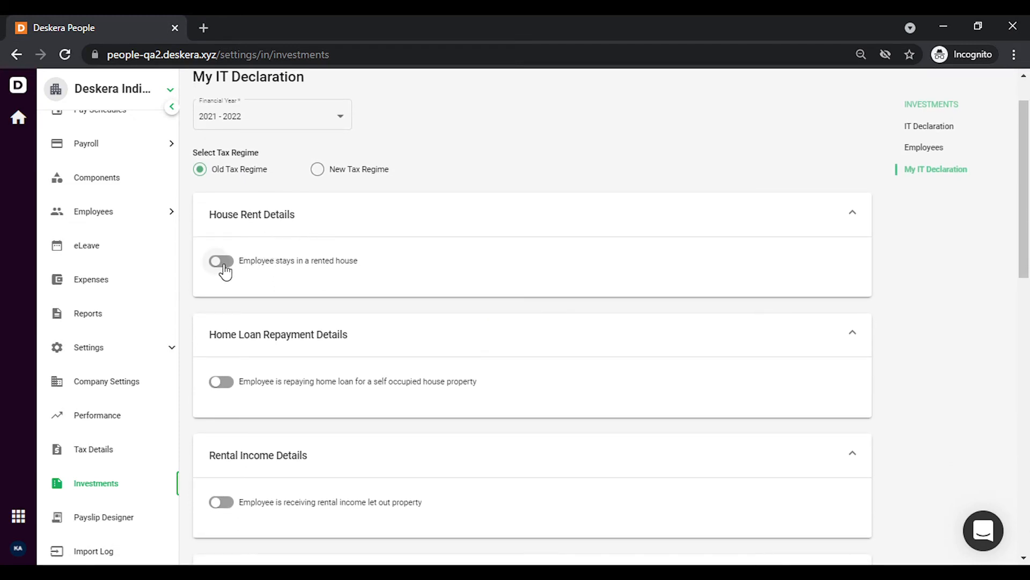
{"action": "left_click", "coordinate": [221, 261]}
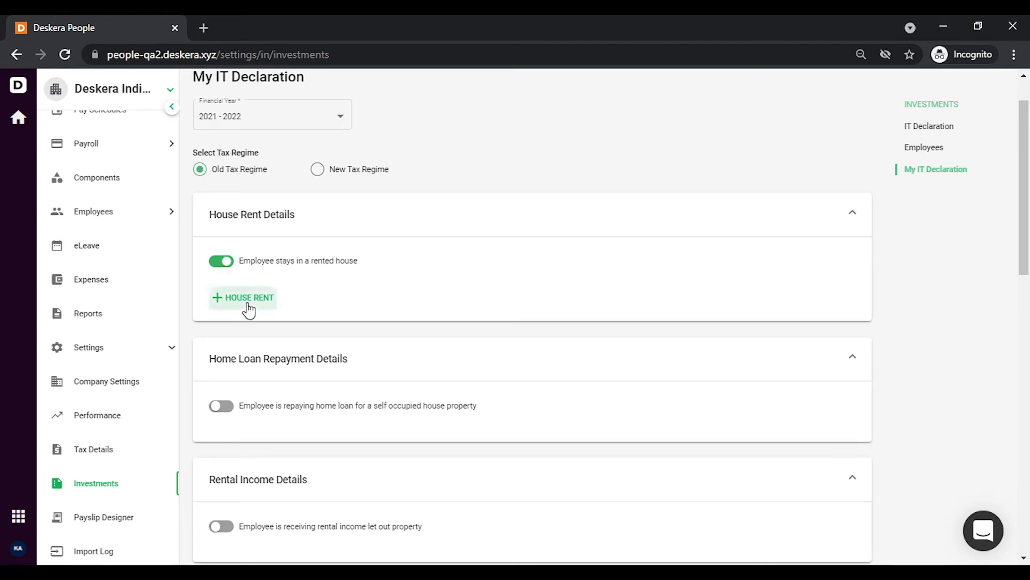
{"action": "left_click", "coordinate": [243, 298]}
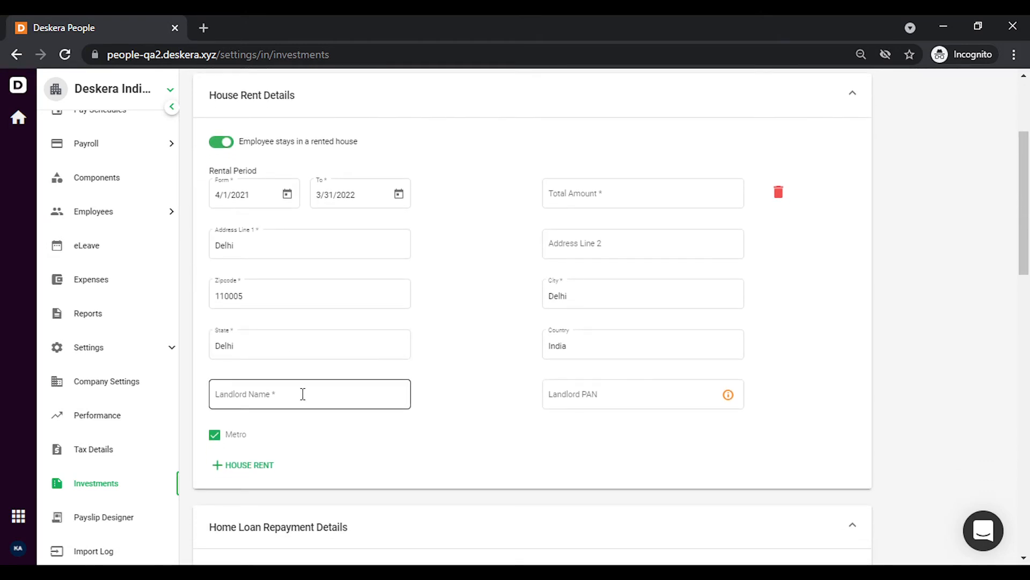
{"action": "left_click", "coordinate": [221, 141]}
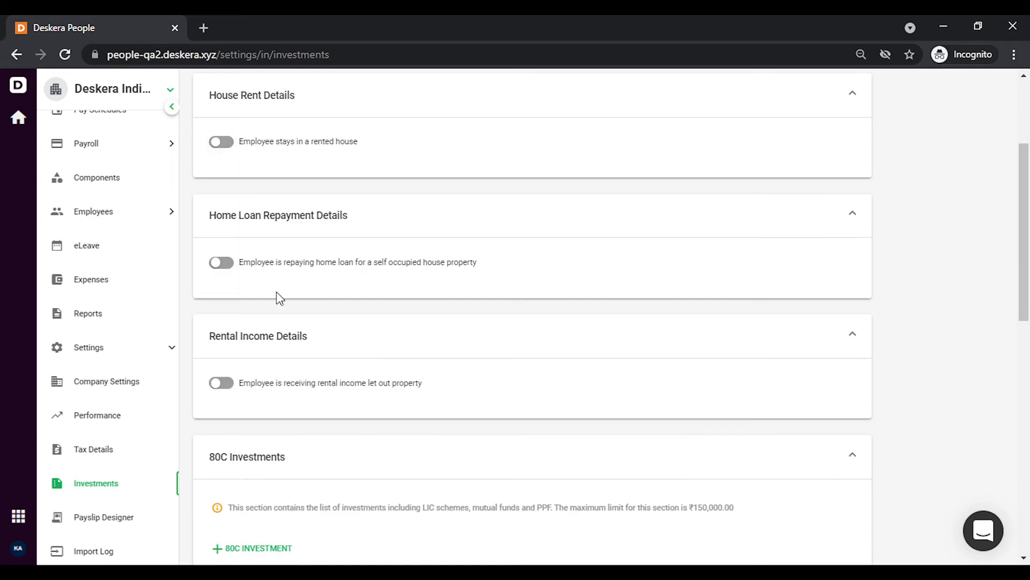
Toggle the home loan repayment section on and back off.
{"action": "scroll", "scroll_direction": "down", "scroll_amount": 3}
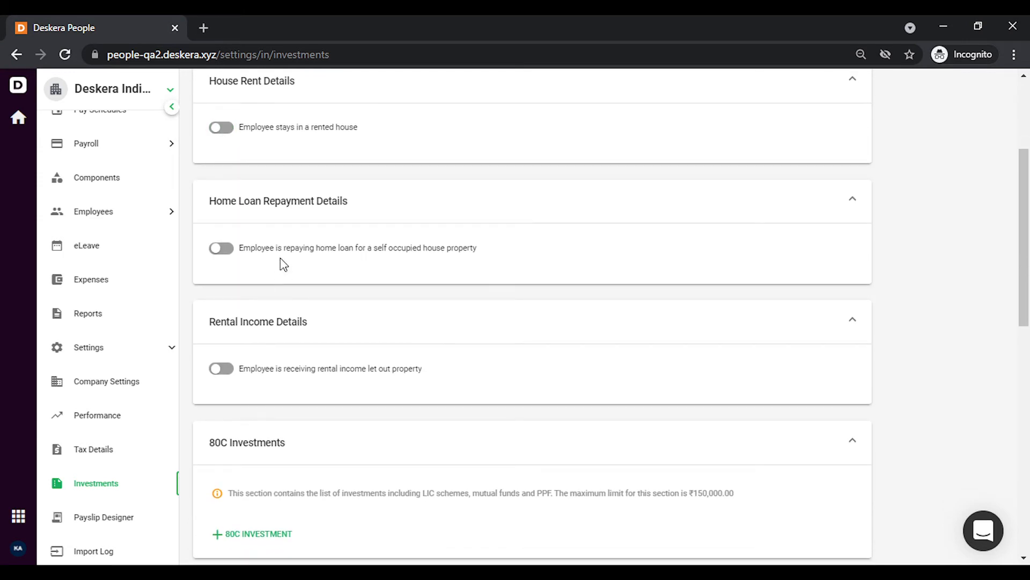
{"action": "left_click", "coordinate": [221, 248]}
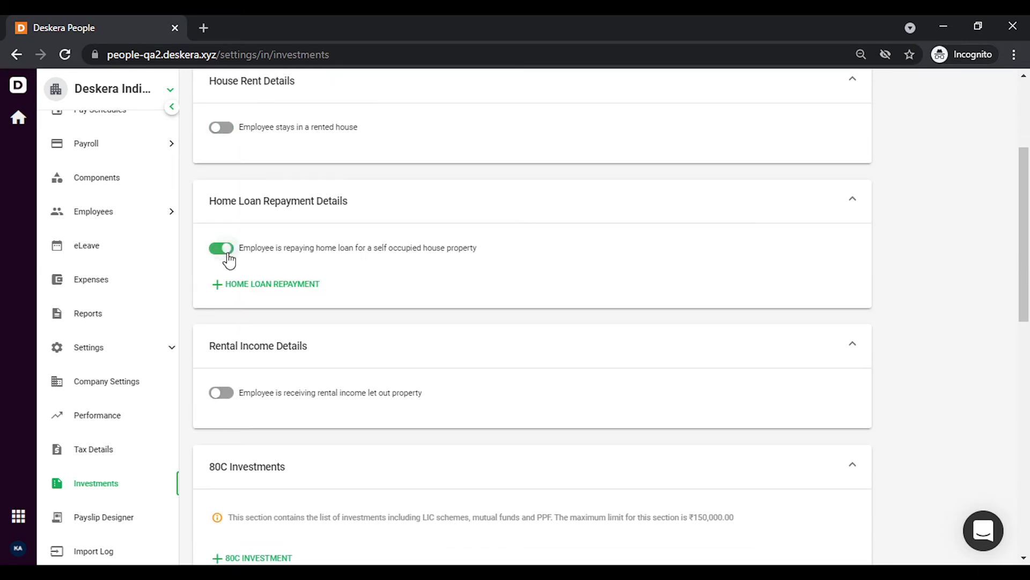
{"action": "left_click", "coordinate": [270, 284]}
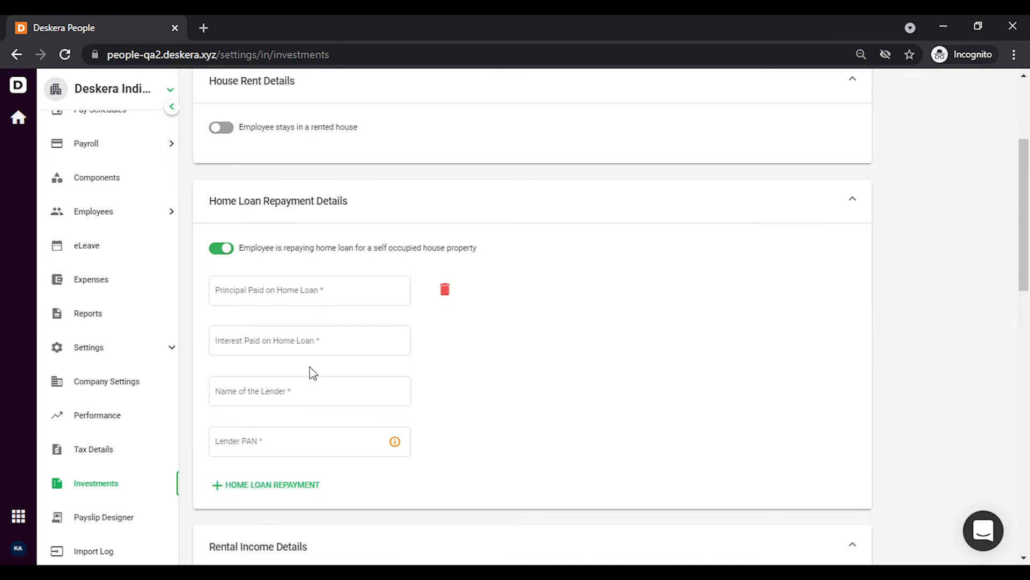
{"action": "mouse_move", "coordinate": [244, 258]}
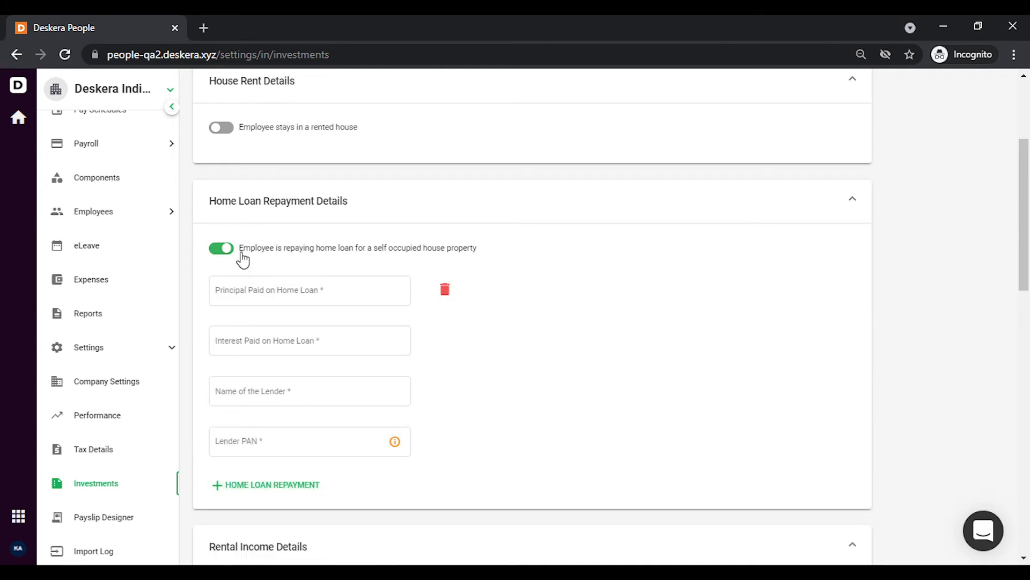
{"action": "left_click", "coordinate": [221, 248]}
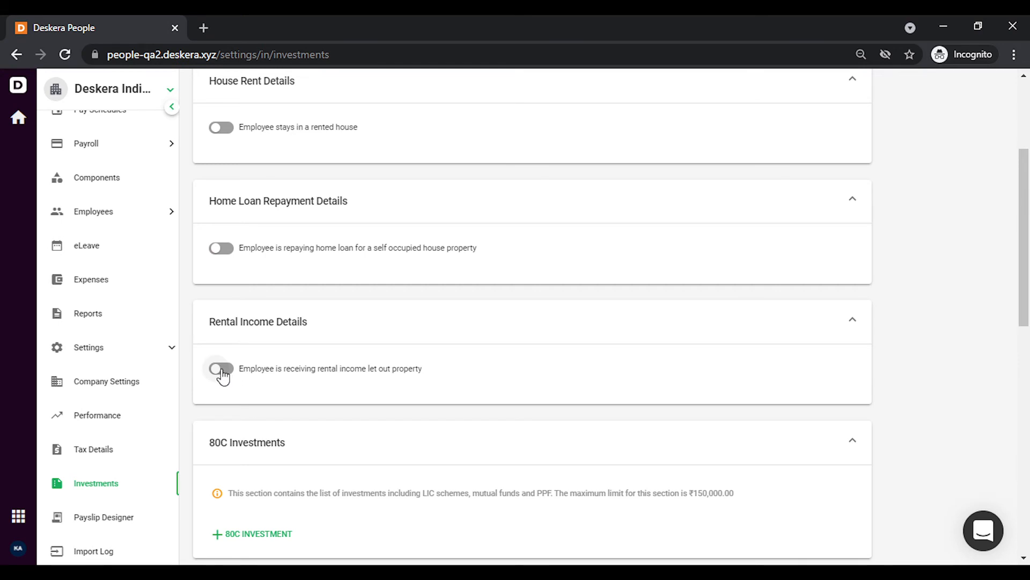
Toggle rental income on and off, then add a blank 80C investment entry.
{"action": "left_click", "coordinate": [221, 369]}
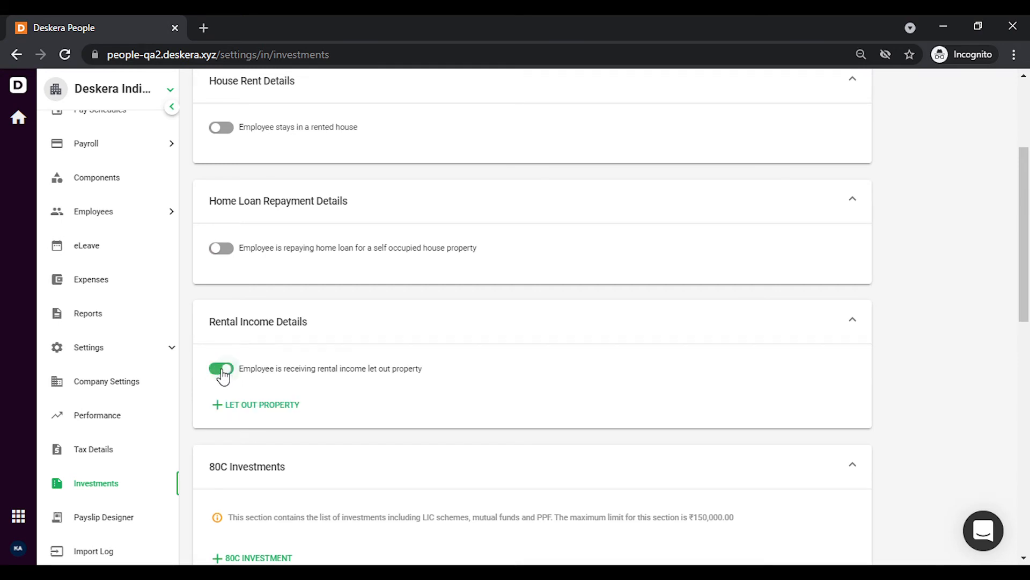
{"action": "left_click", "coordinate": [260, 404]}
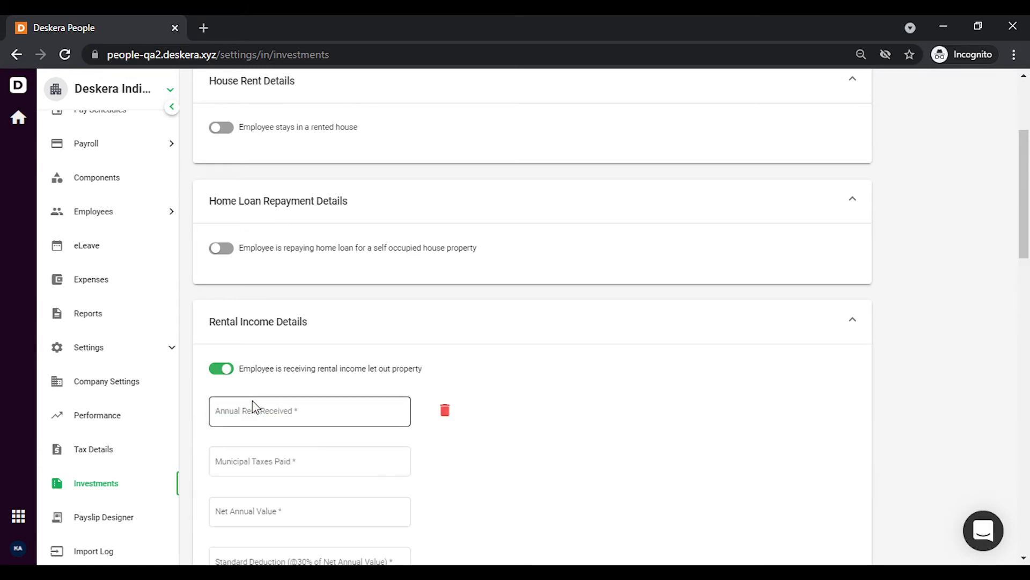
{"action": "left_click", "coordinate": [221, 369]}
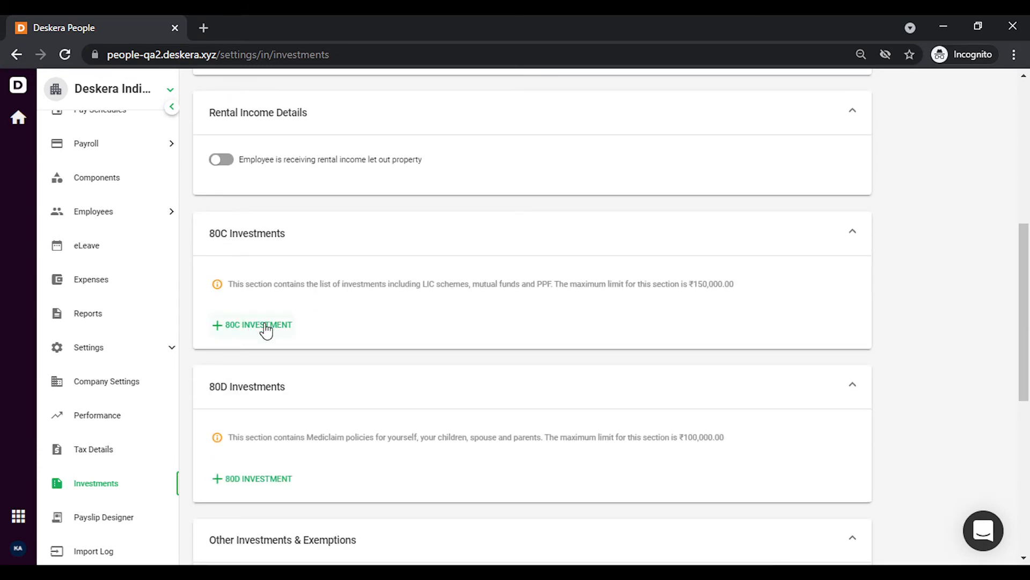
{"action": "left_click", "coordinate": [252, 324]}
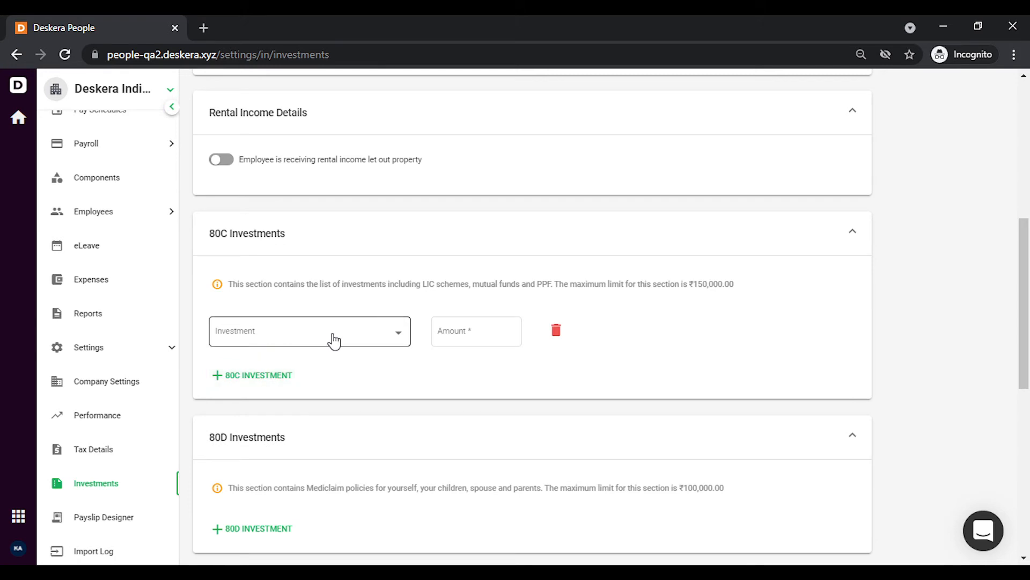
Set the 80C investment to Term deposit in post office with amount 80,000.
{"action": "left_click", "coordinate": [309, 330]}
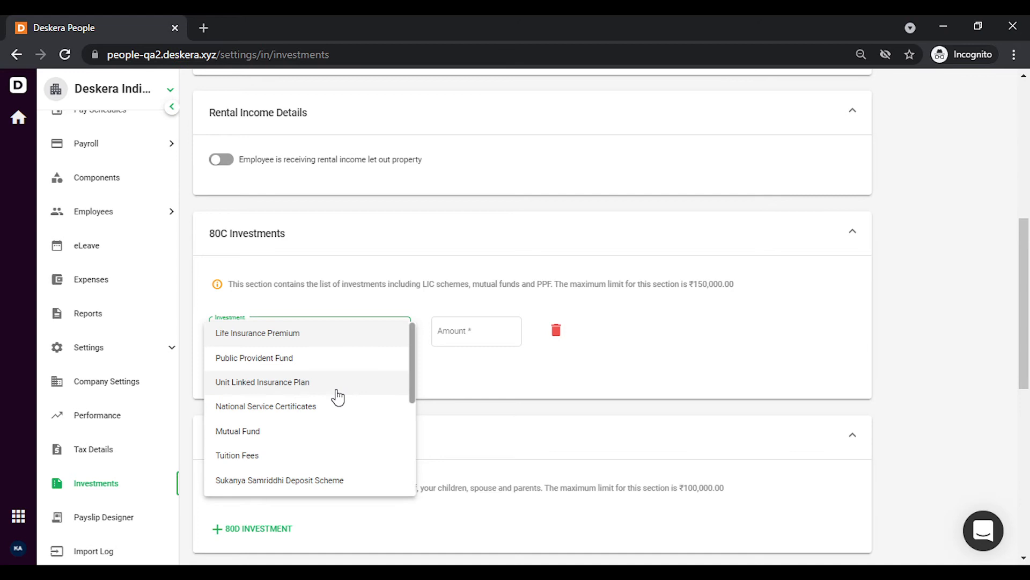
{"action": "mouse_move", "coordinate": [318, 439]}
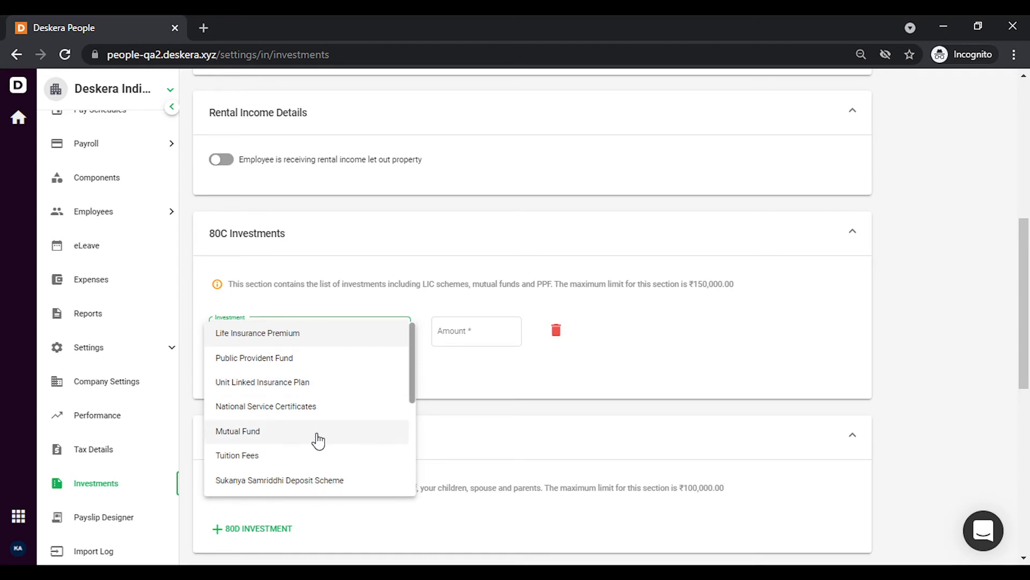
{"action": "scroll", "scroll_direction": "down", "scroll_amount": 3}
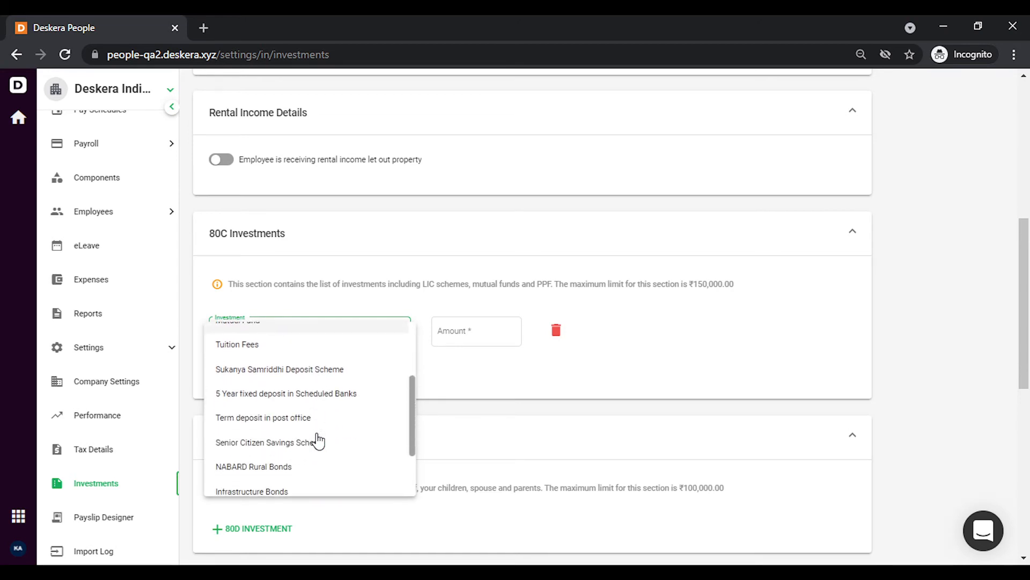
{"action": "scroll", "scroll_direction": "down", "scroll_amount": 3}
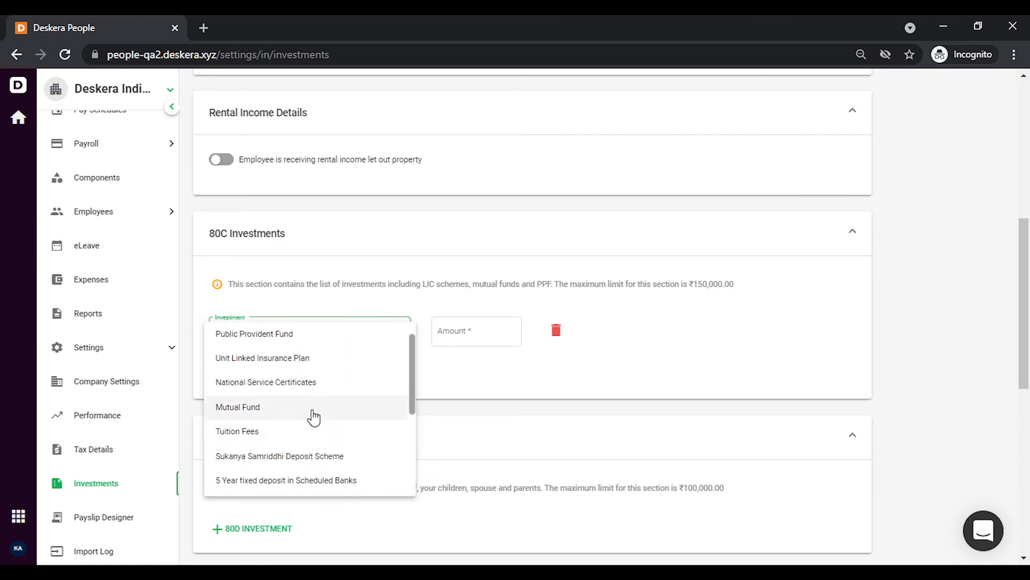
{"action": "scroll", "scroll_direction": "down", "scroll_amount": 3}
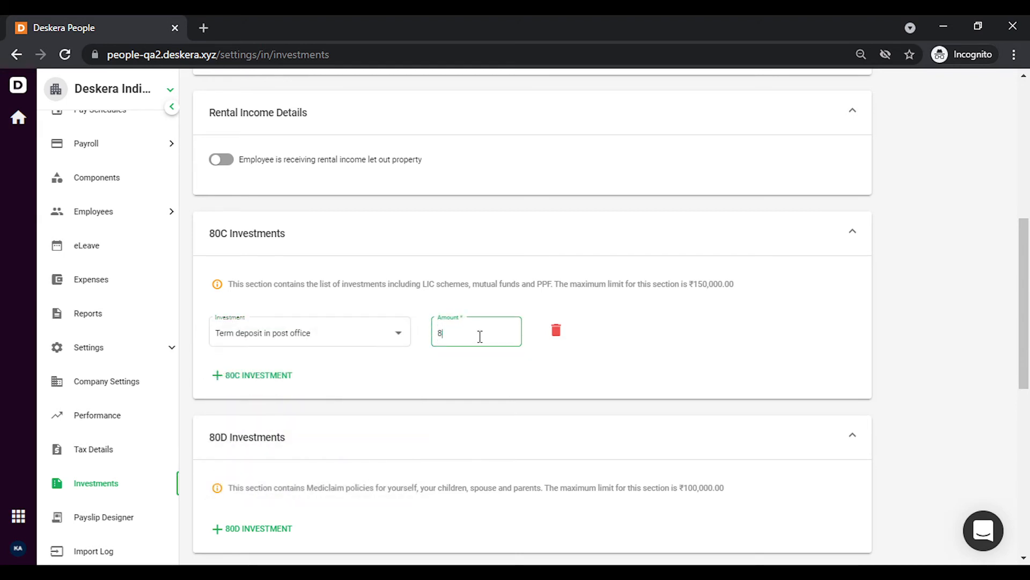
{"action": "type", "text": "0,000"}
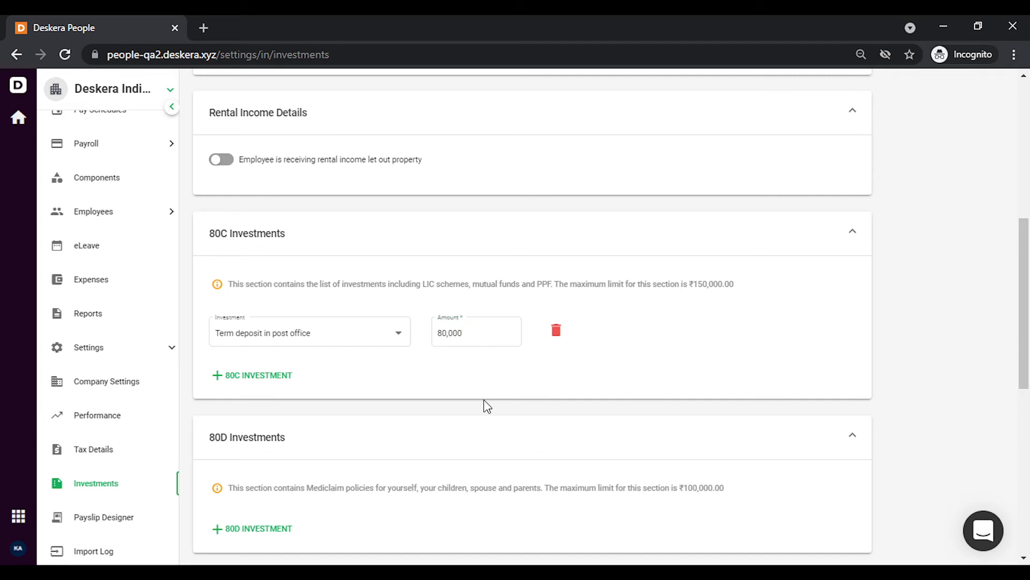
{"action": "scroll", "scroll_direction": "down", "scroll_amount": 3}
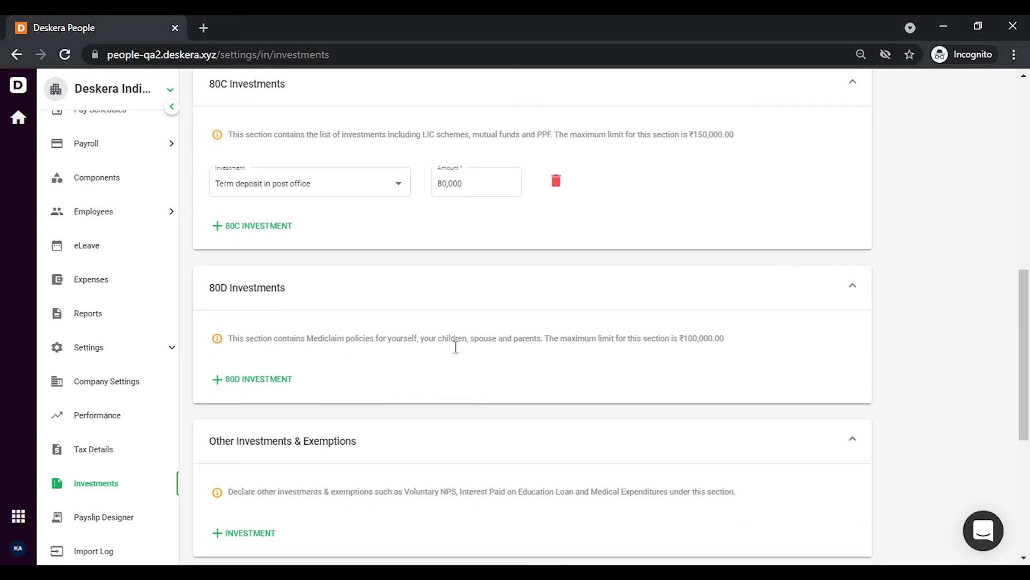
{"action": "scroll", "scroll_direction": "down", "scroll_amount": 3}
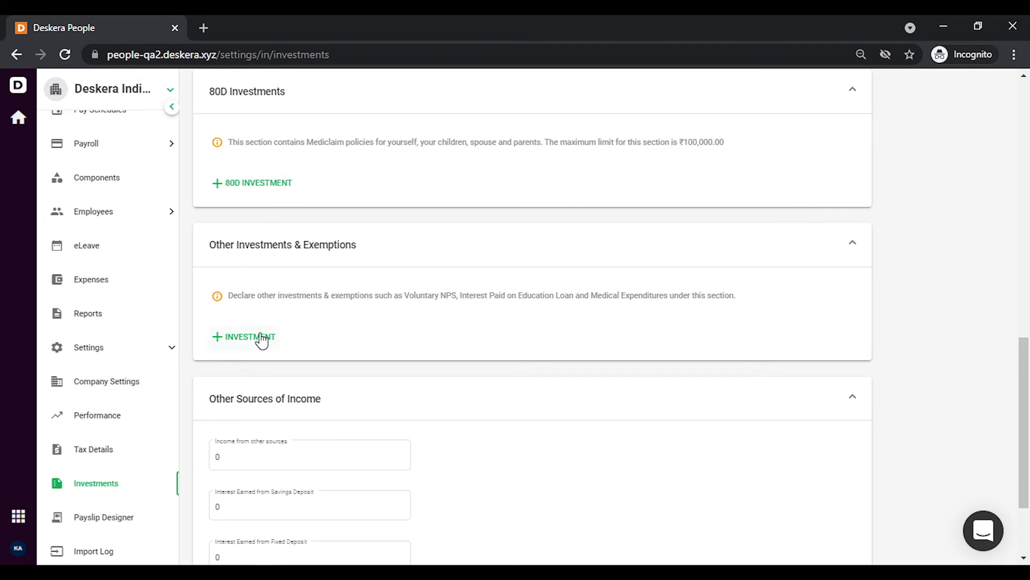
{"action": "scroll", "scroll_direction": "down", "scroll_amount": 3}
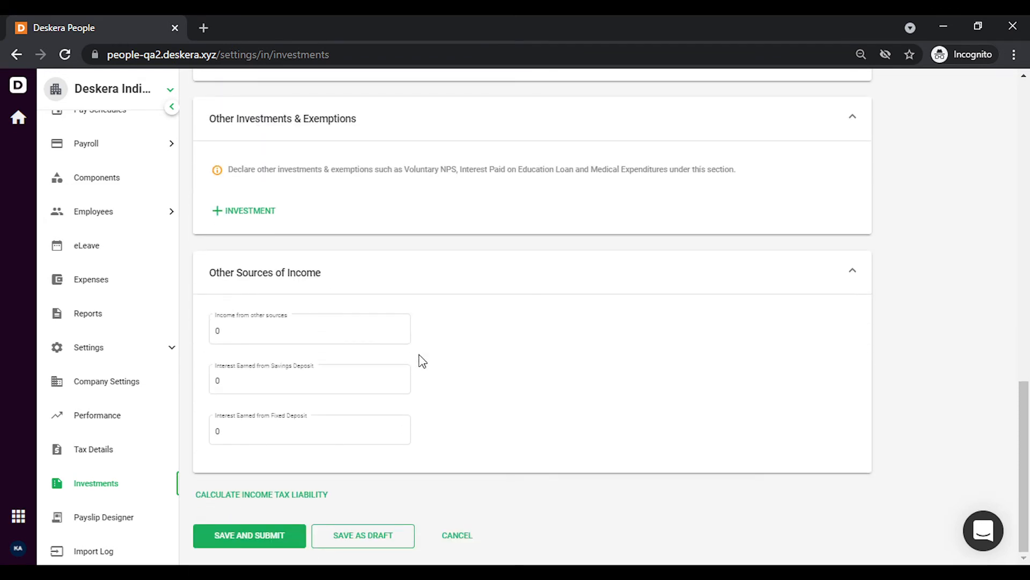
{"action": "left_click", "coordinate": [309, 330]}
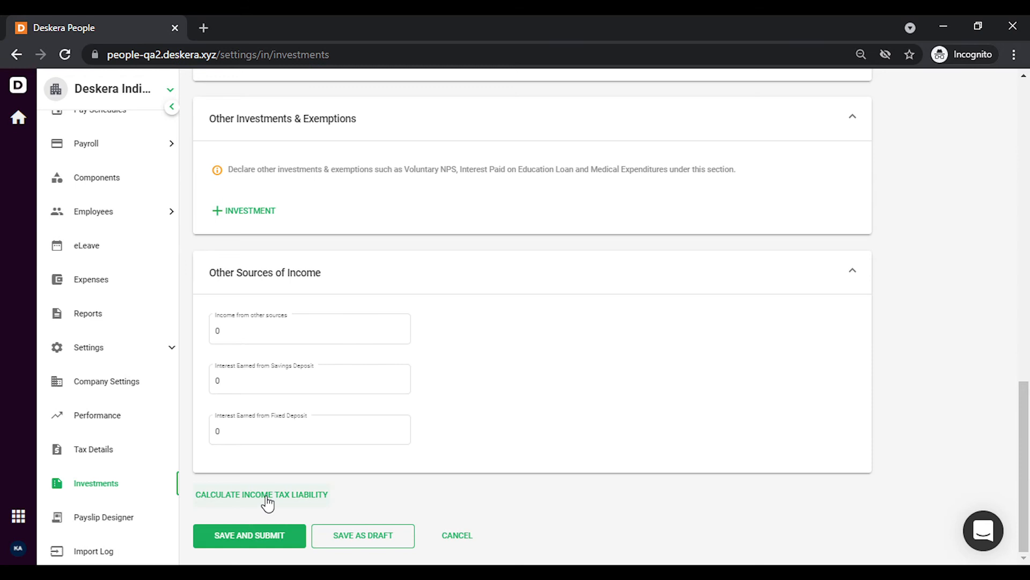
{"action": "left_click", "coordinate": [262, 494]}
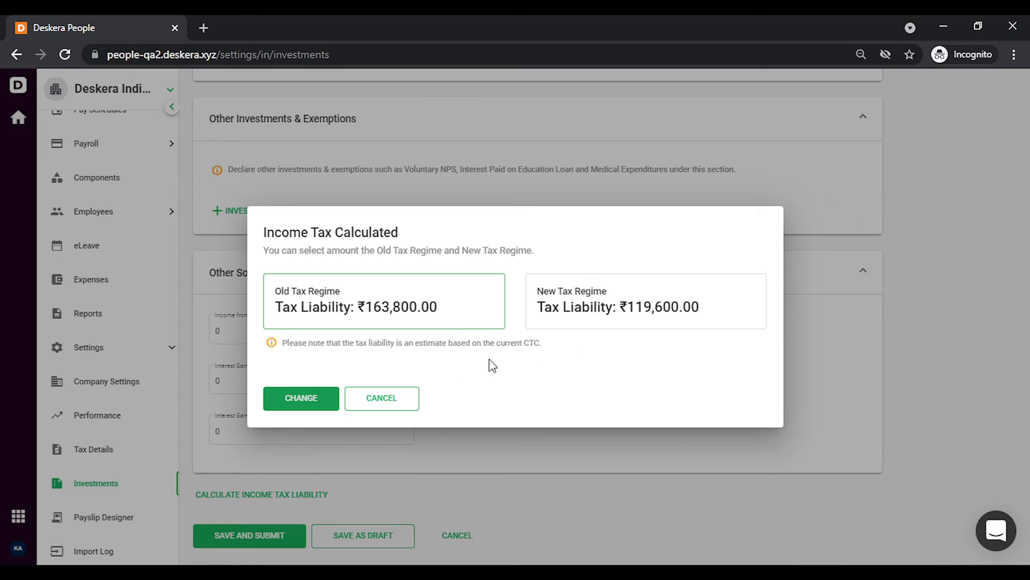
{"action": "left_click", "coordinate": [381, 398]}
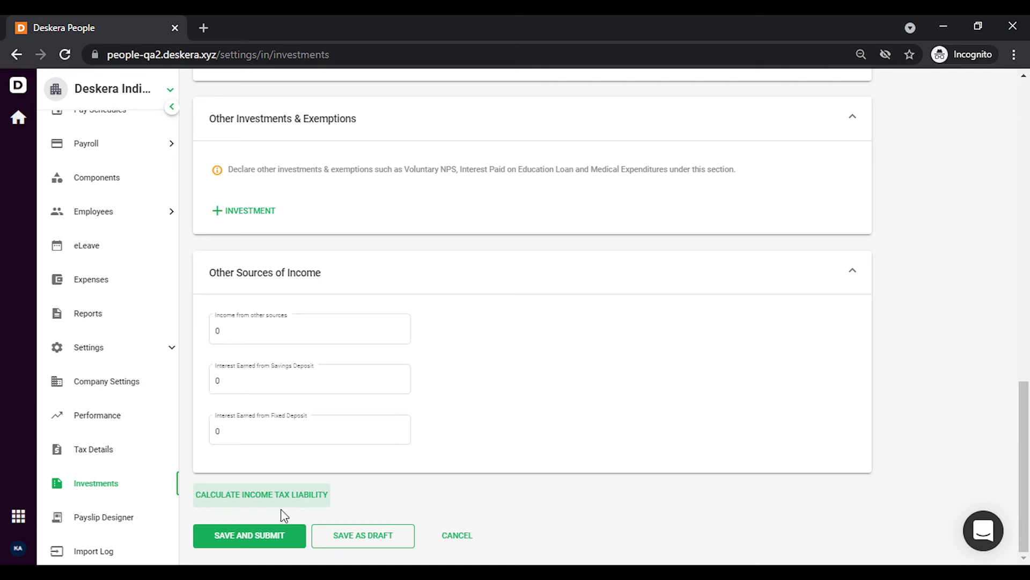
{"action": "left_click", "coordinate": [249, 535]}
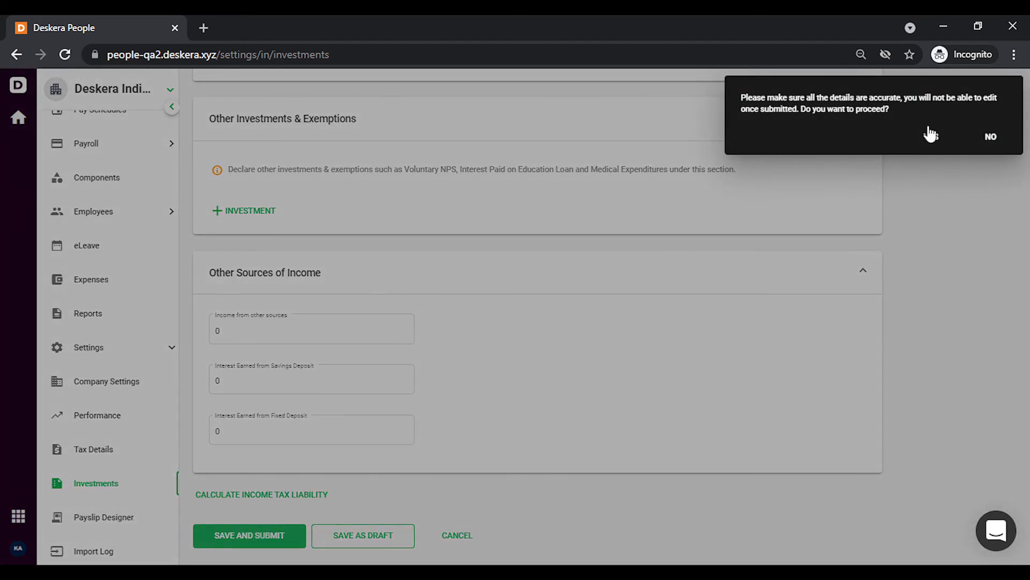
Confirm the declaration submission so it locks, then go to the Payruns page.
{"action": "left_click", "coordinate": [931, 136]}
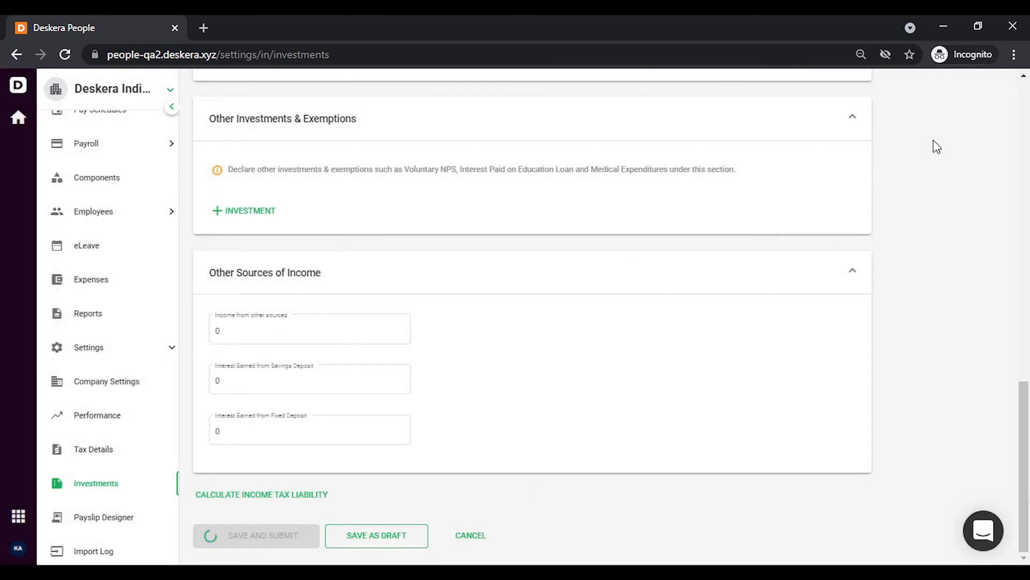
{"action": "left_click", "coordinate": [376, 535]}
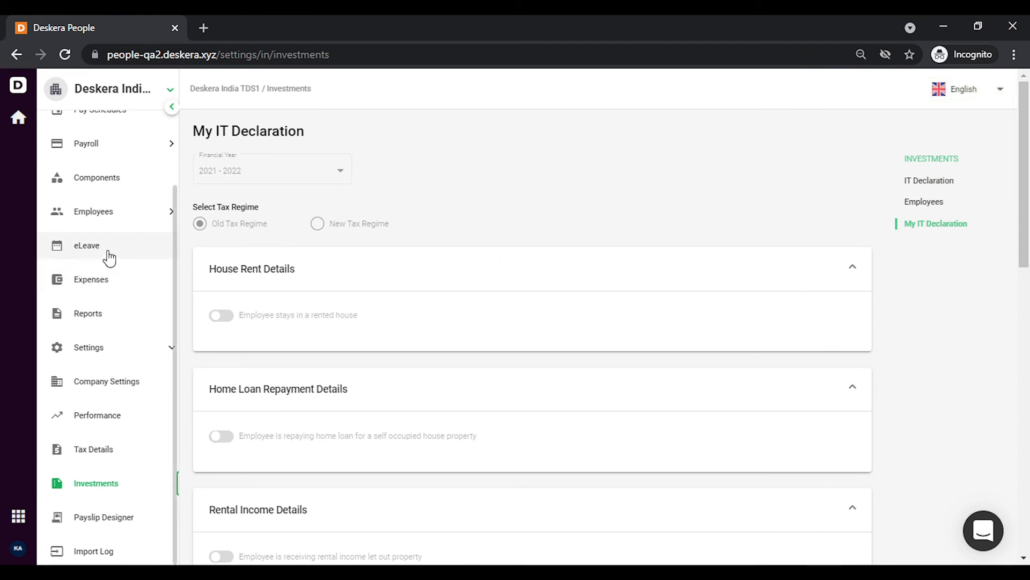
{"action": "mouse_move", "coordinate": [113, 247]}
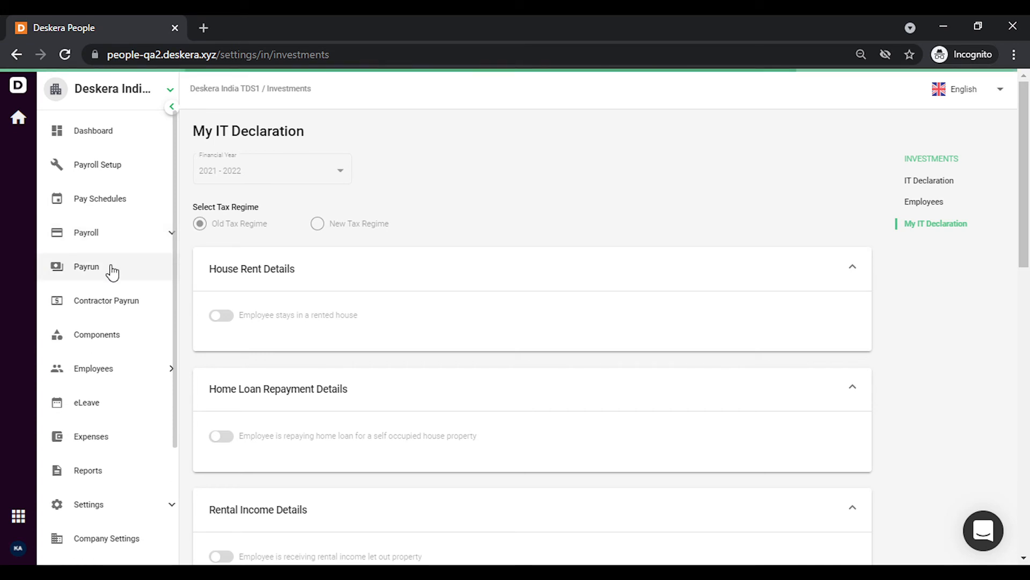
{"action": "left_click", "coordinate": [86, 266]}
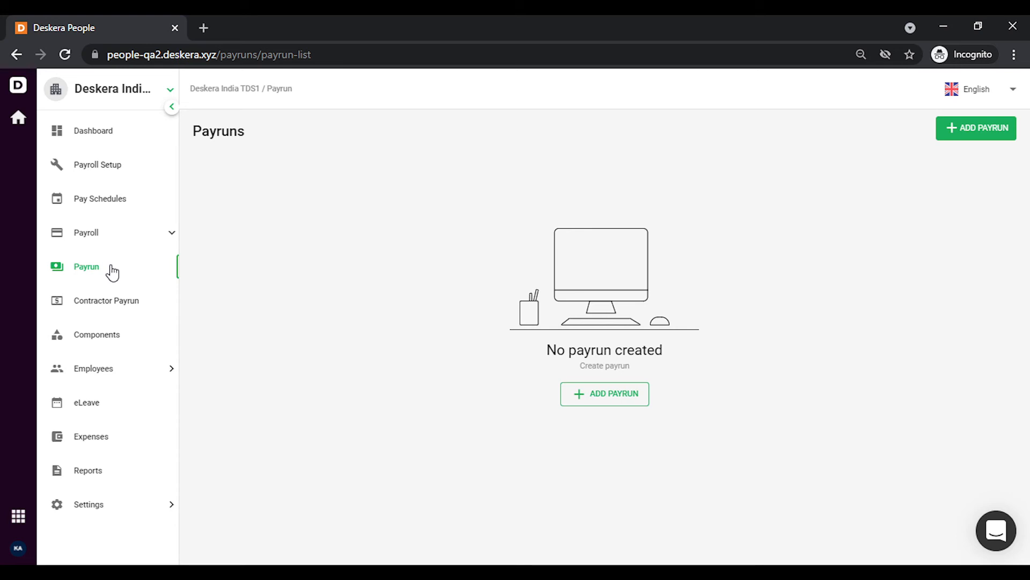
{"action": "mouse_move", "coordinate": [976, 135]}
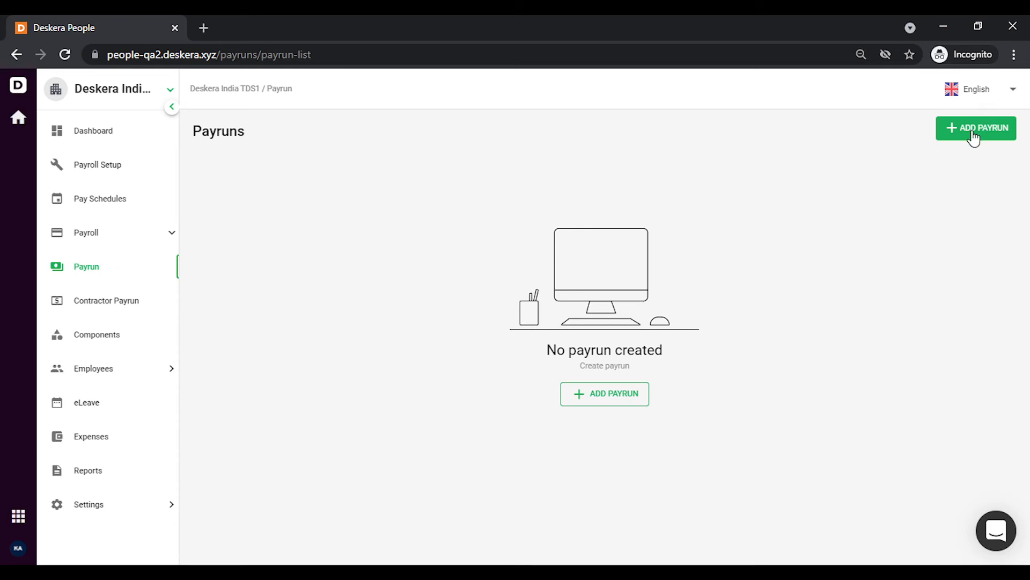
{"action": "left_click", "coordinate": [976, 127]}
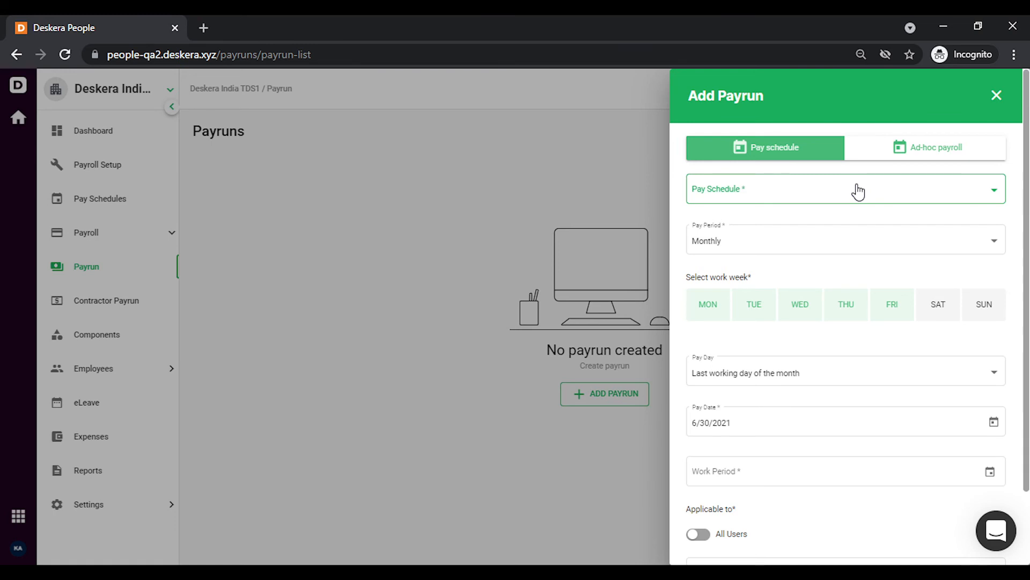
{"action": "left_click", "coordinate": [927, 147]}
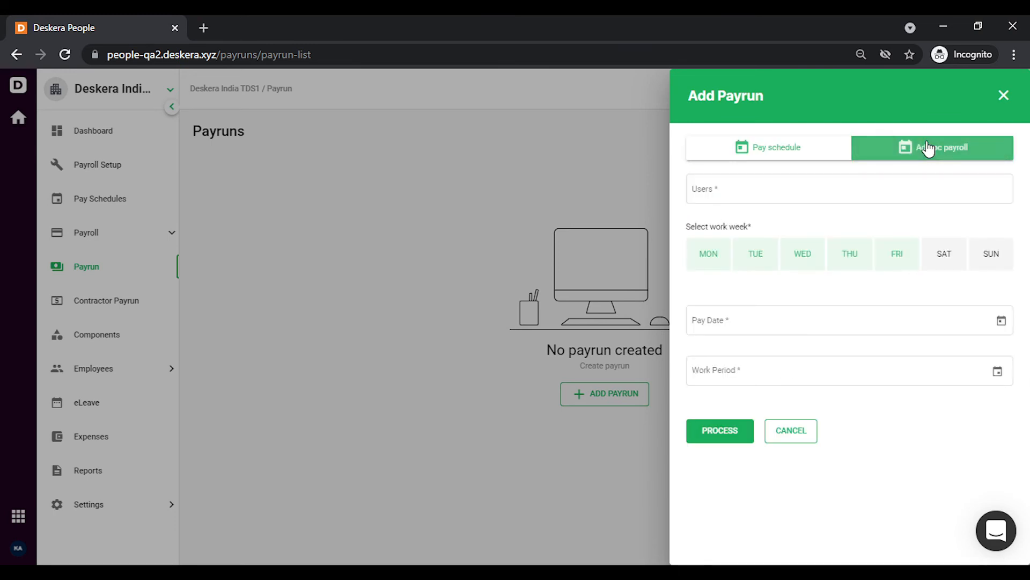
{"action": "left_click", "coordinate": [848, 189]}
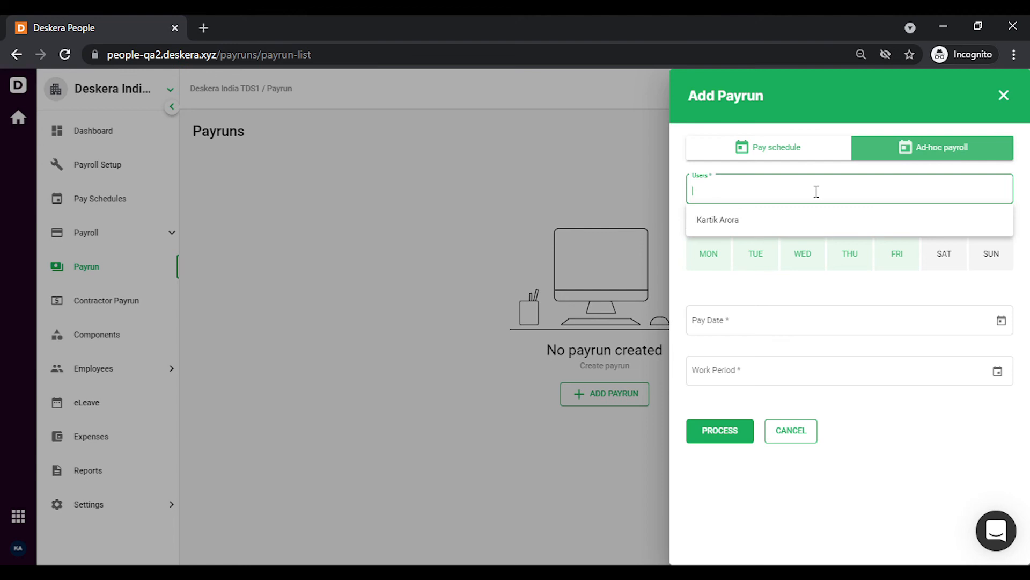
{"action": "left_click", "coordinate": [718, 219]}
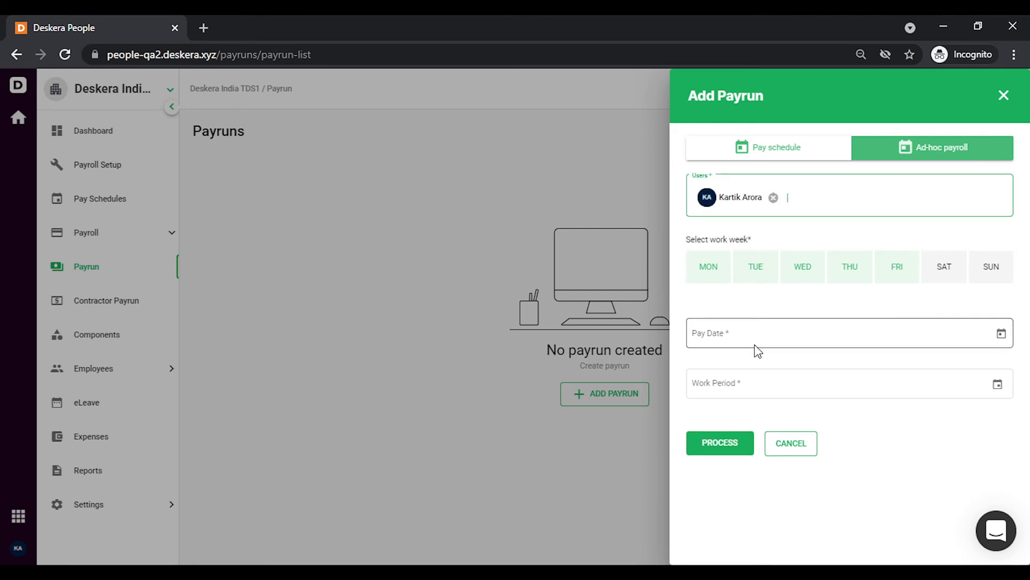
Set the work period to 1–30 June 2021 and create the ad-hoc payrun.
{"action": "left_click", "coordinate": [1001, 332]}
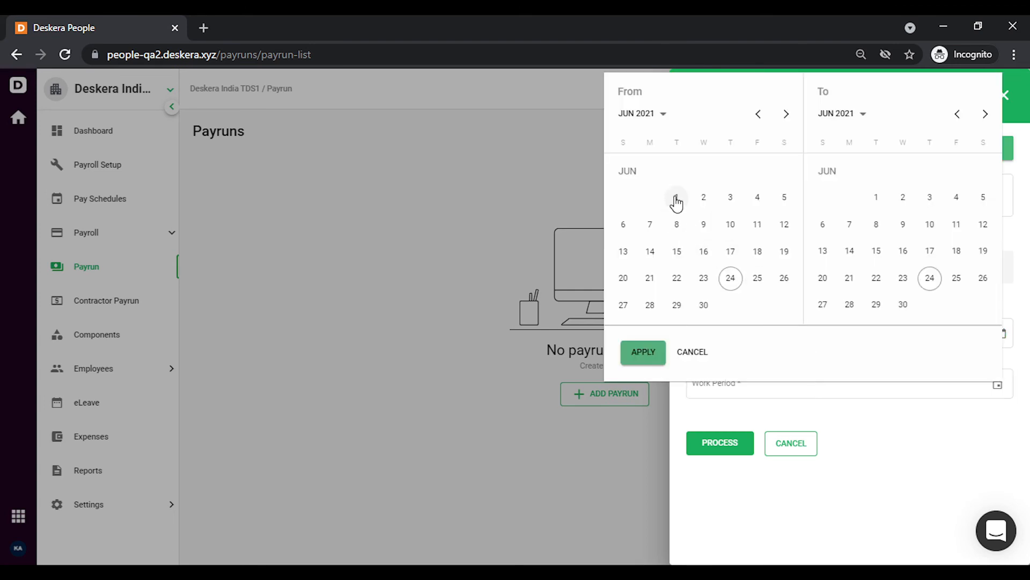
{"action": "left_click", "coordinate": [676, 198]}
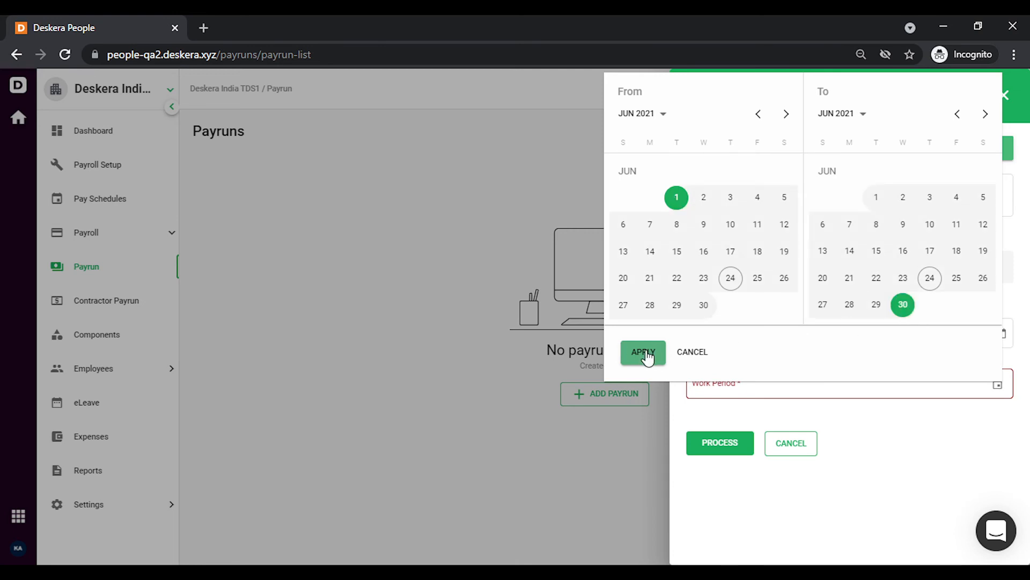
{"action": "left_click", "coordinate": [641, 352]}
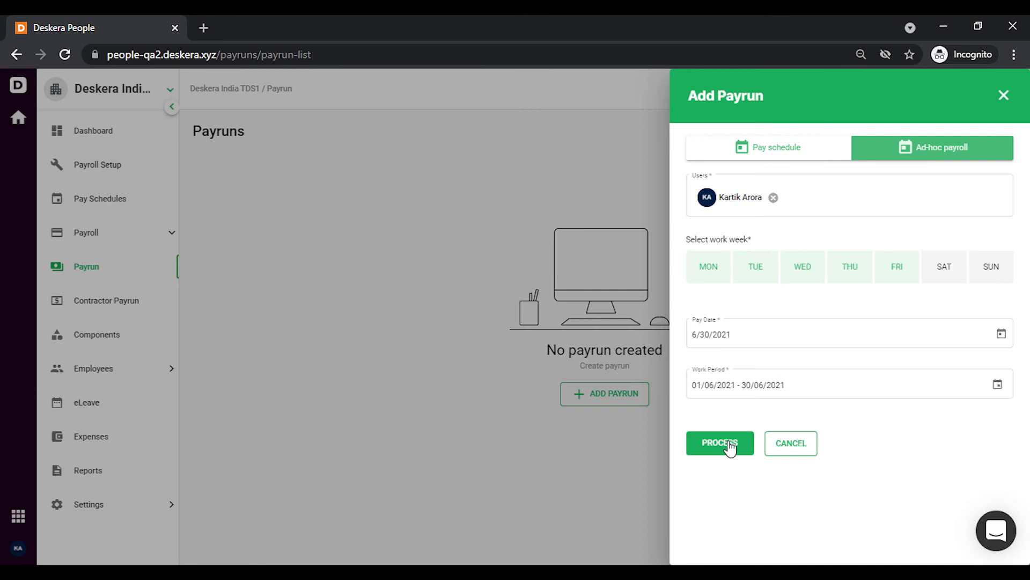
{"action": "left_click", "coordinate": [719, 443]}
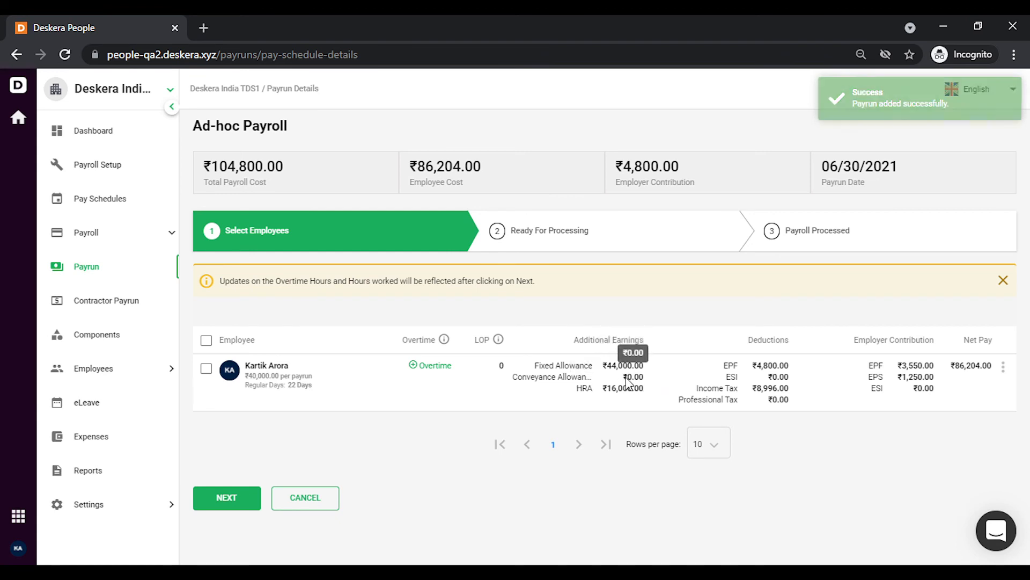
{"action": "mouse_move", "coordinate": [662, 383]}
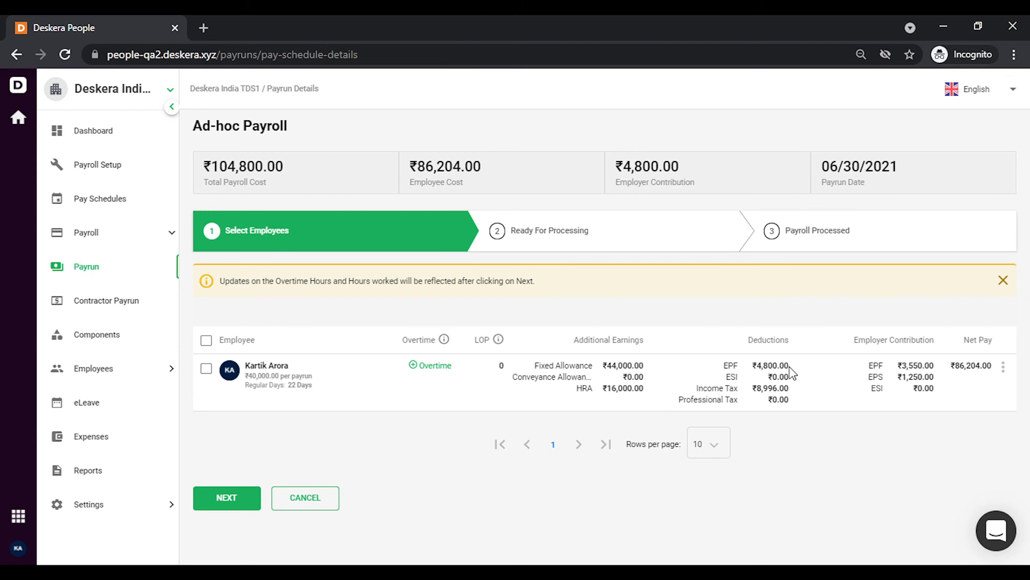
{"action": "mouse_move", "coordinate": [795, 399]}
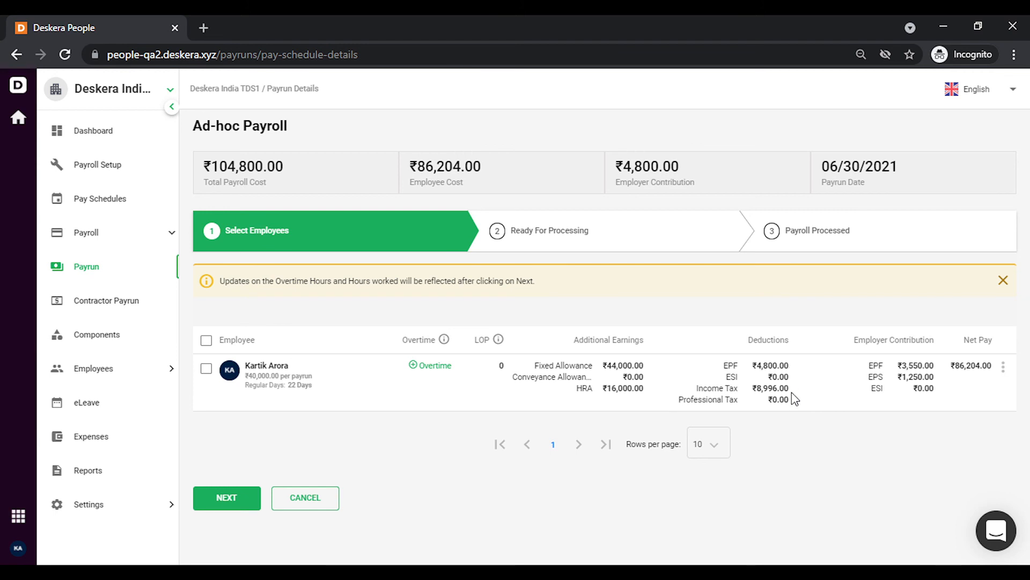
{"action": "mouse_move", "coordinate": [801, 399]}
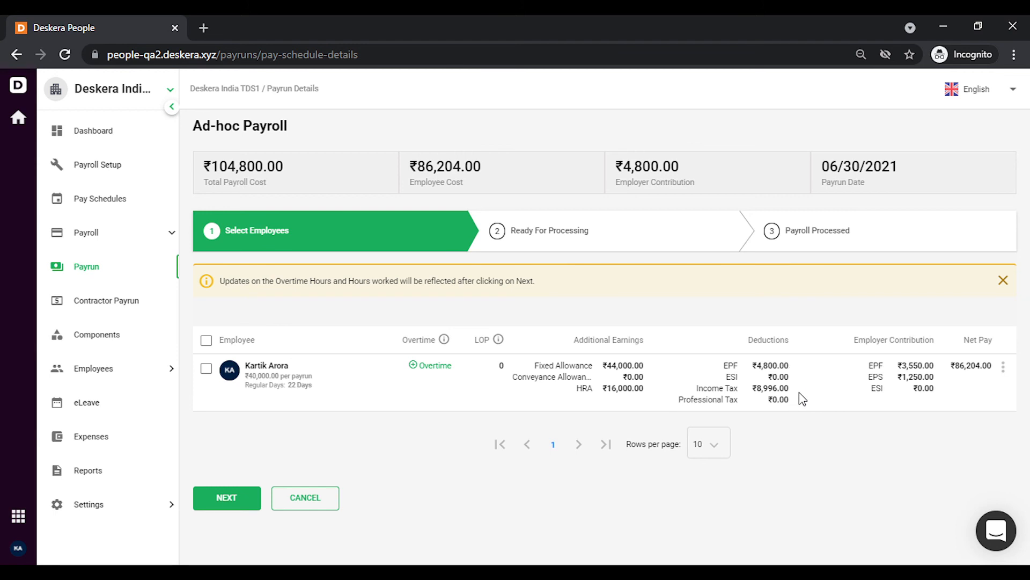
{"action": "mouse_move", "coordinate": [910, 398]}
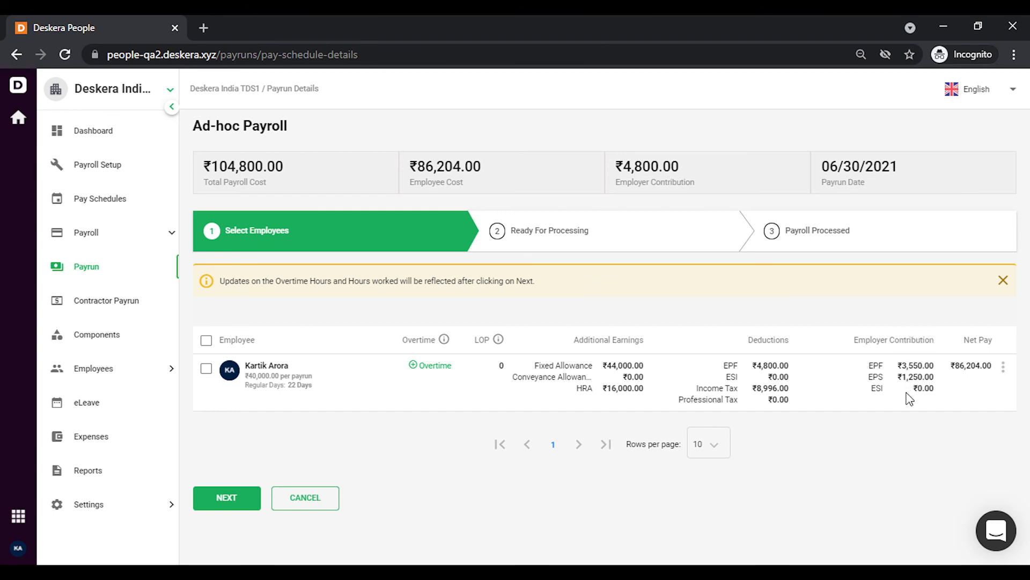
{"action": "mouse_move", "coordinate": [971, 365]}
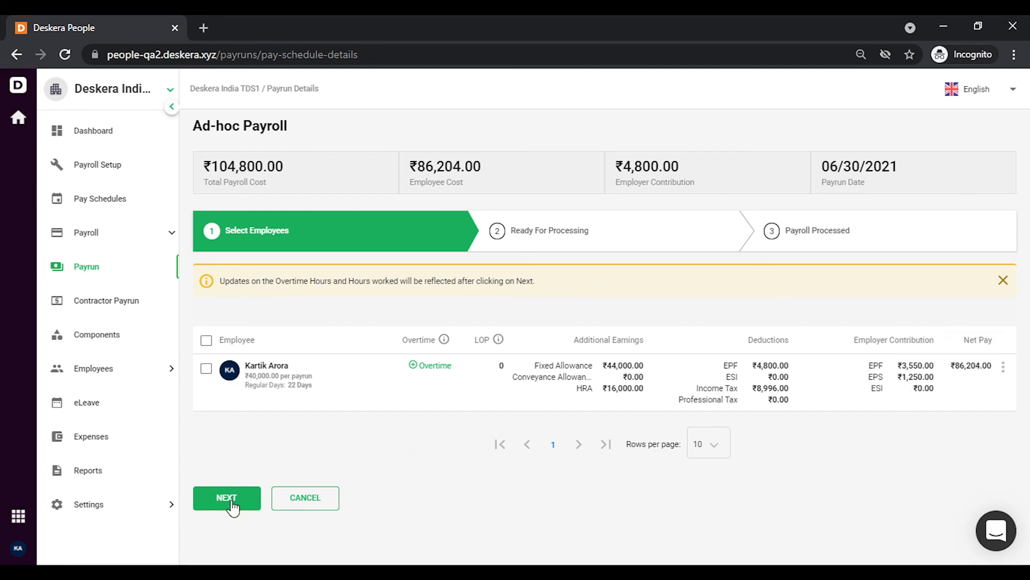
{"action": "left_click", "coordinate": [227, 497]}
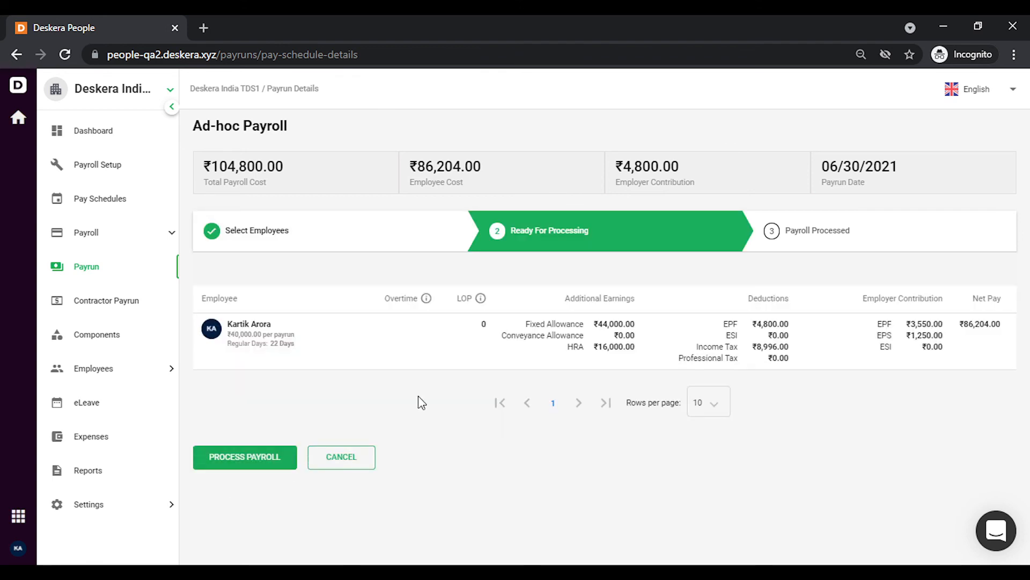
{"action": "mouse_move", "coordinate": [245, 457]}
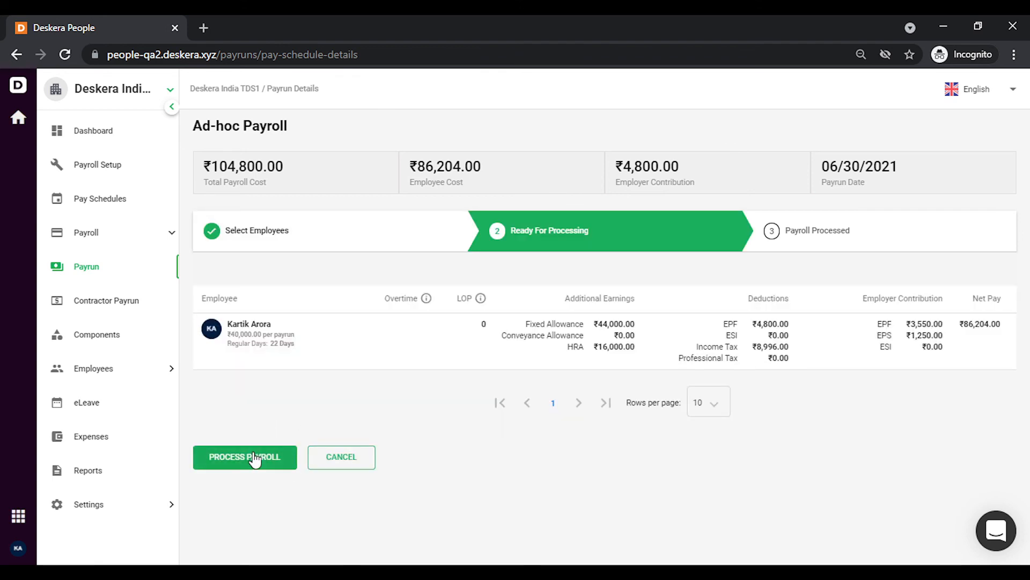
{"action": "left_click", "coordinate": [244, 457]}
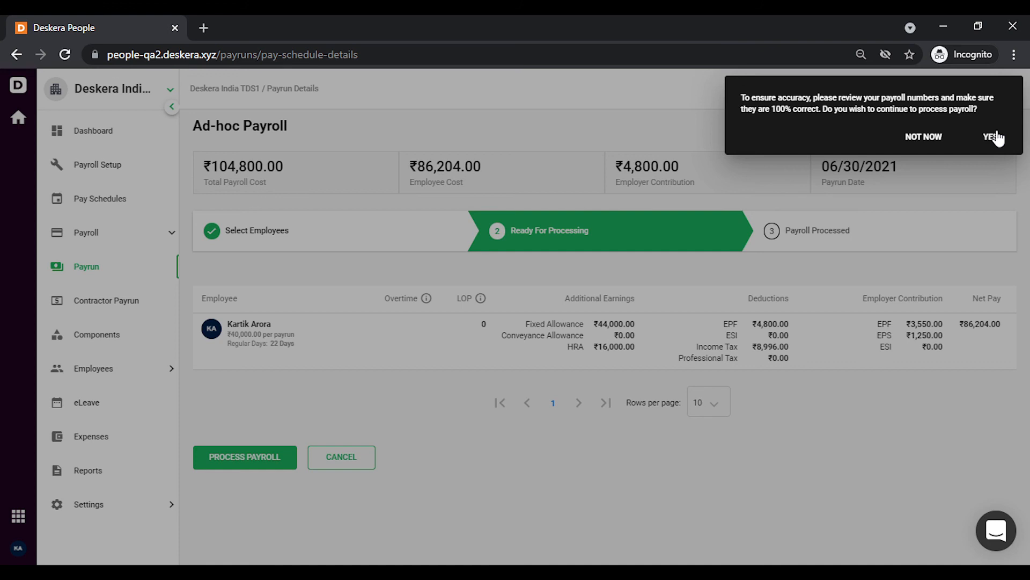
{"action": "left_click", "coordinate": [999, 137]}
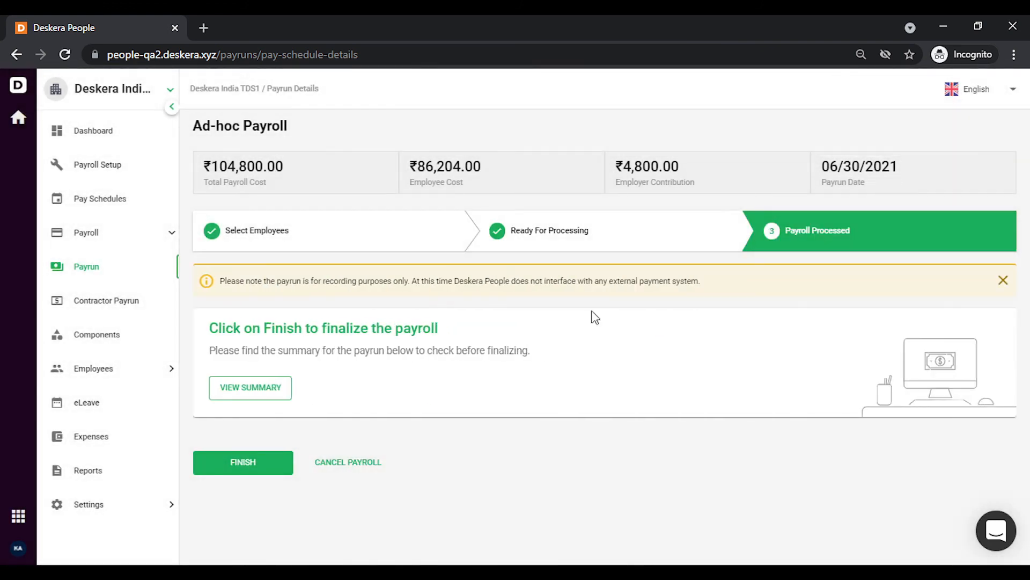
{"action": "left_click", "coordinate": [250, 387]}
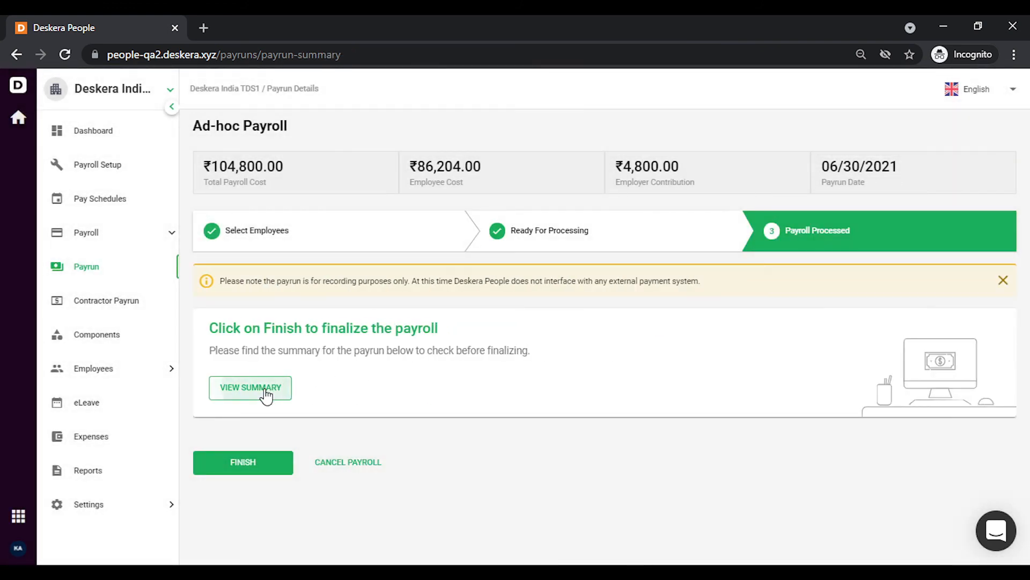
View the Payment Summary for the June 2021 payrun, then head to Employees.
{"action": "left_click", "coordinate": [250, 387]}
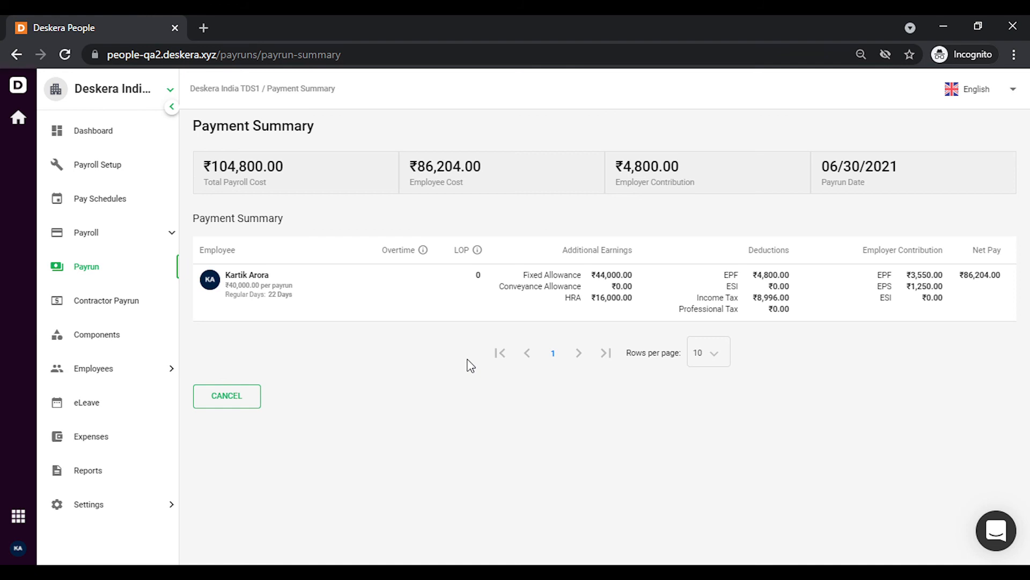
{"action": "mouse_move", "coordinate": [823, 303]}
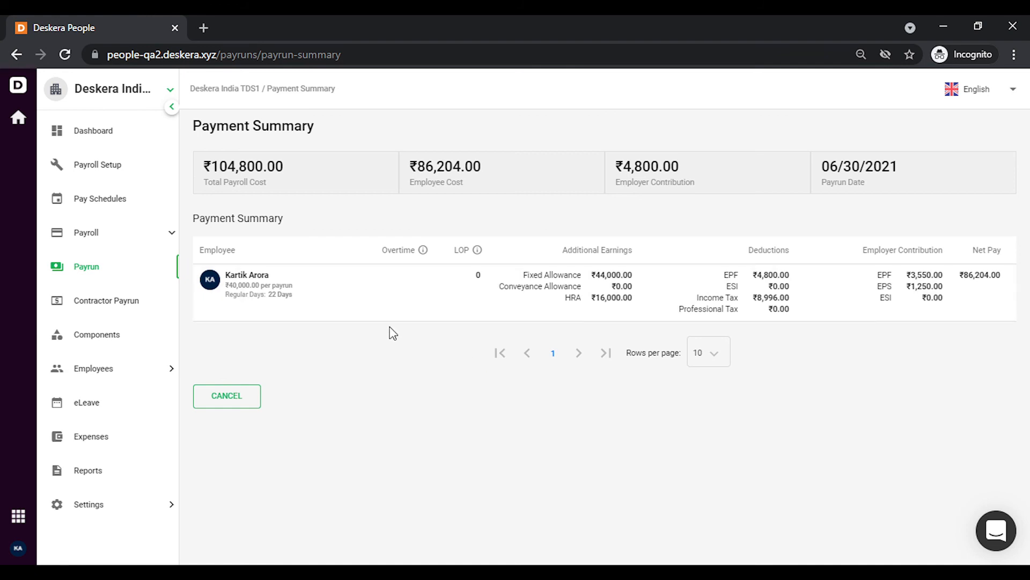
{"action": "mouse_move", "coordinate": [93, 368]}
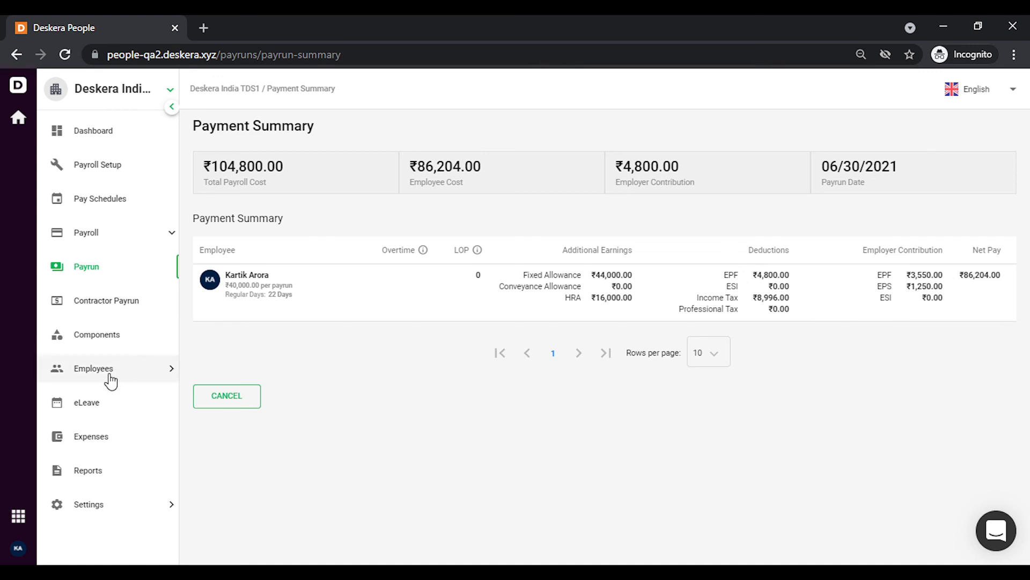
{"action": "left_click", "coordinate": [94, 368]}
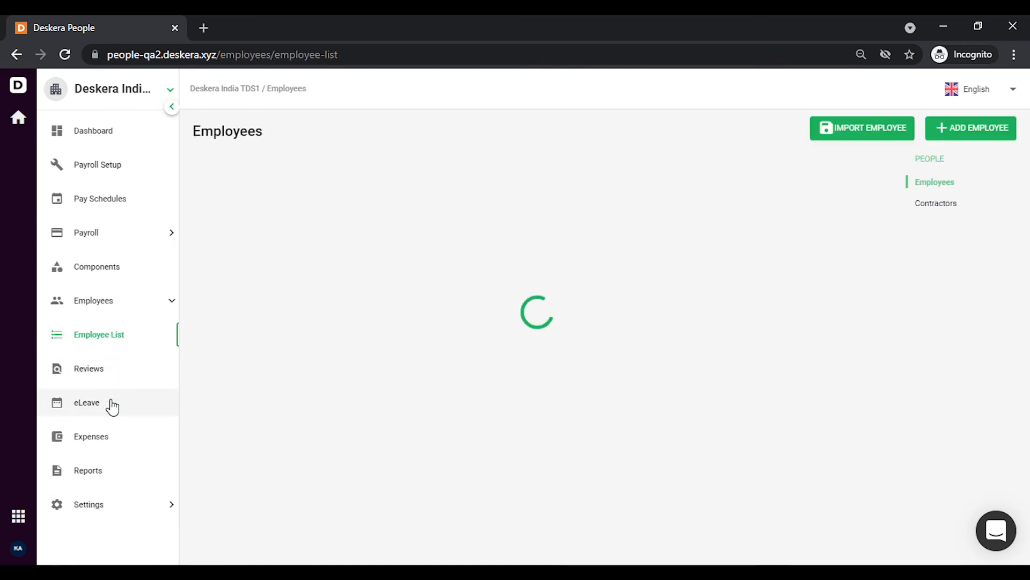